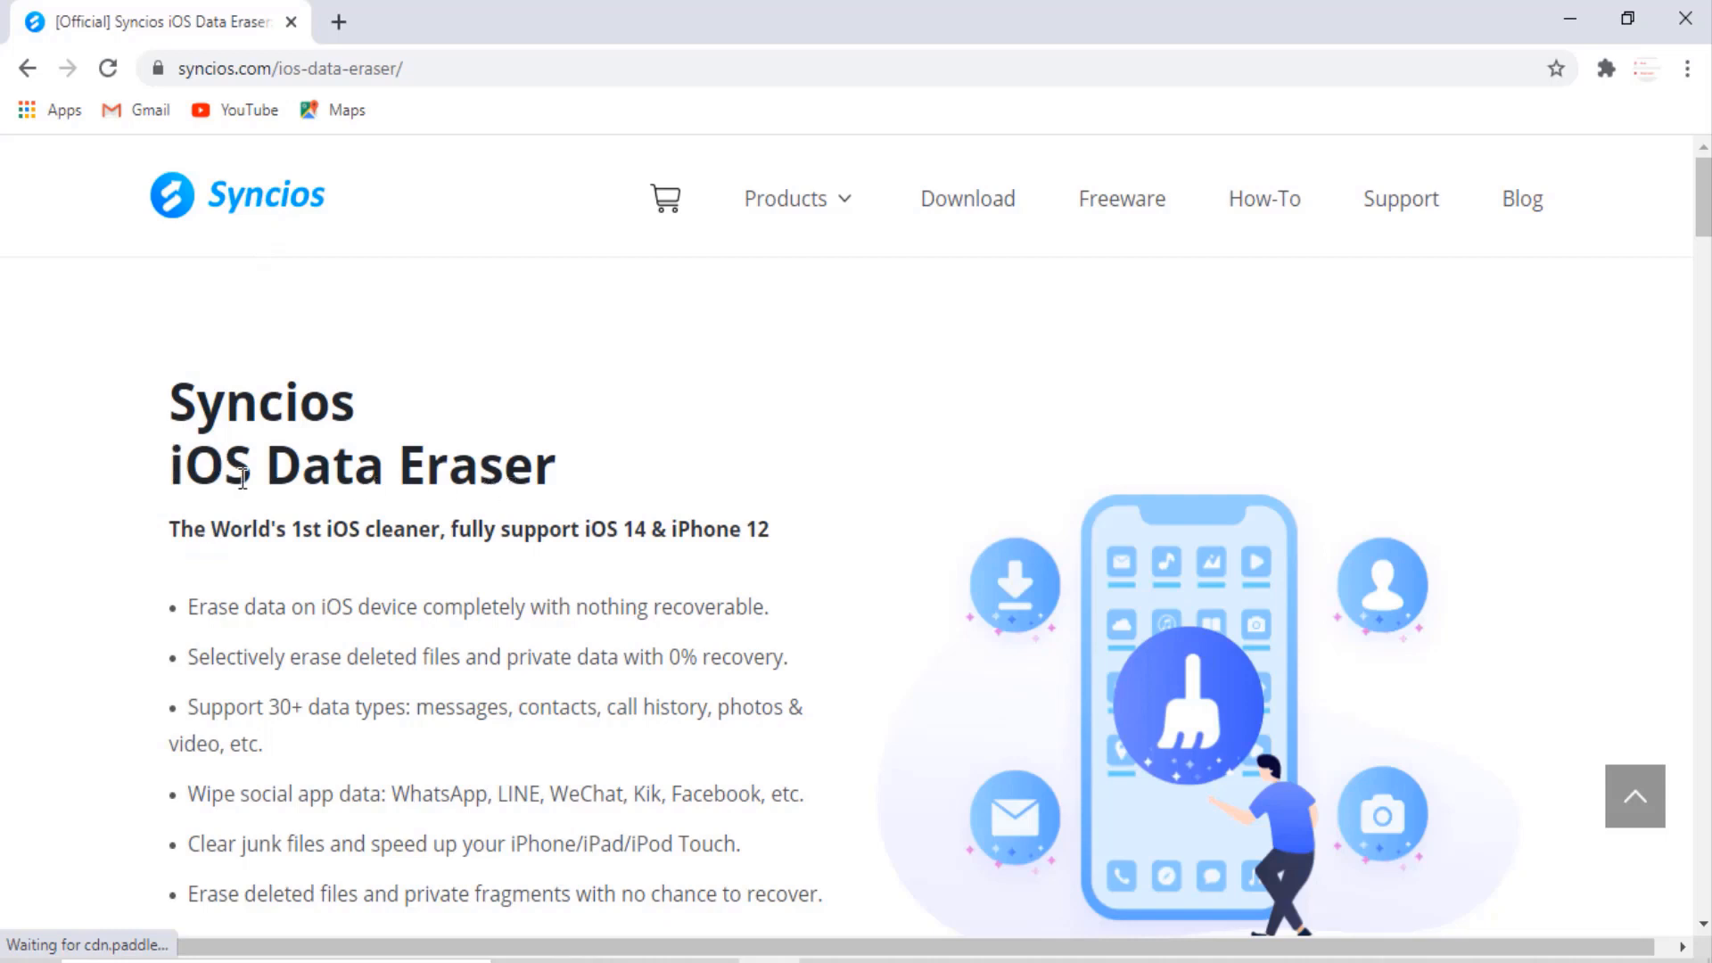
pyautogui.moveTo(472, 488)
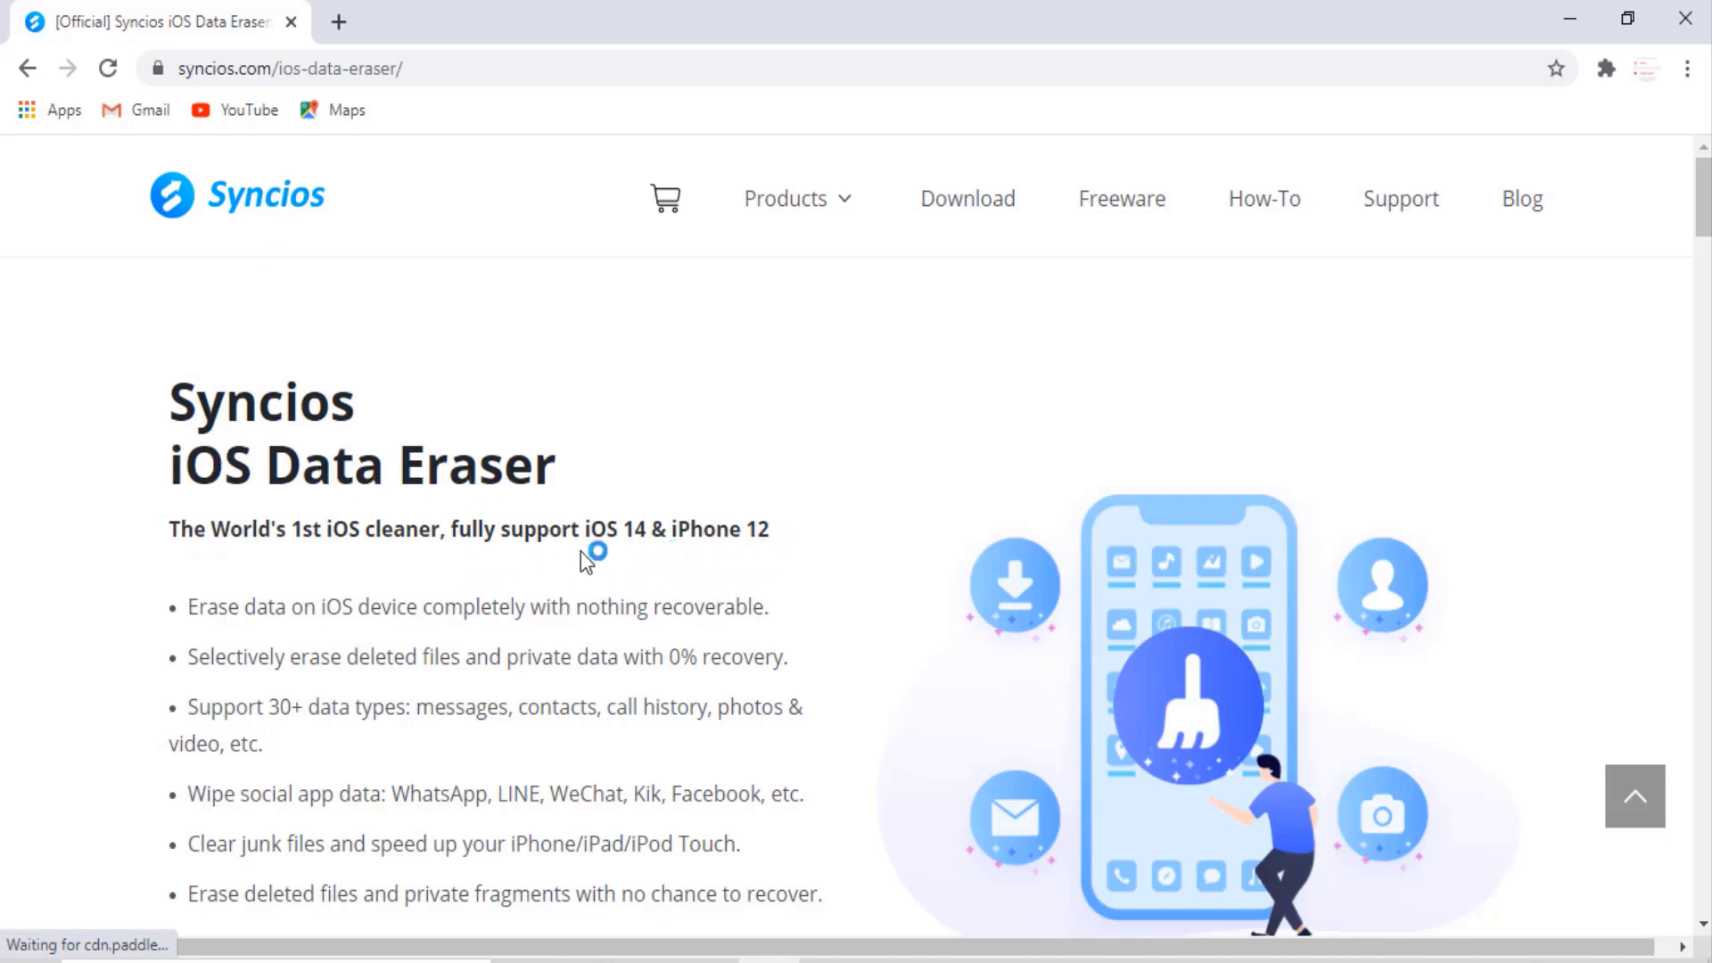
pyautogui.moveTo(1224, 524)
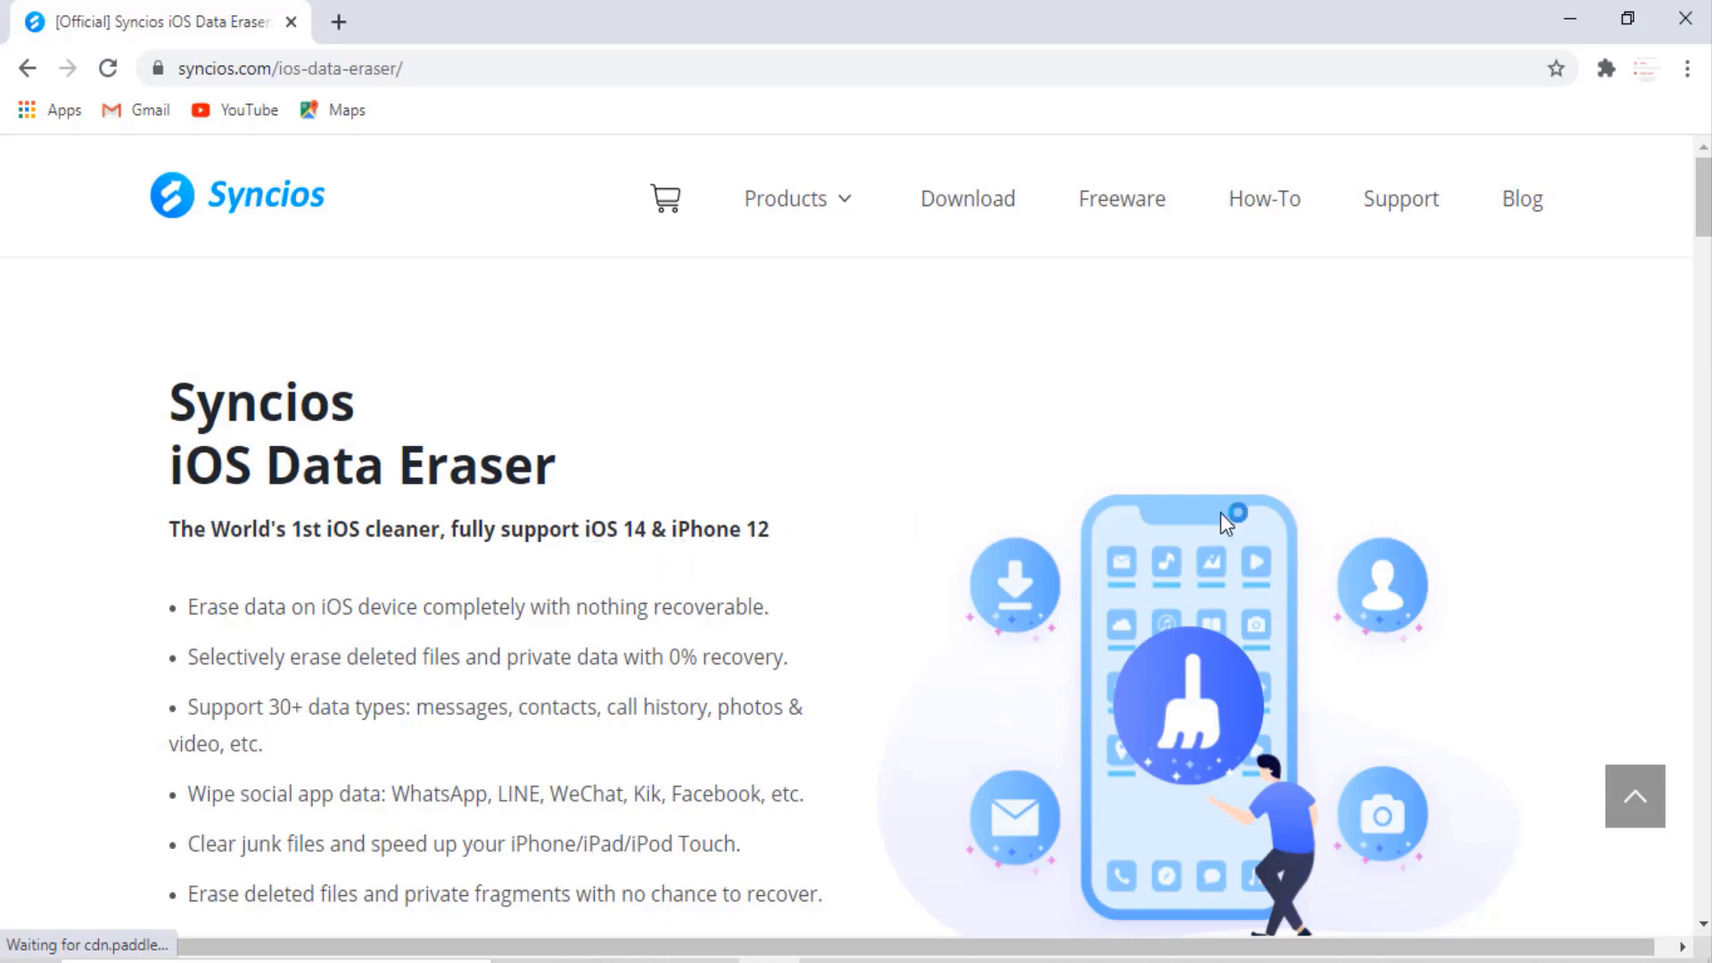
pyautogui.moveTo(1268, 370)
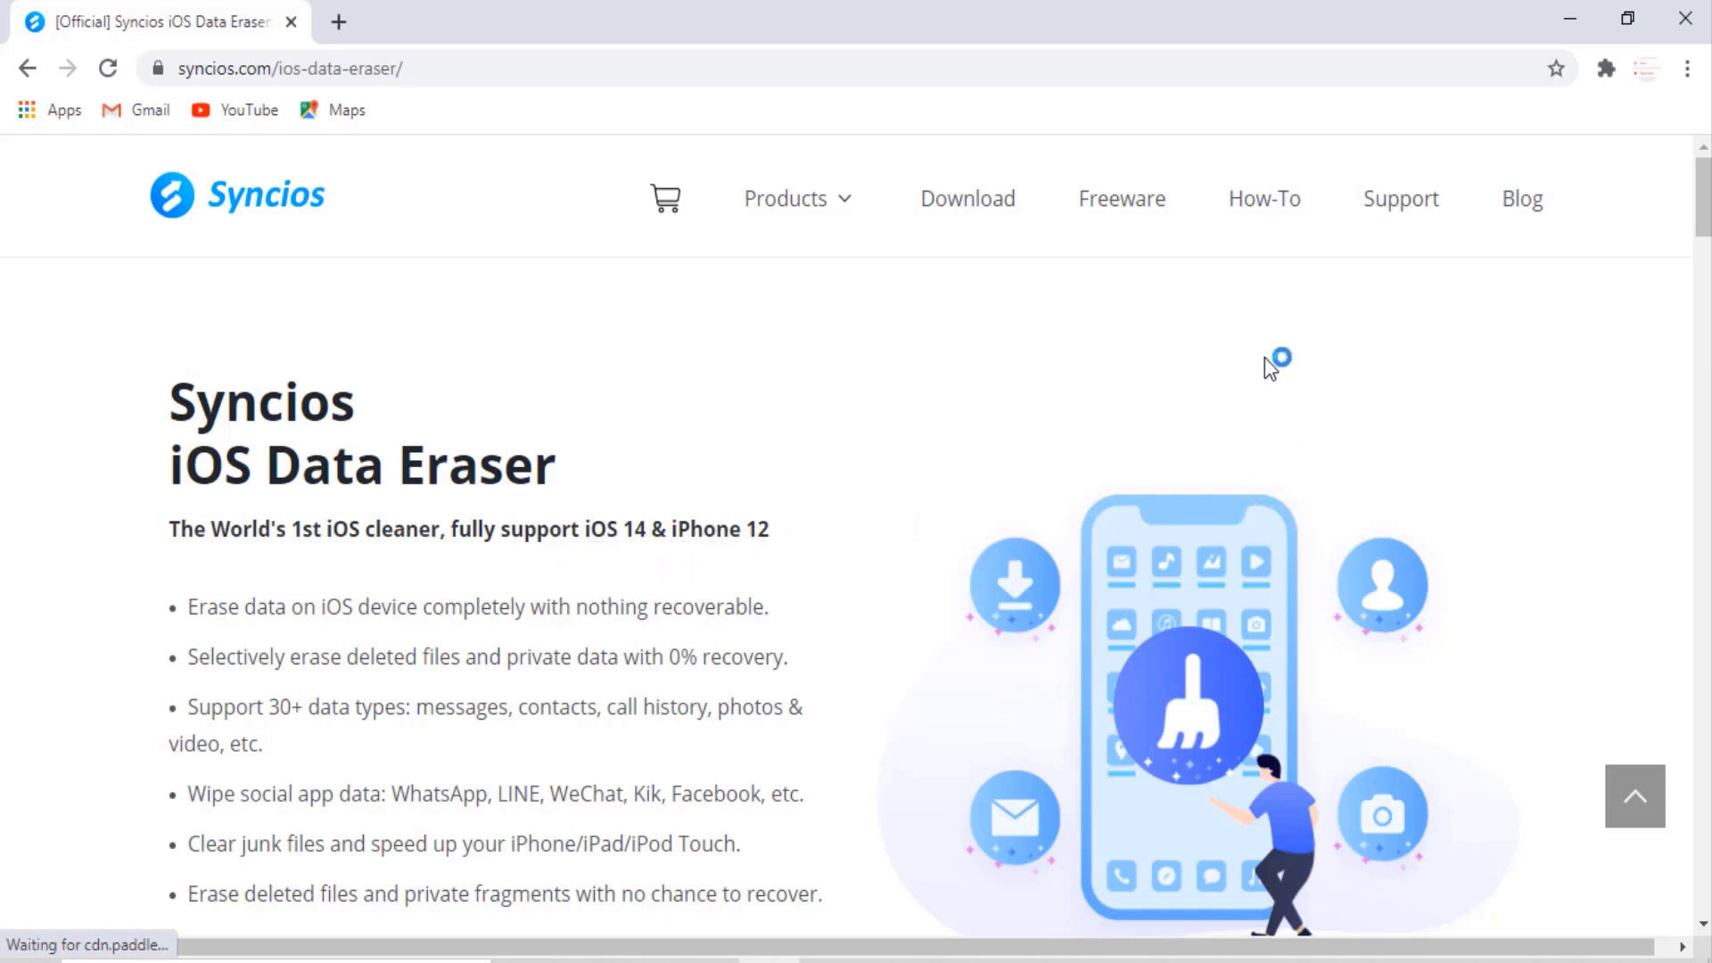
# Scroll through the Register dialog, submit the registration details, and dismiss Registration Complete.
pyautogui.scroll(-3)
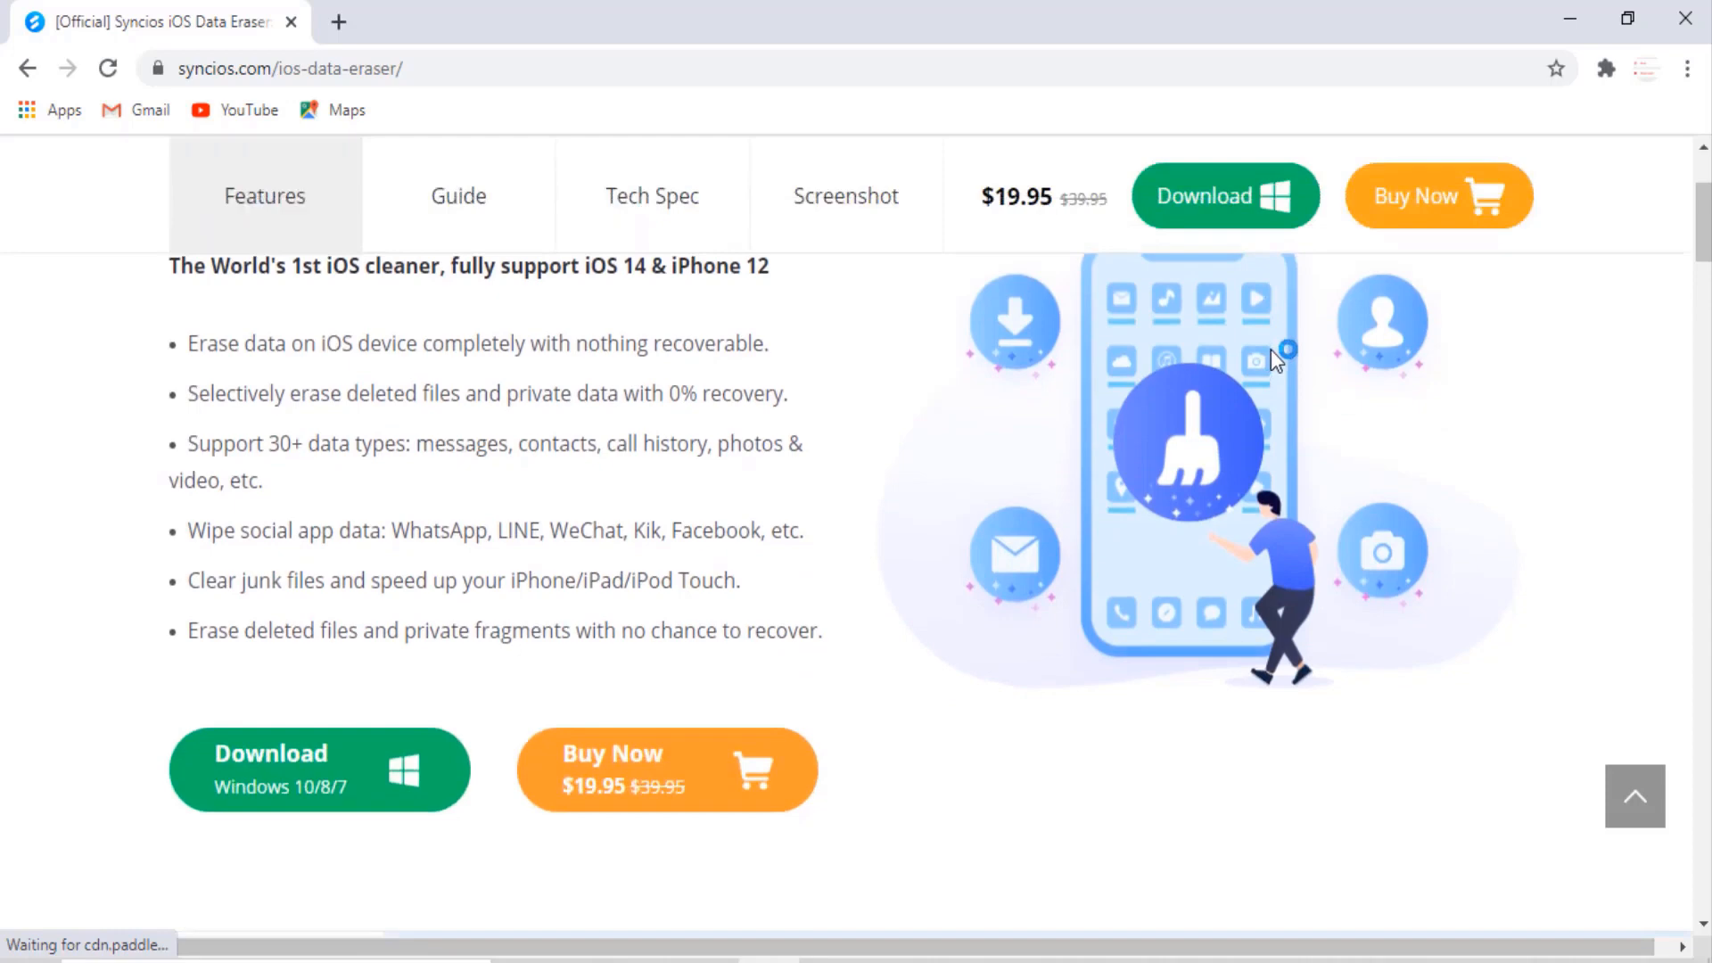
pyautogui.scroll(-3)
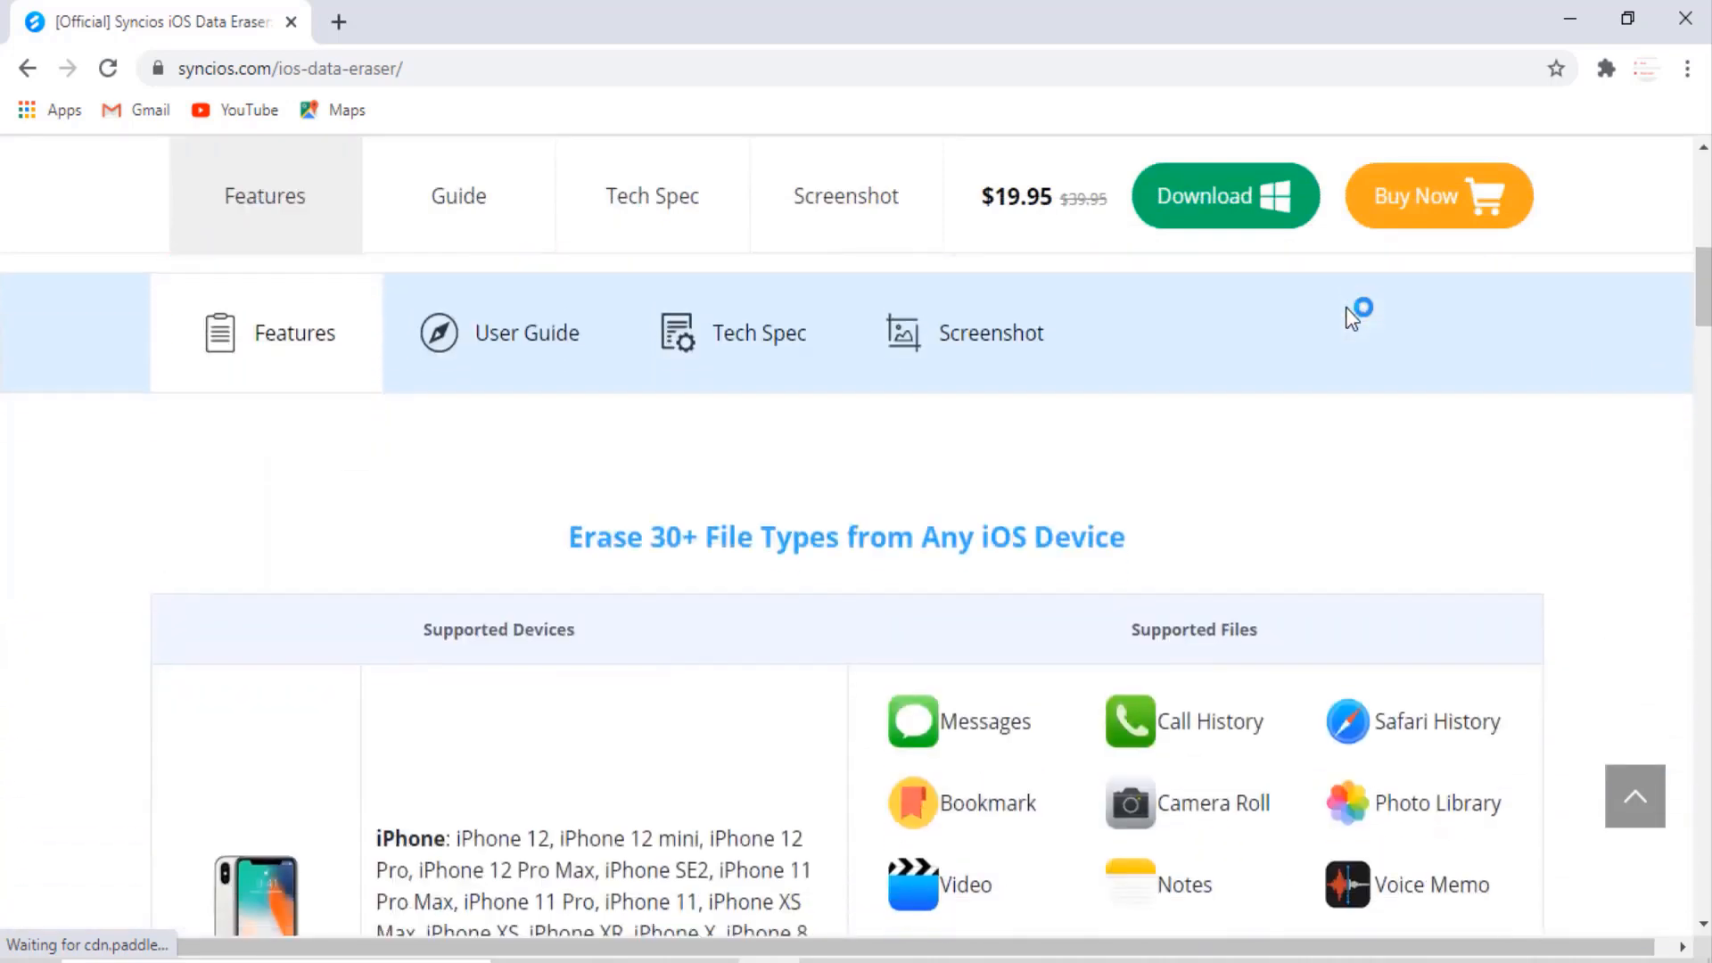
pyautogui.scroll(-3)
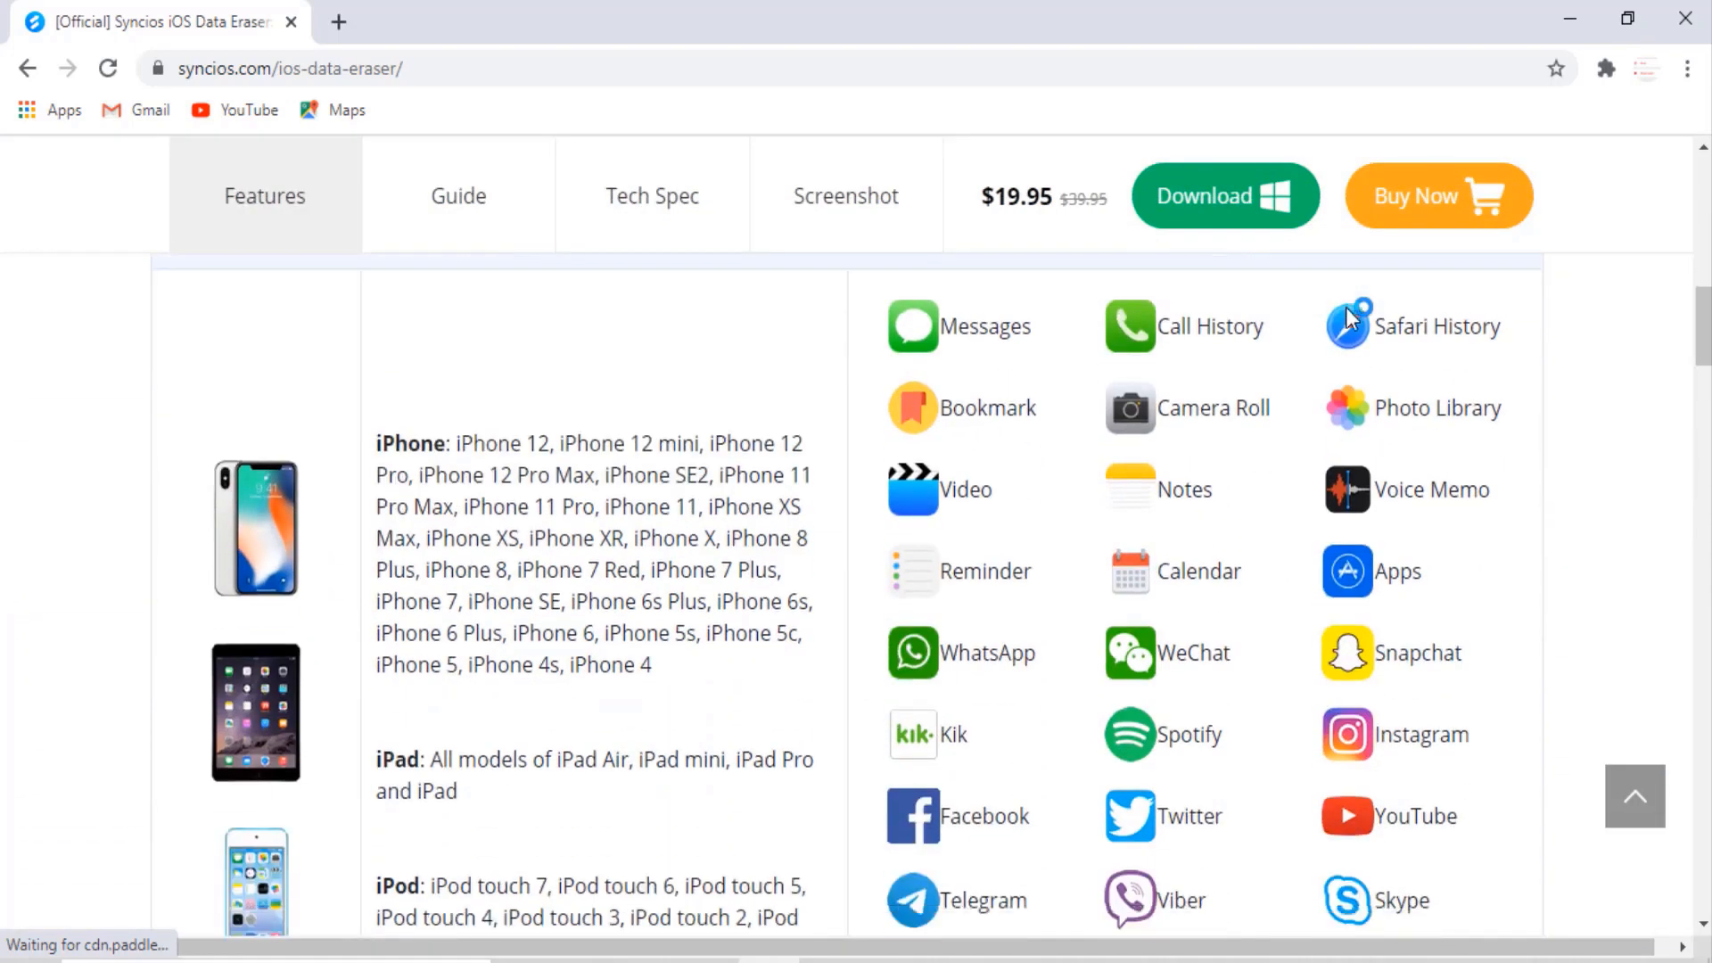
pyautogui.scroll(-3)
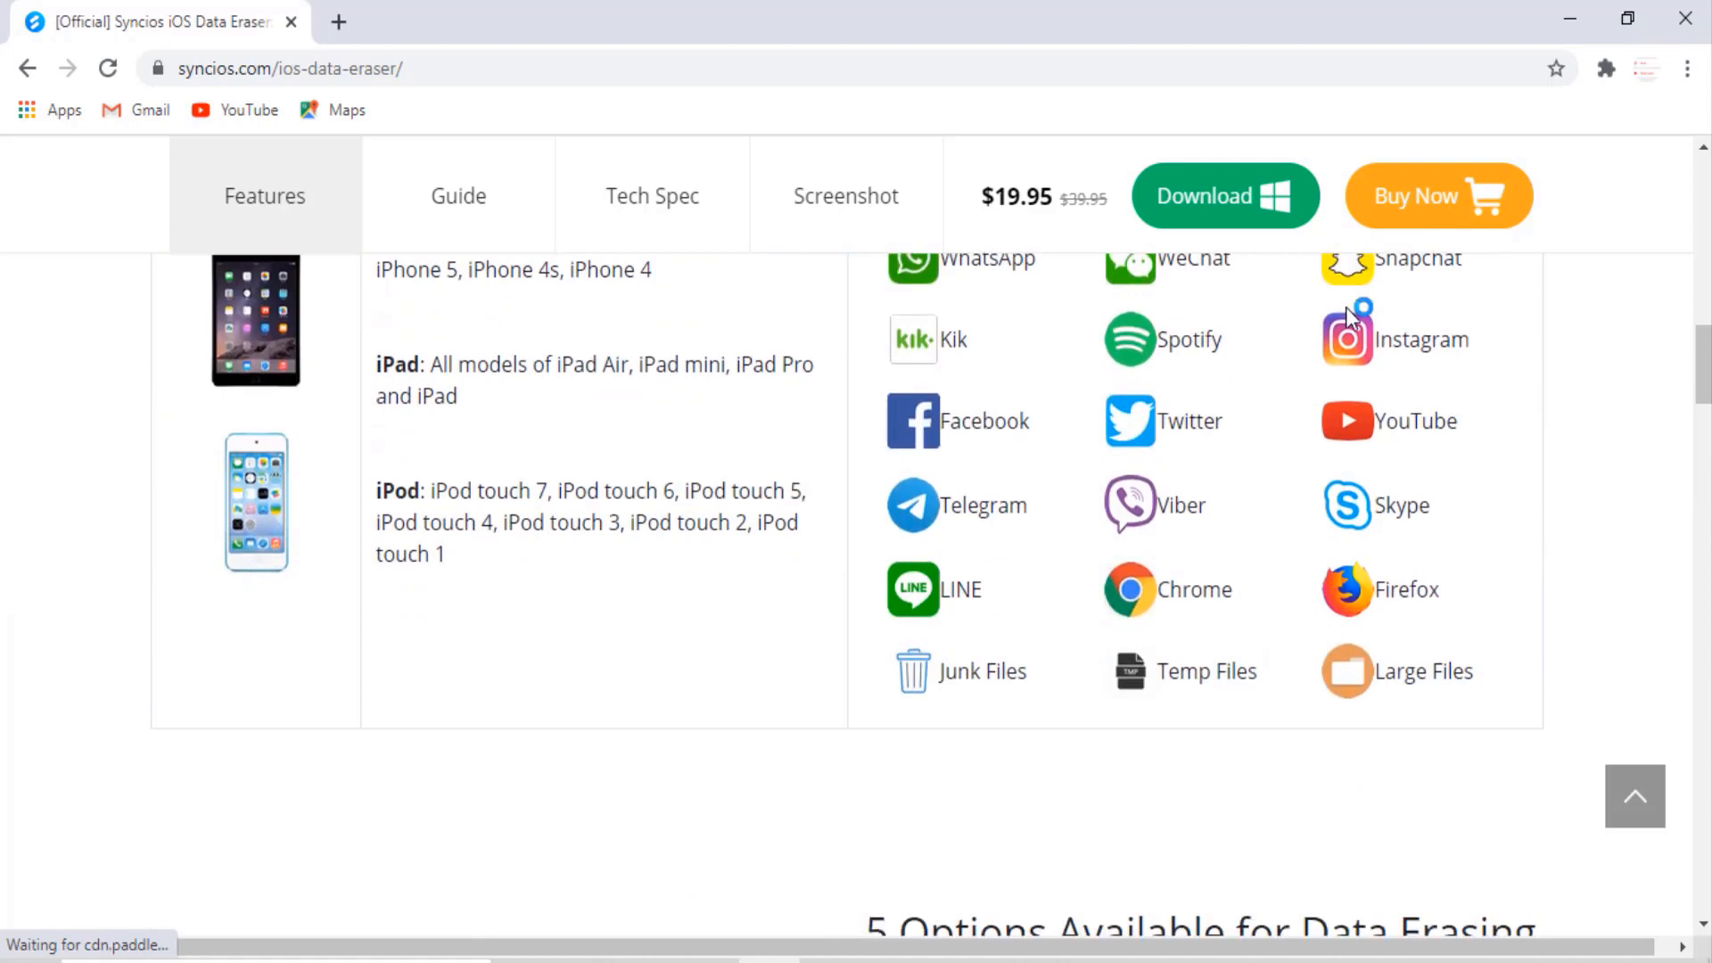
pyautogui.scroll(-3)
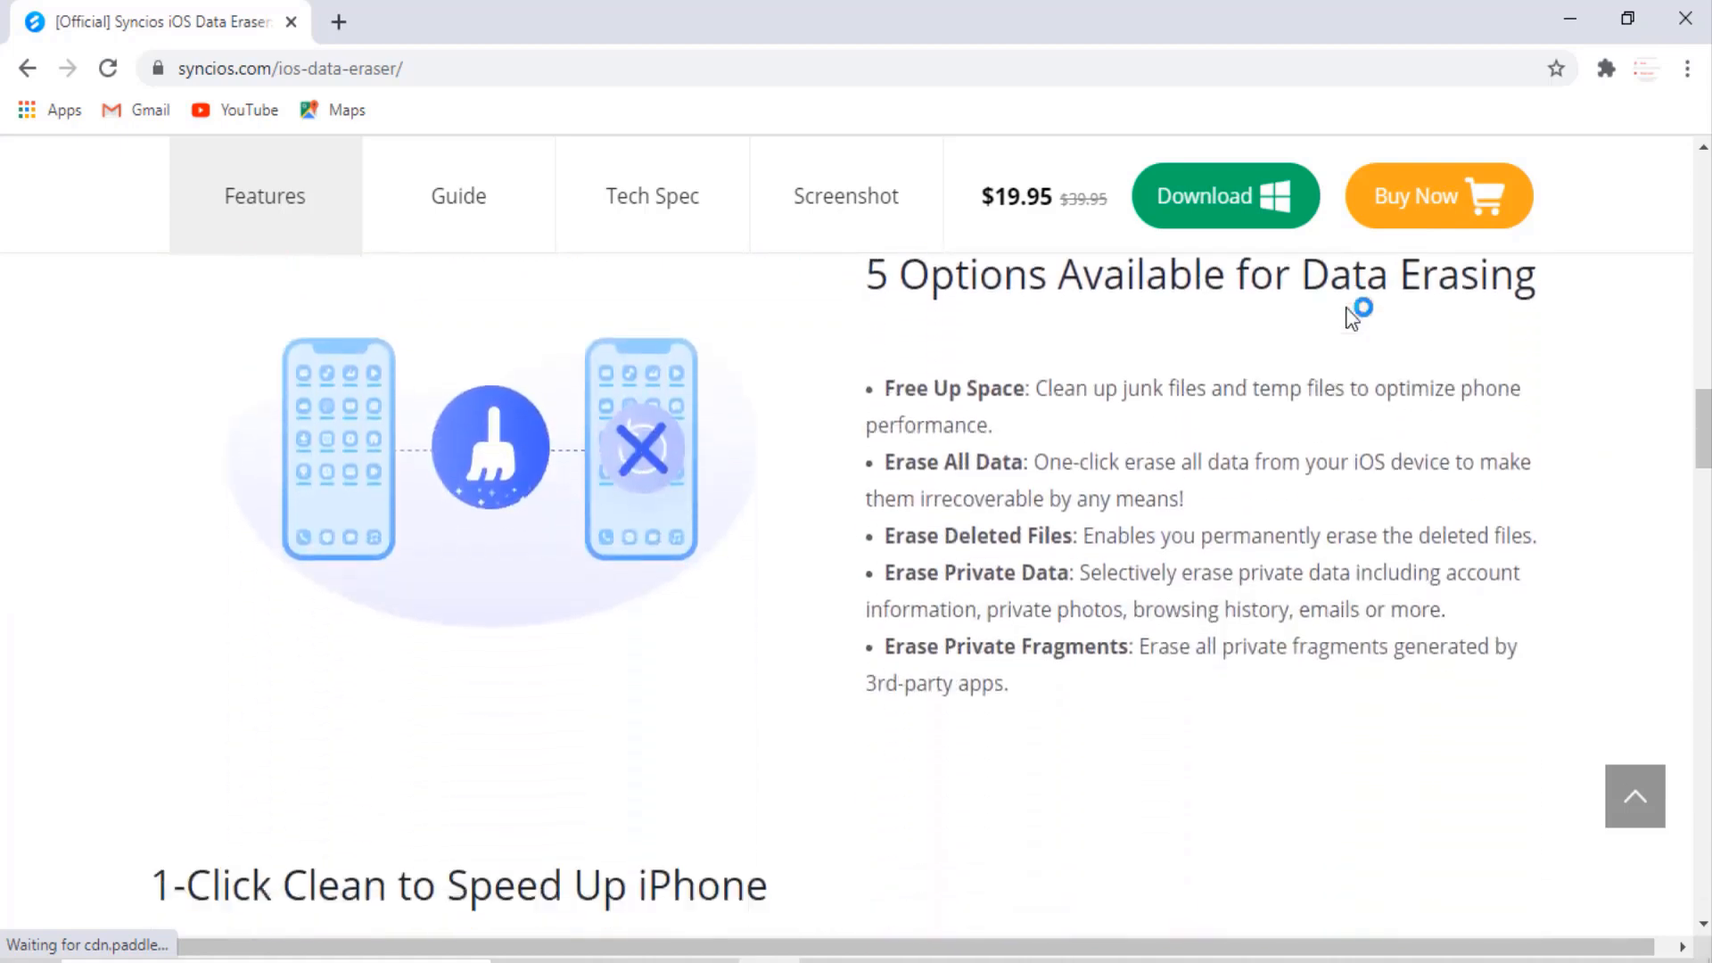
pyautogui.scroll(-3)
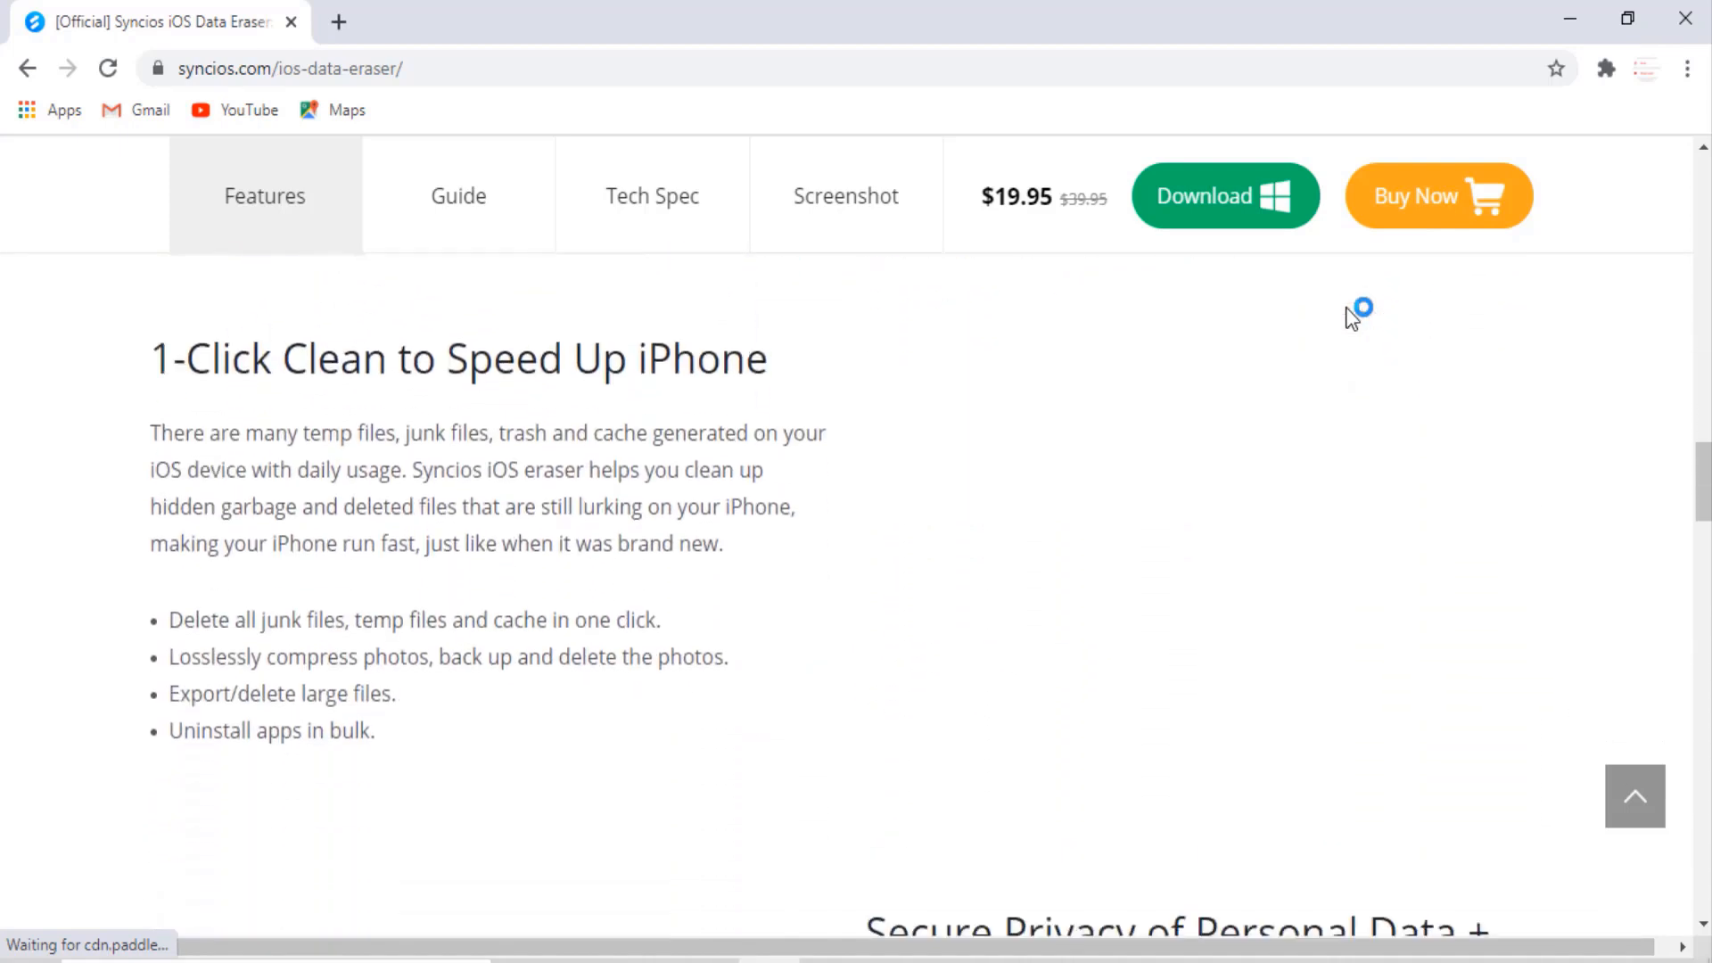
pyautogui.scroll(-3)
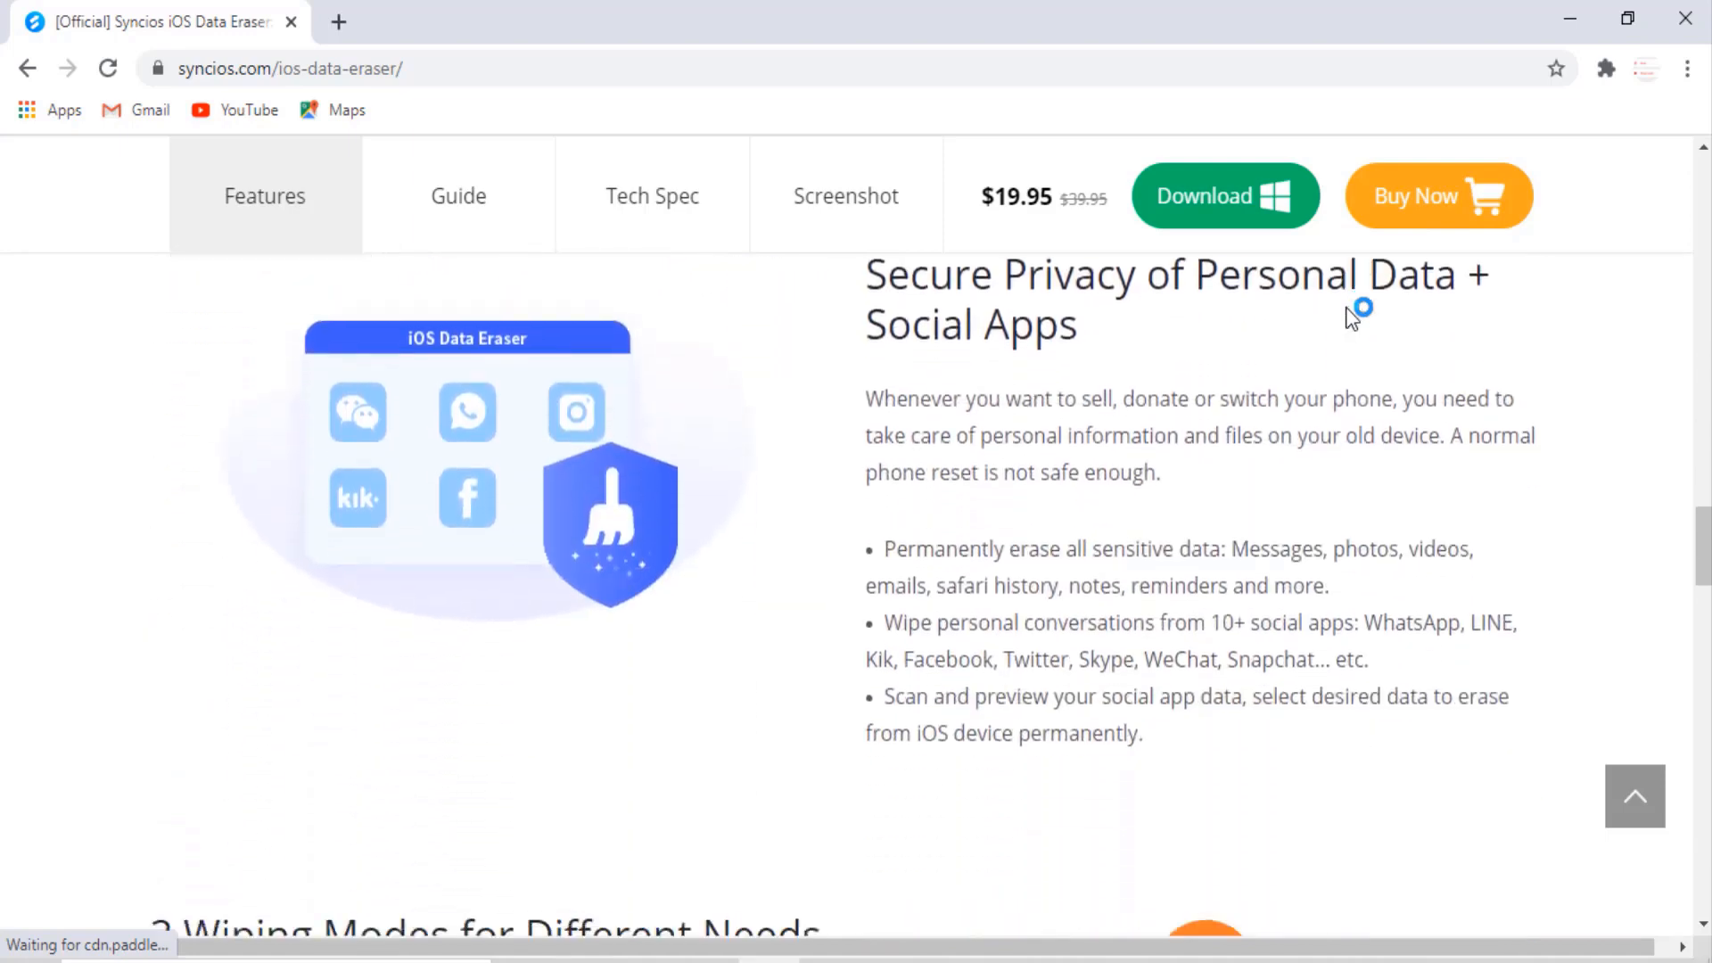
pyautogui.scroll(-3)
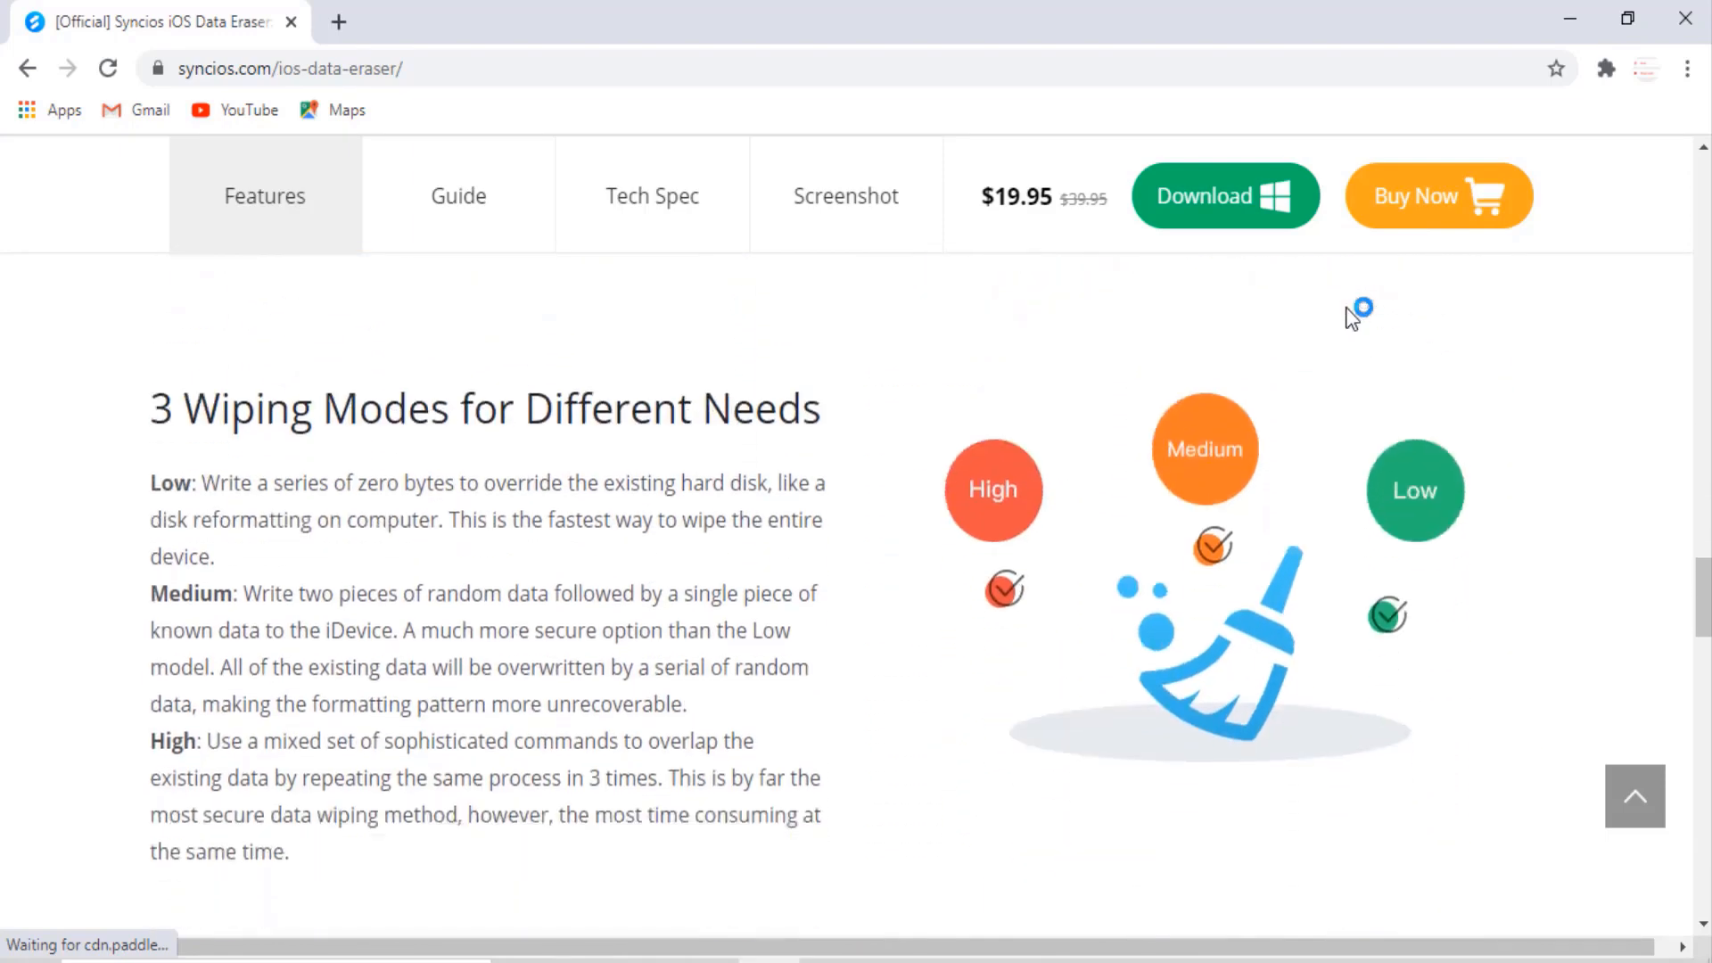
pyautogui.scroll(-3)
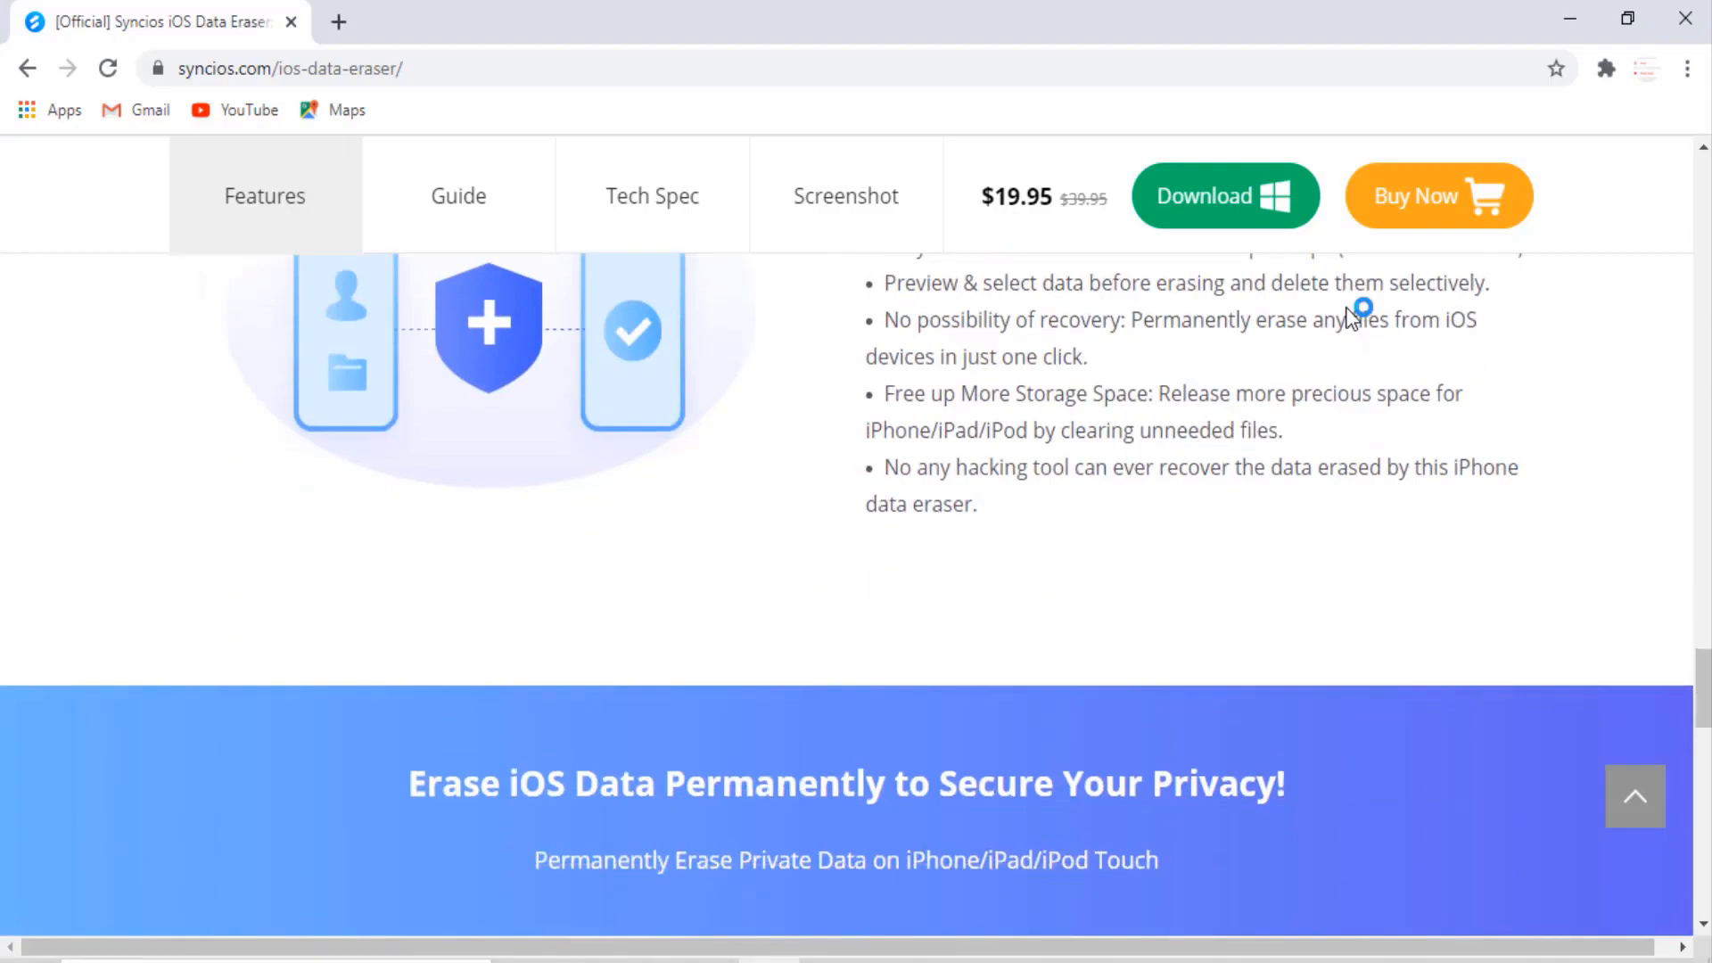
pyautogui.scroll(-3)
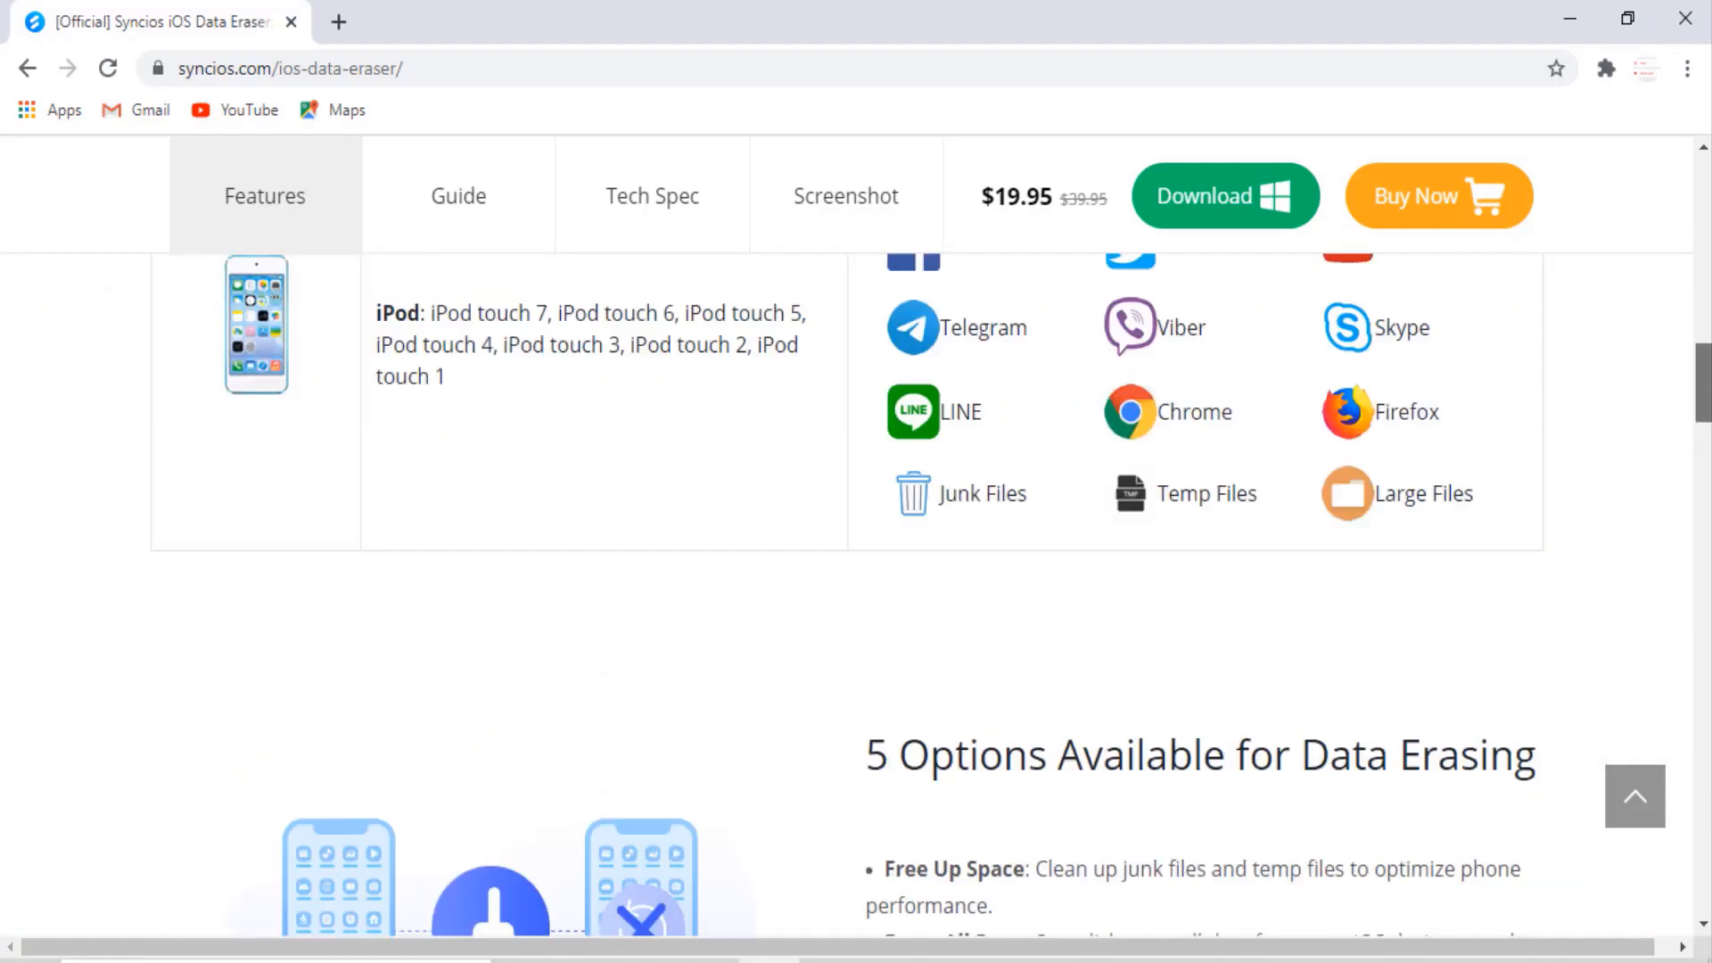
pyautogui.scroll(3)
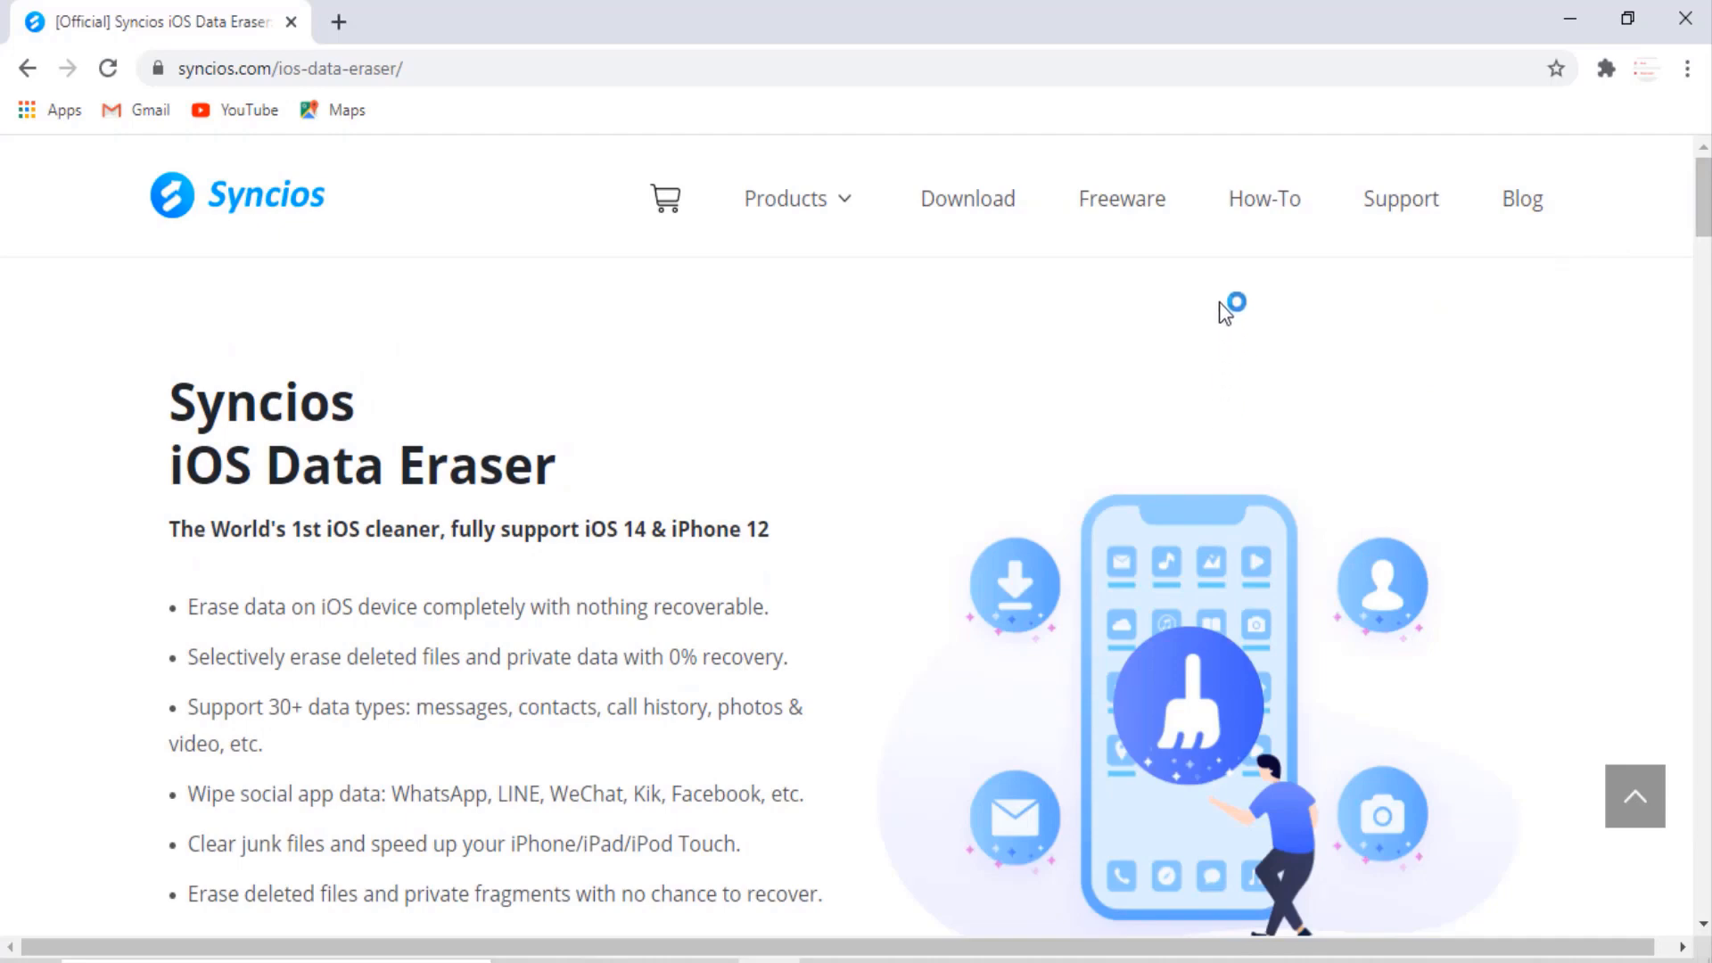
pyautogui.scroll(-3)
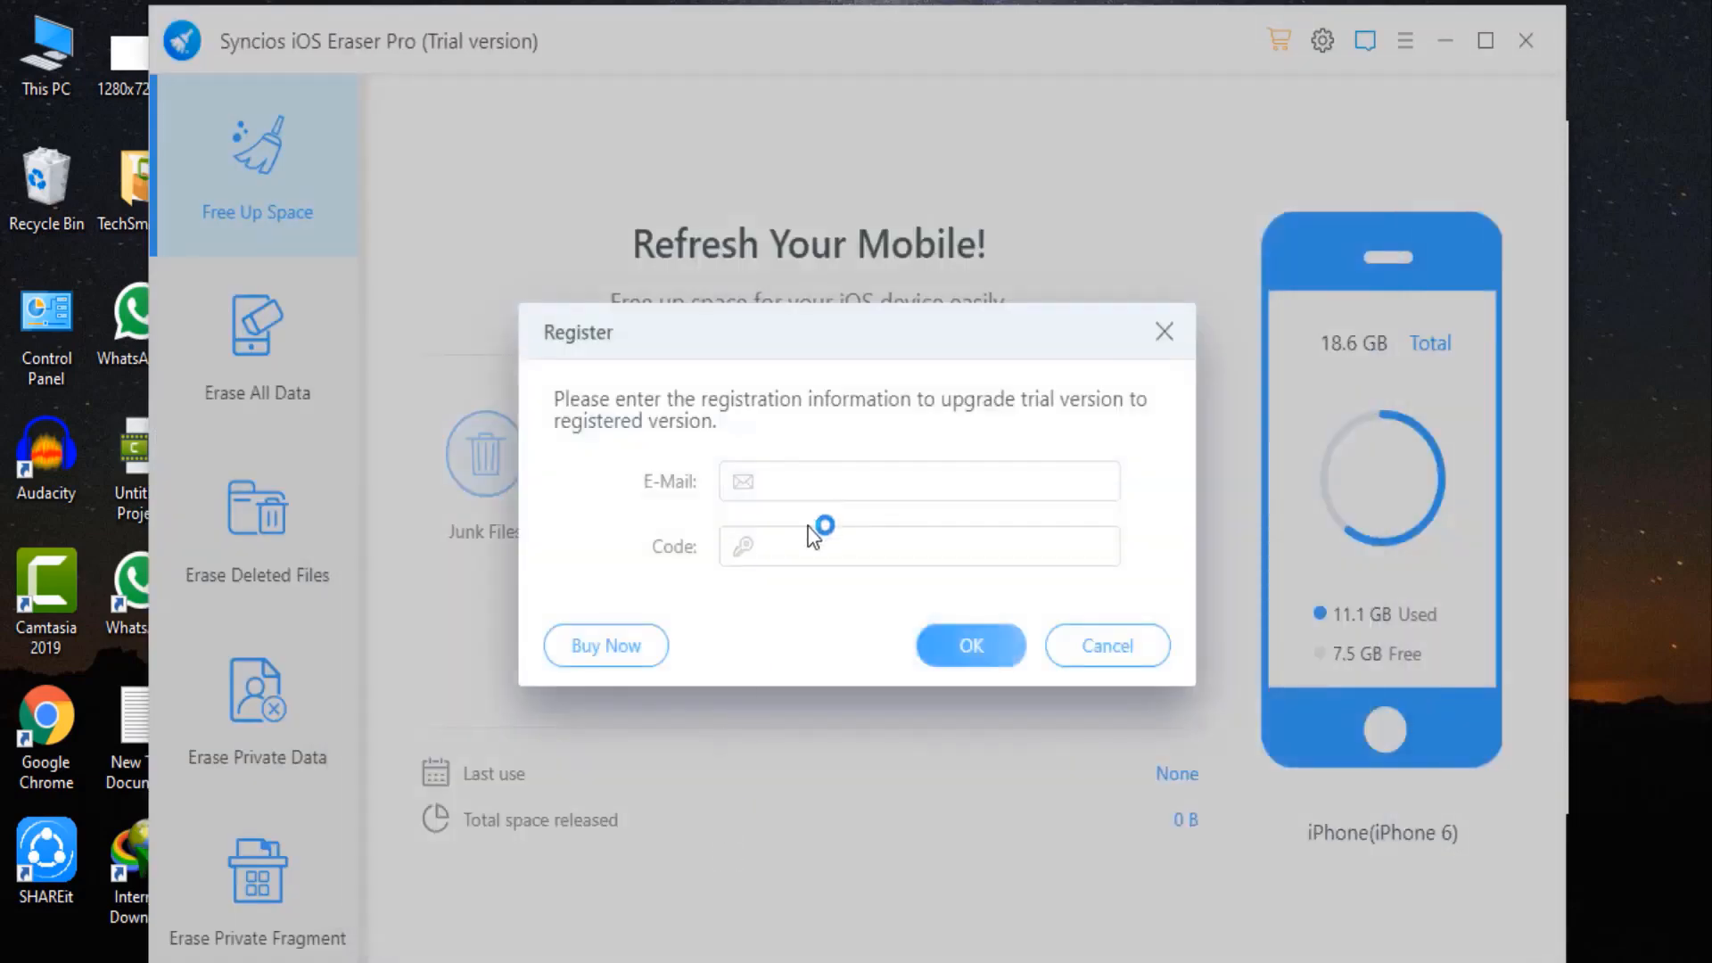
pyautogui.click(970, 645)
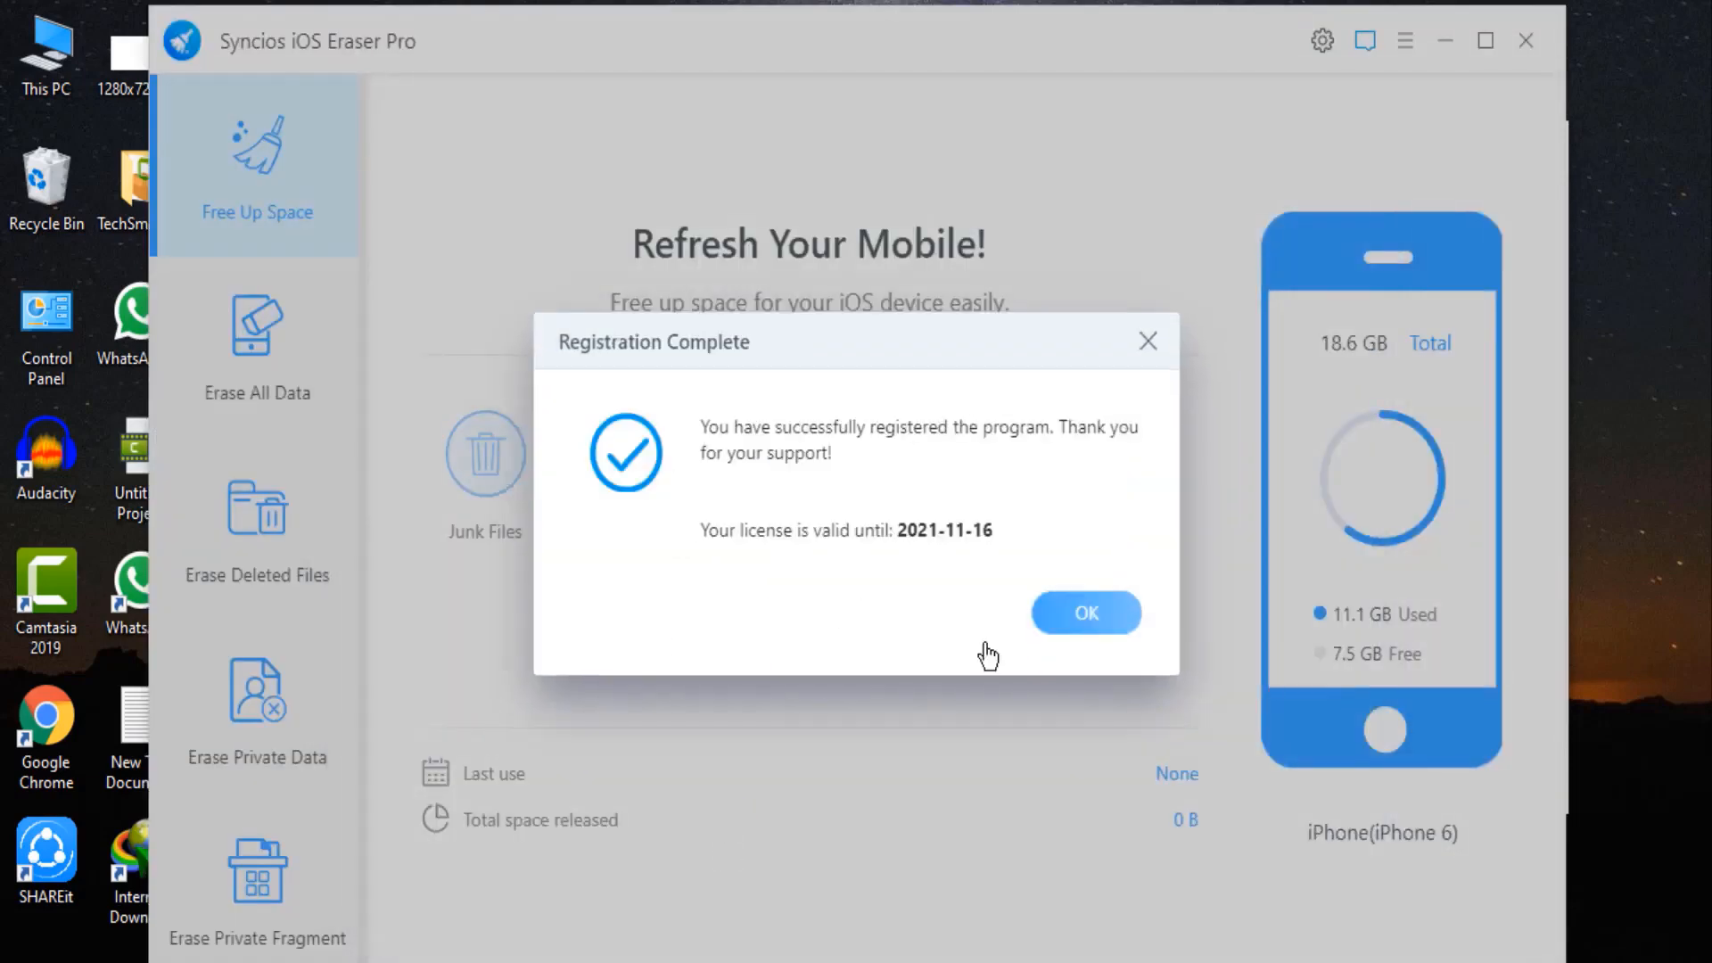
pyautogui.click(1086, 613)
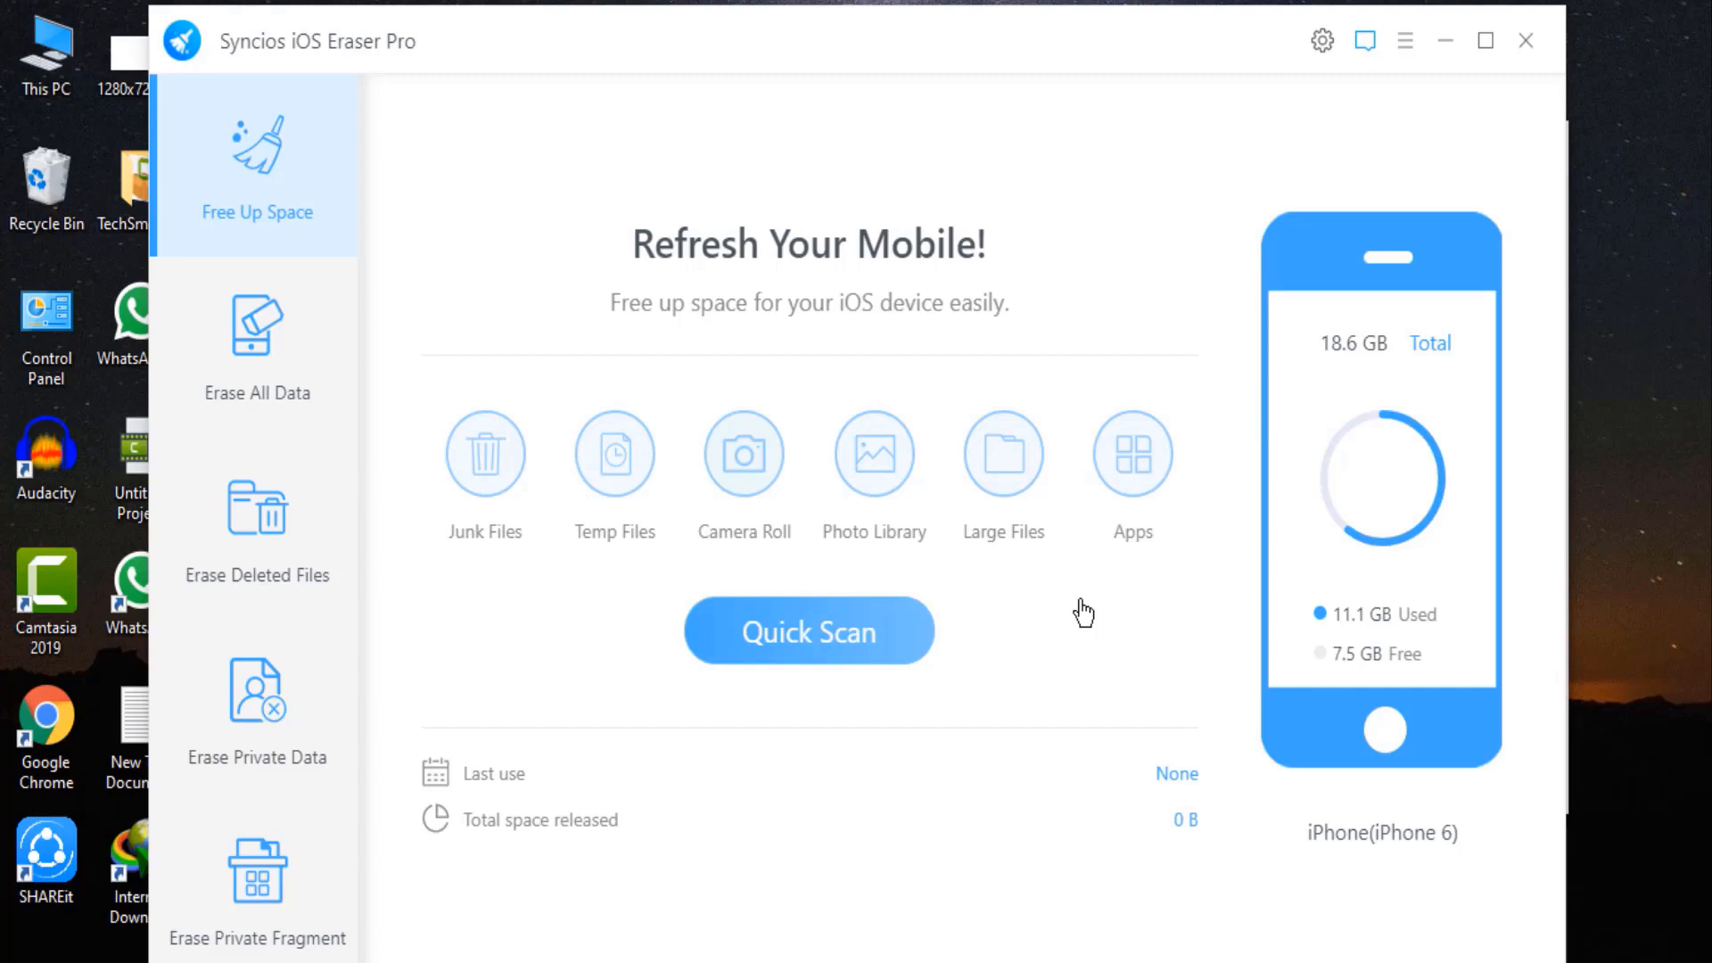
# Maximize the window, Quick Scan the iPhone finding about 1.2 GB, then go Back.
pyautogui.click(1485, 42)
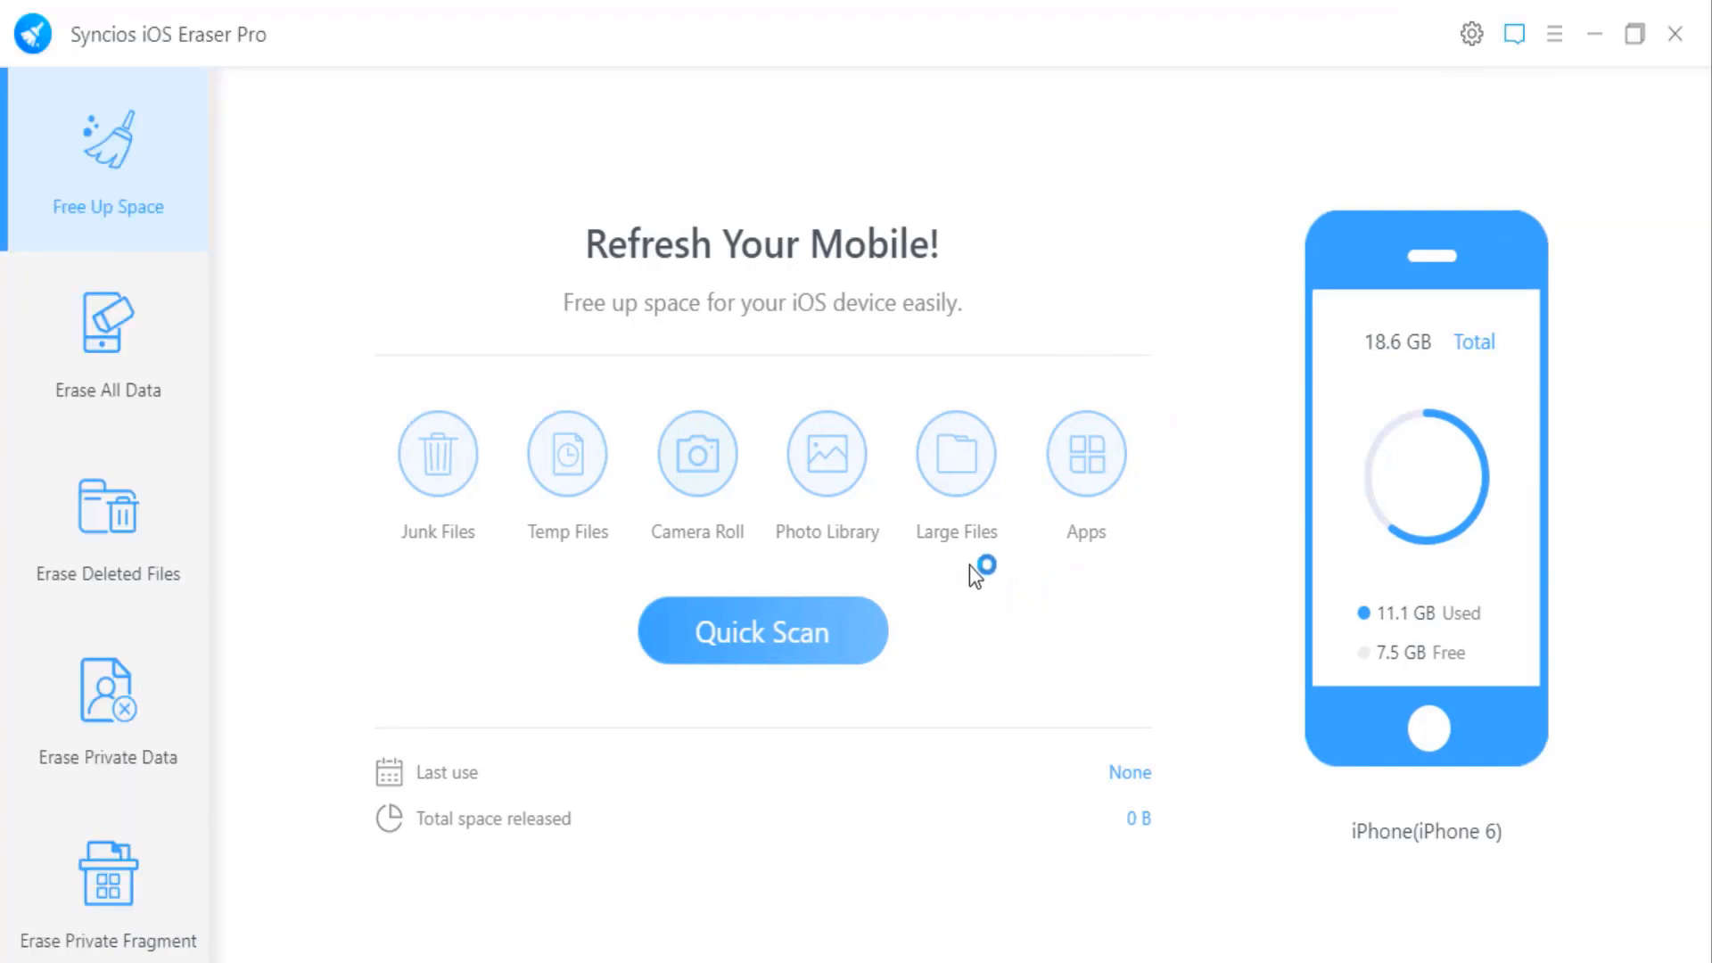
pyautogui.click(762, 631)
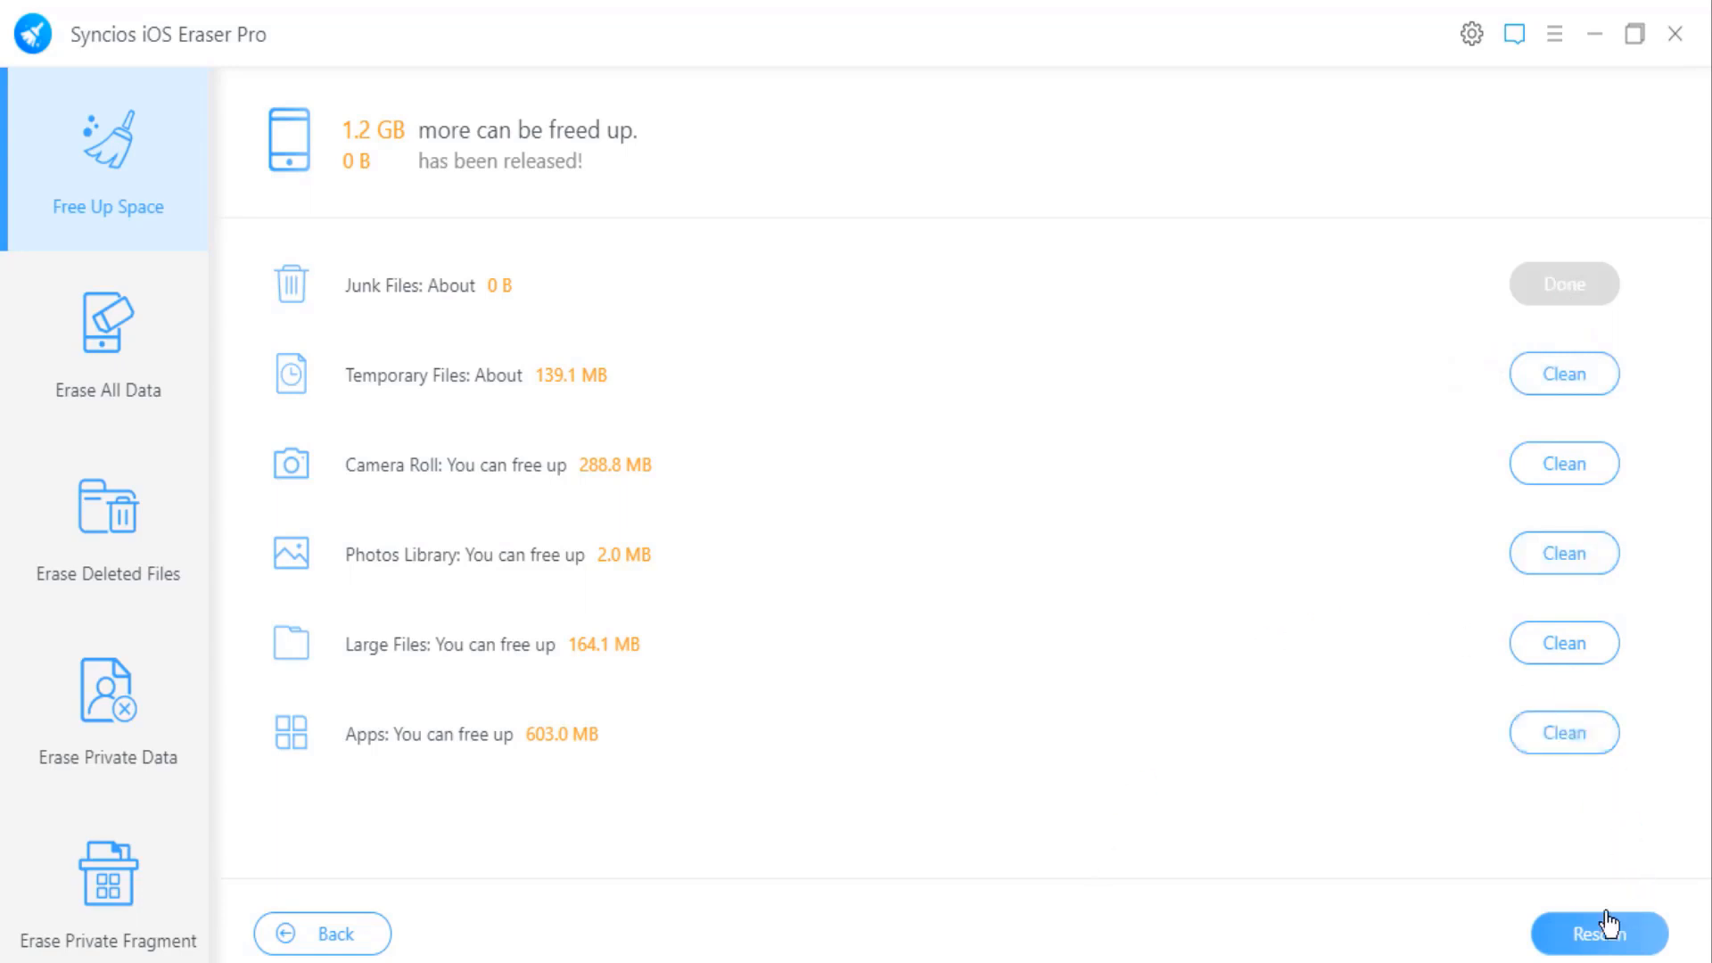
pyautogui.click(1609, 935)
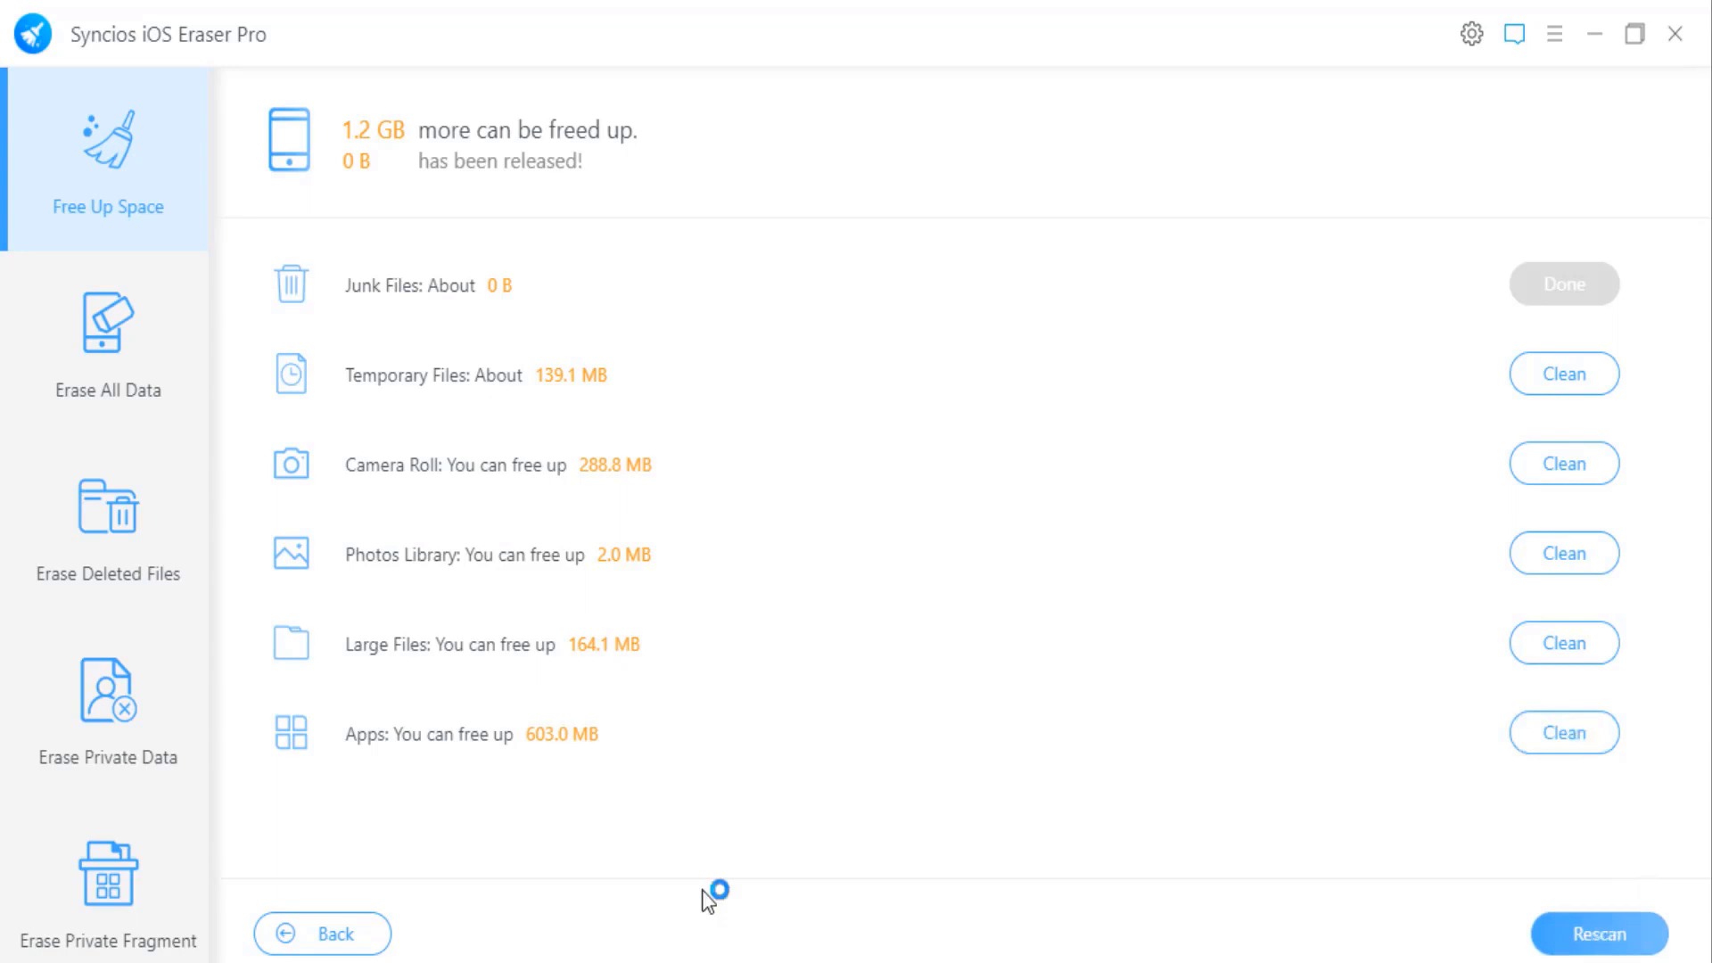
pyautogui.click(285, 933)
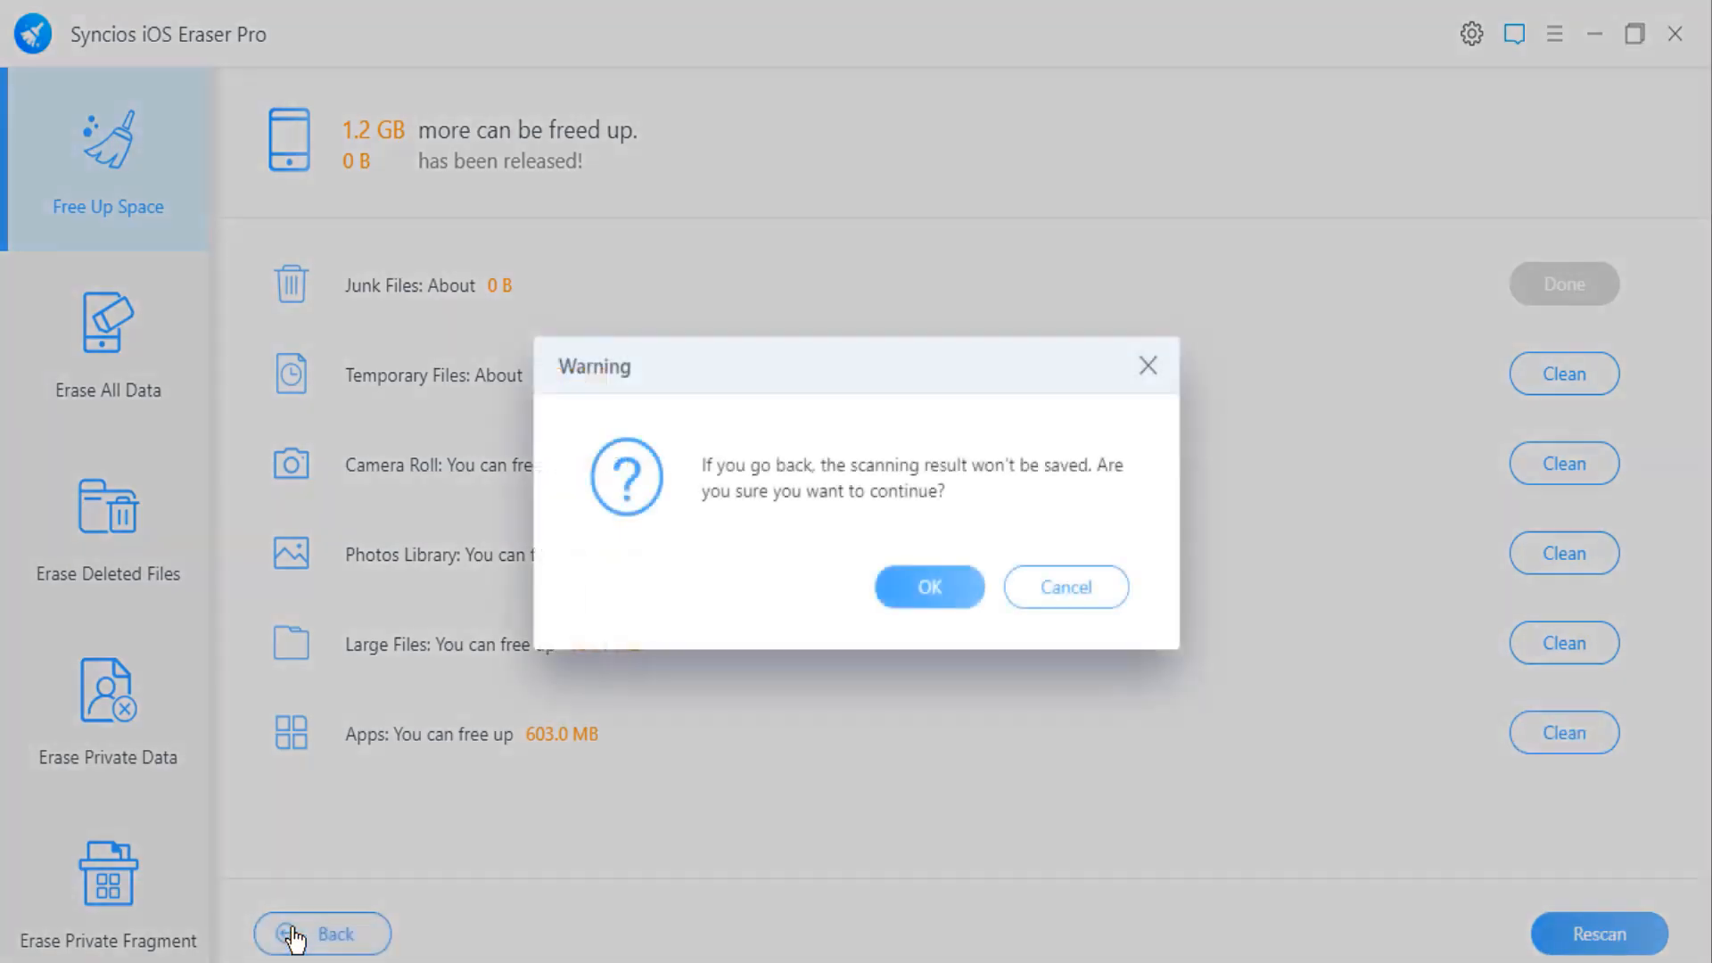
# Discard the scan results, start Erase All Data, and keep Medium security level.
pyautogui.click(930, 587)
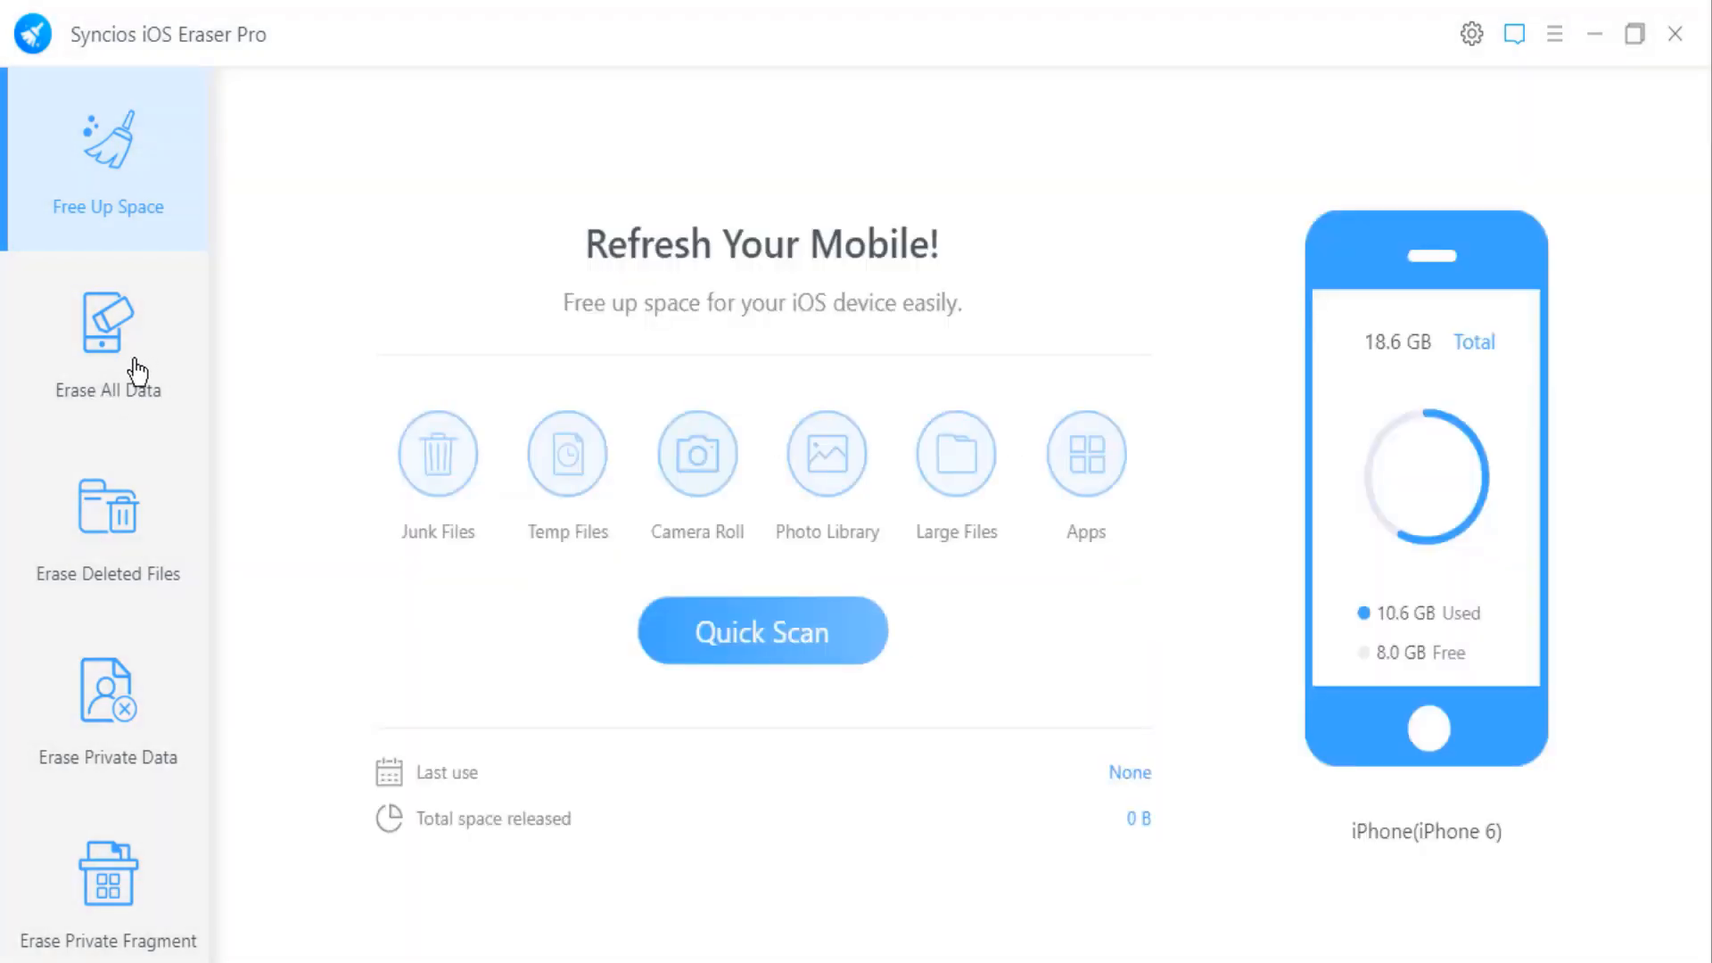
pyautogui.click(107, 334)
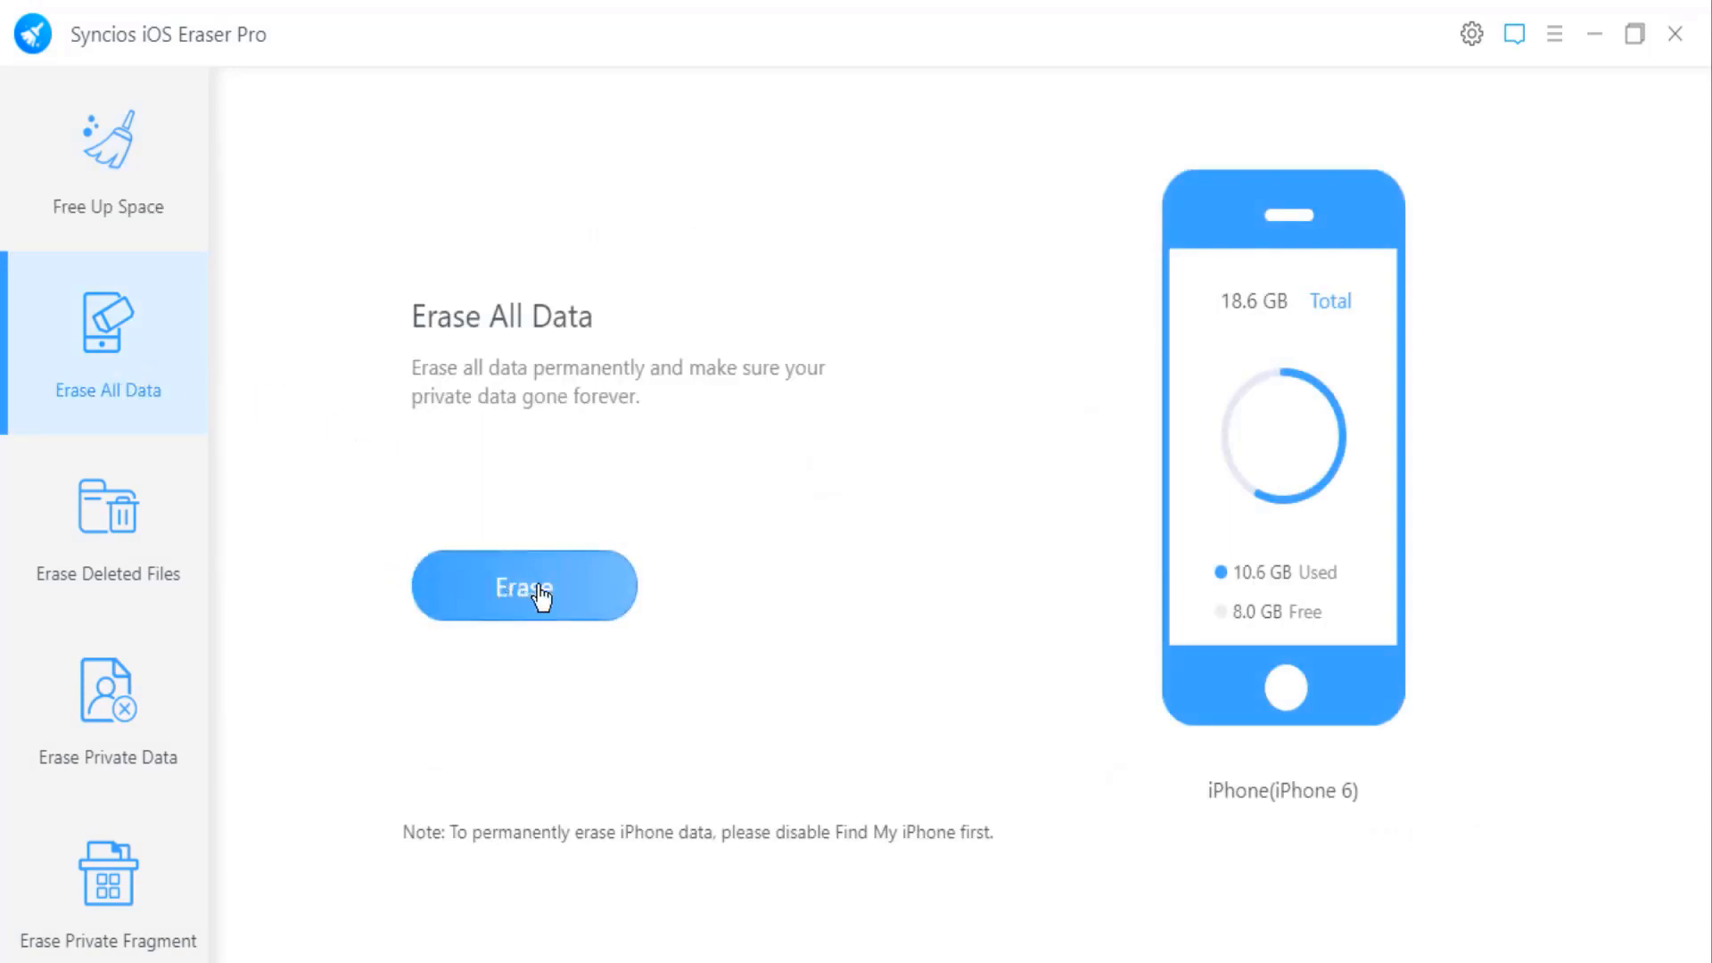
pyautogui.click(525, 585)
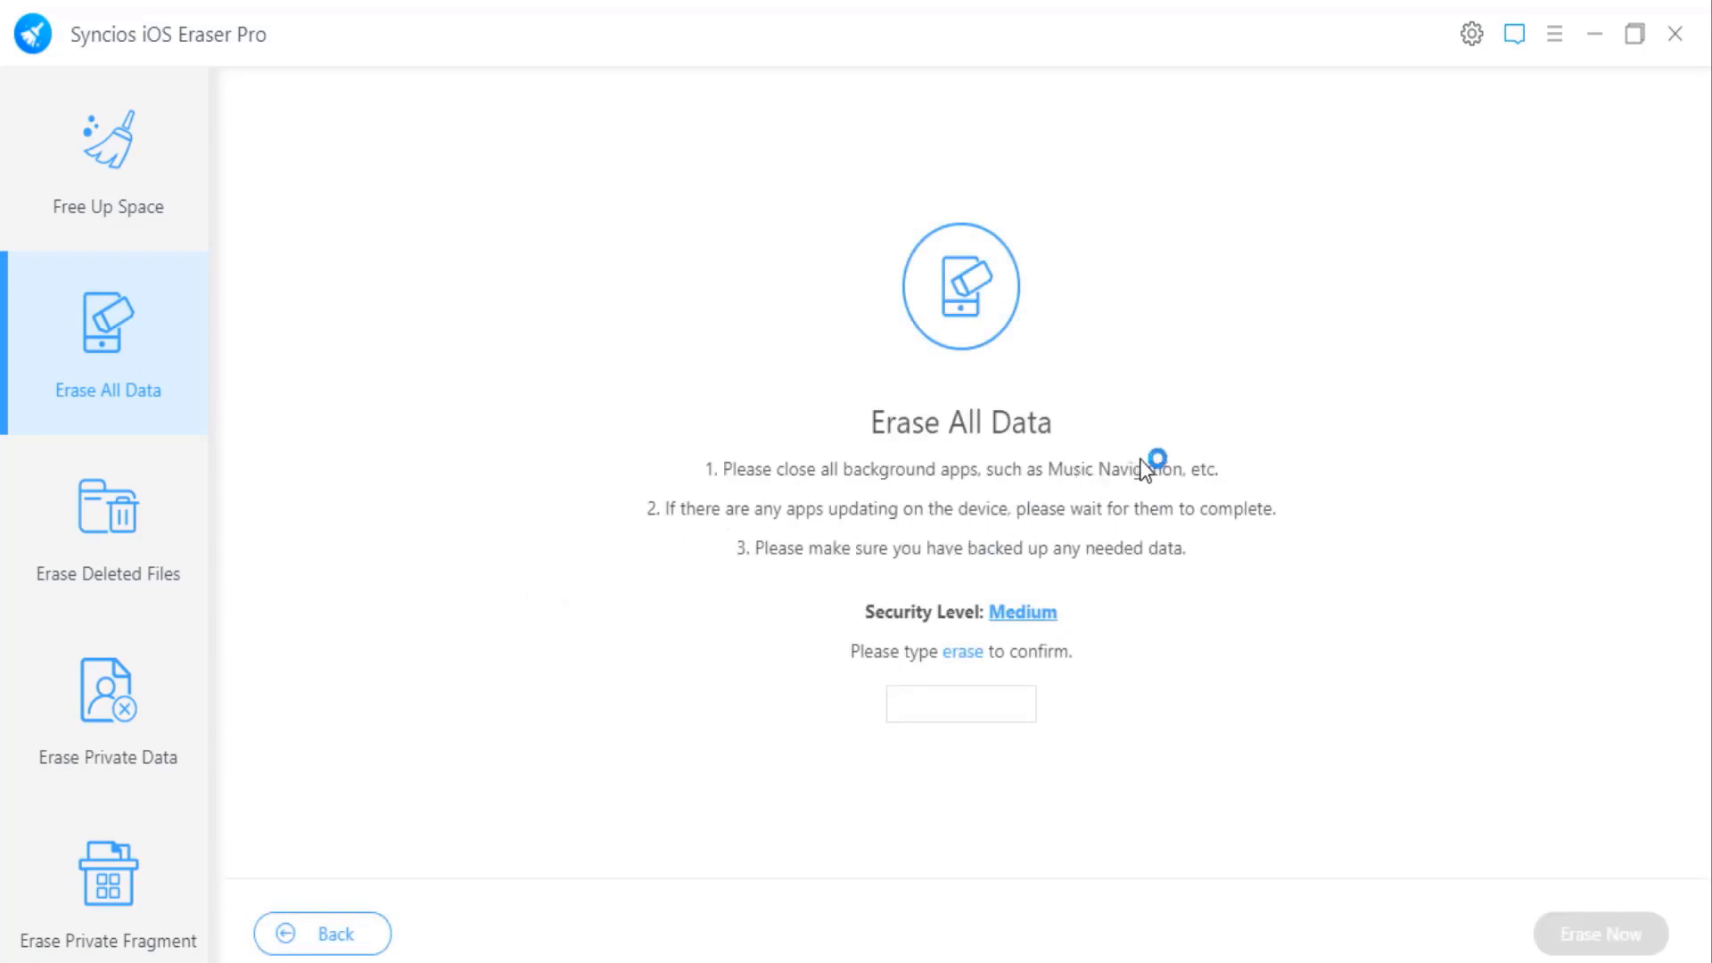
pyautogui.moveTo(935, 534)
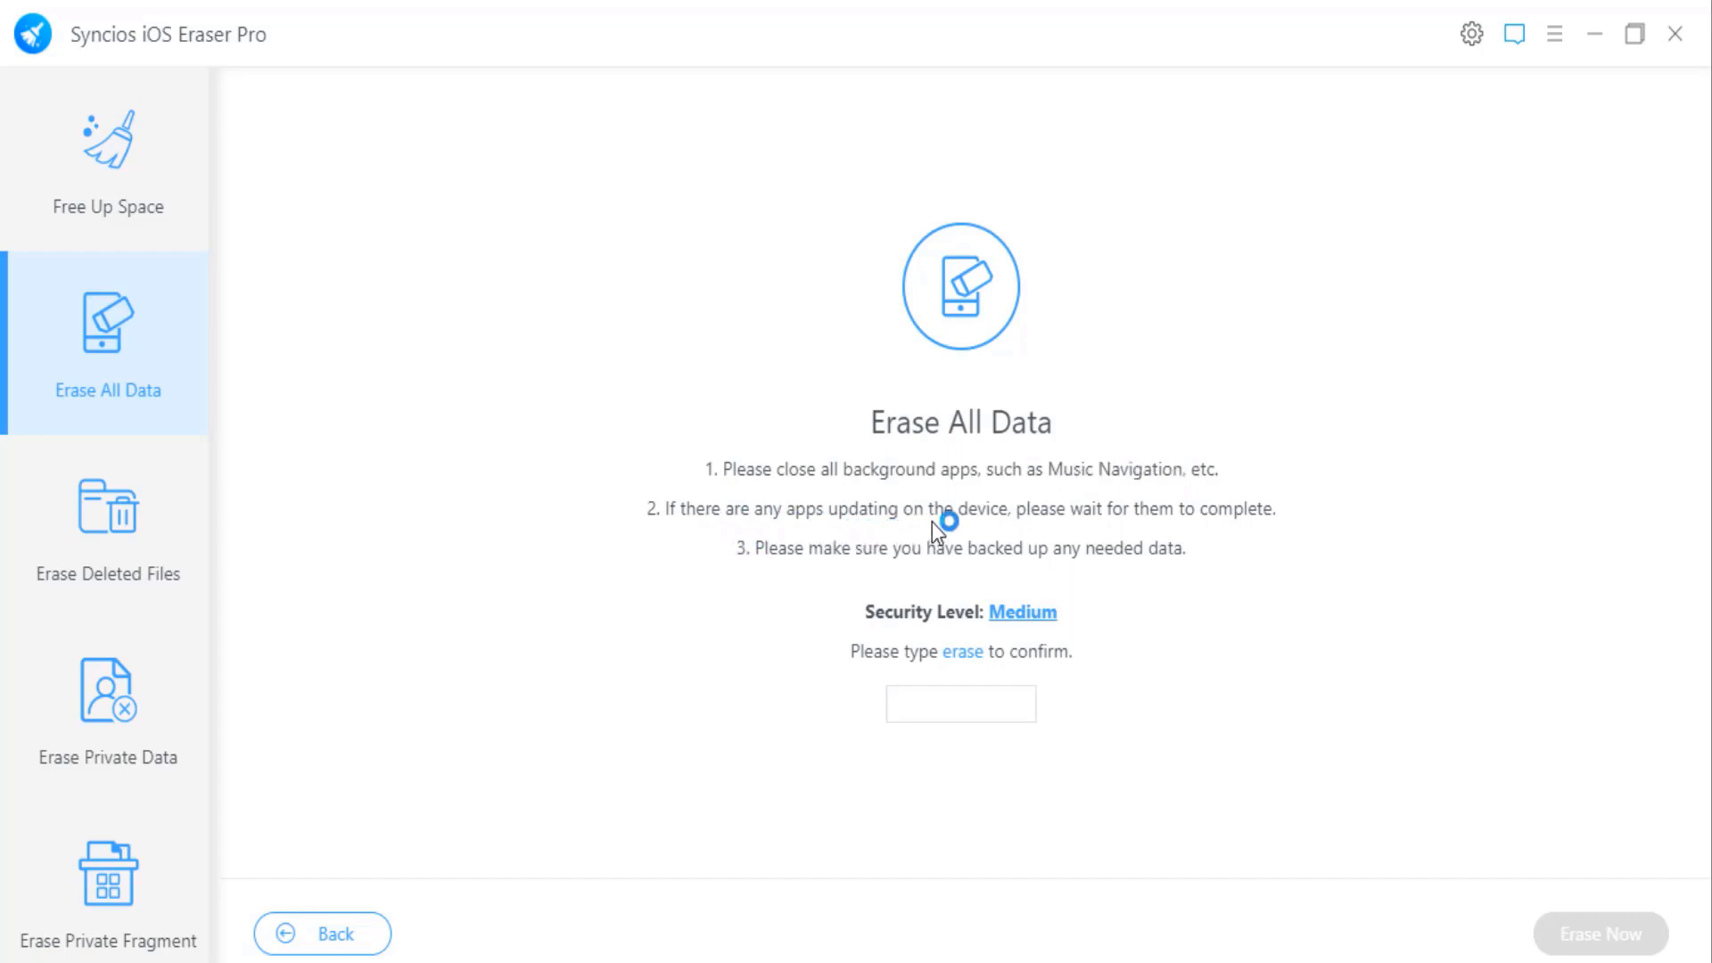
pyautogui.moveTo(1114, 526)
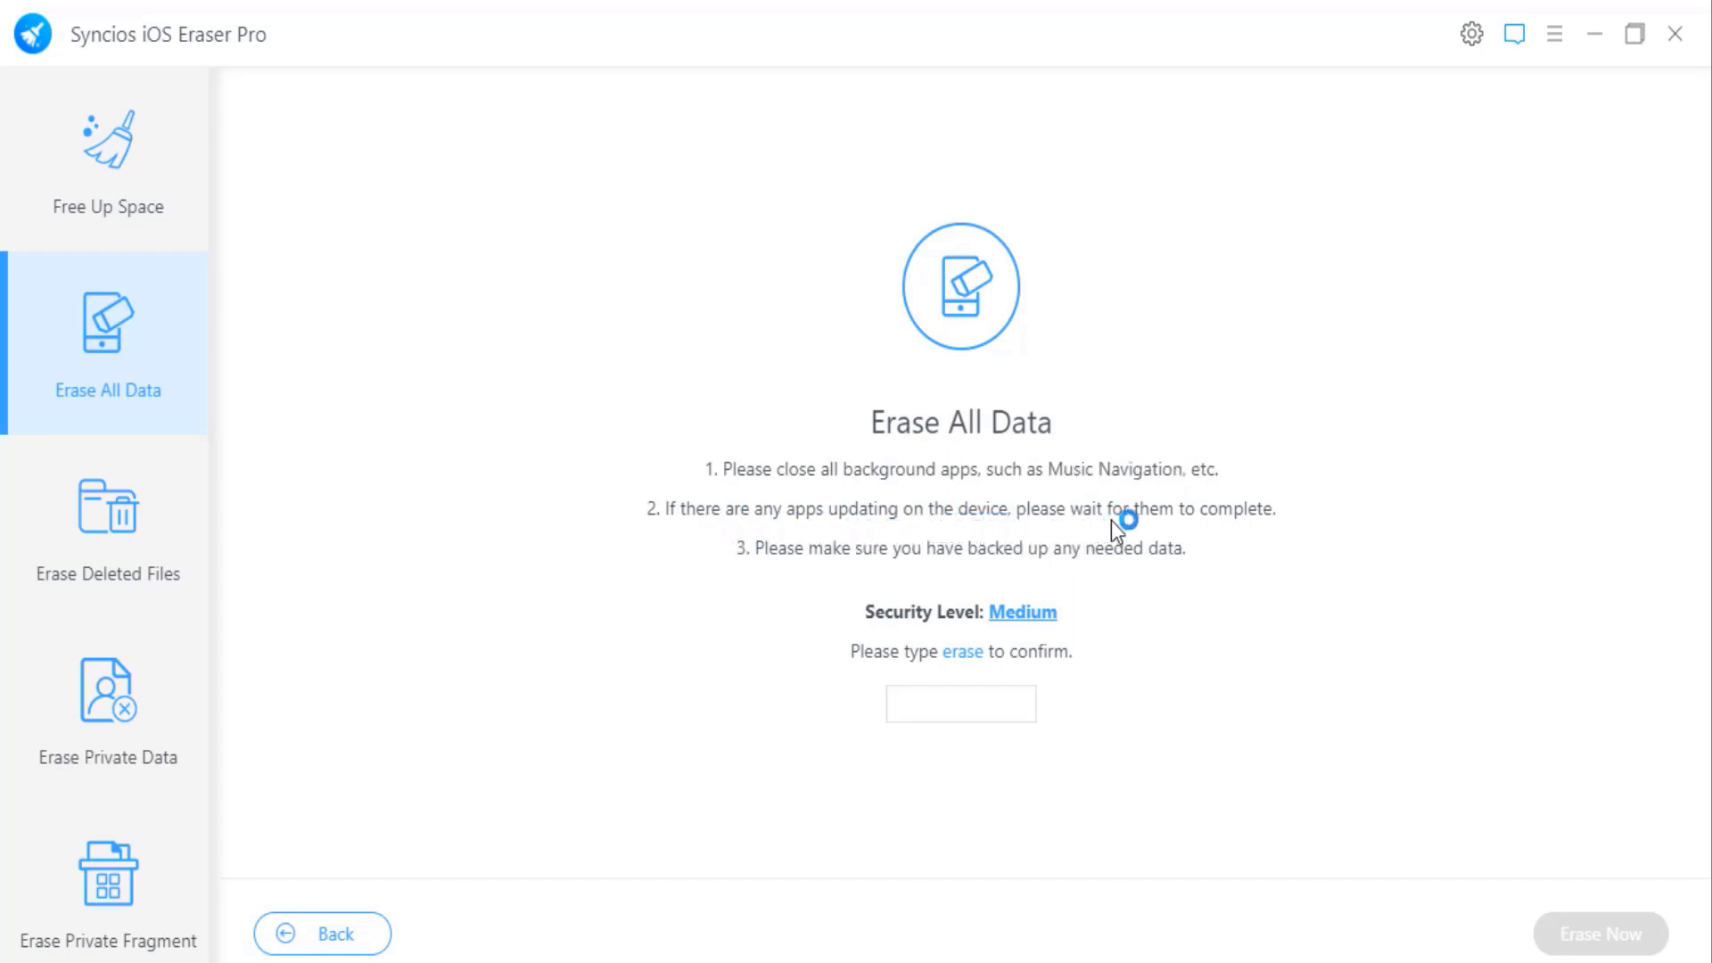
pyautogui.moveTo(1175, 554)
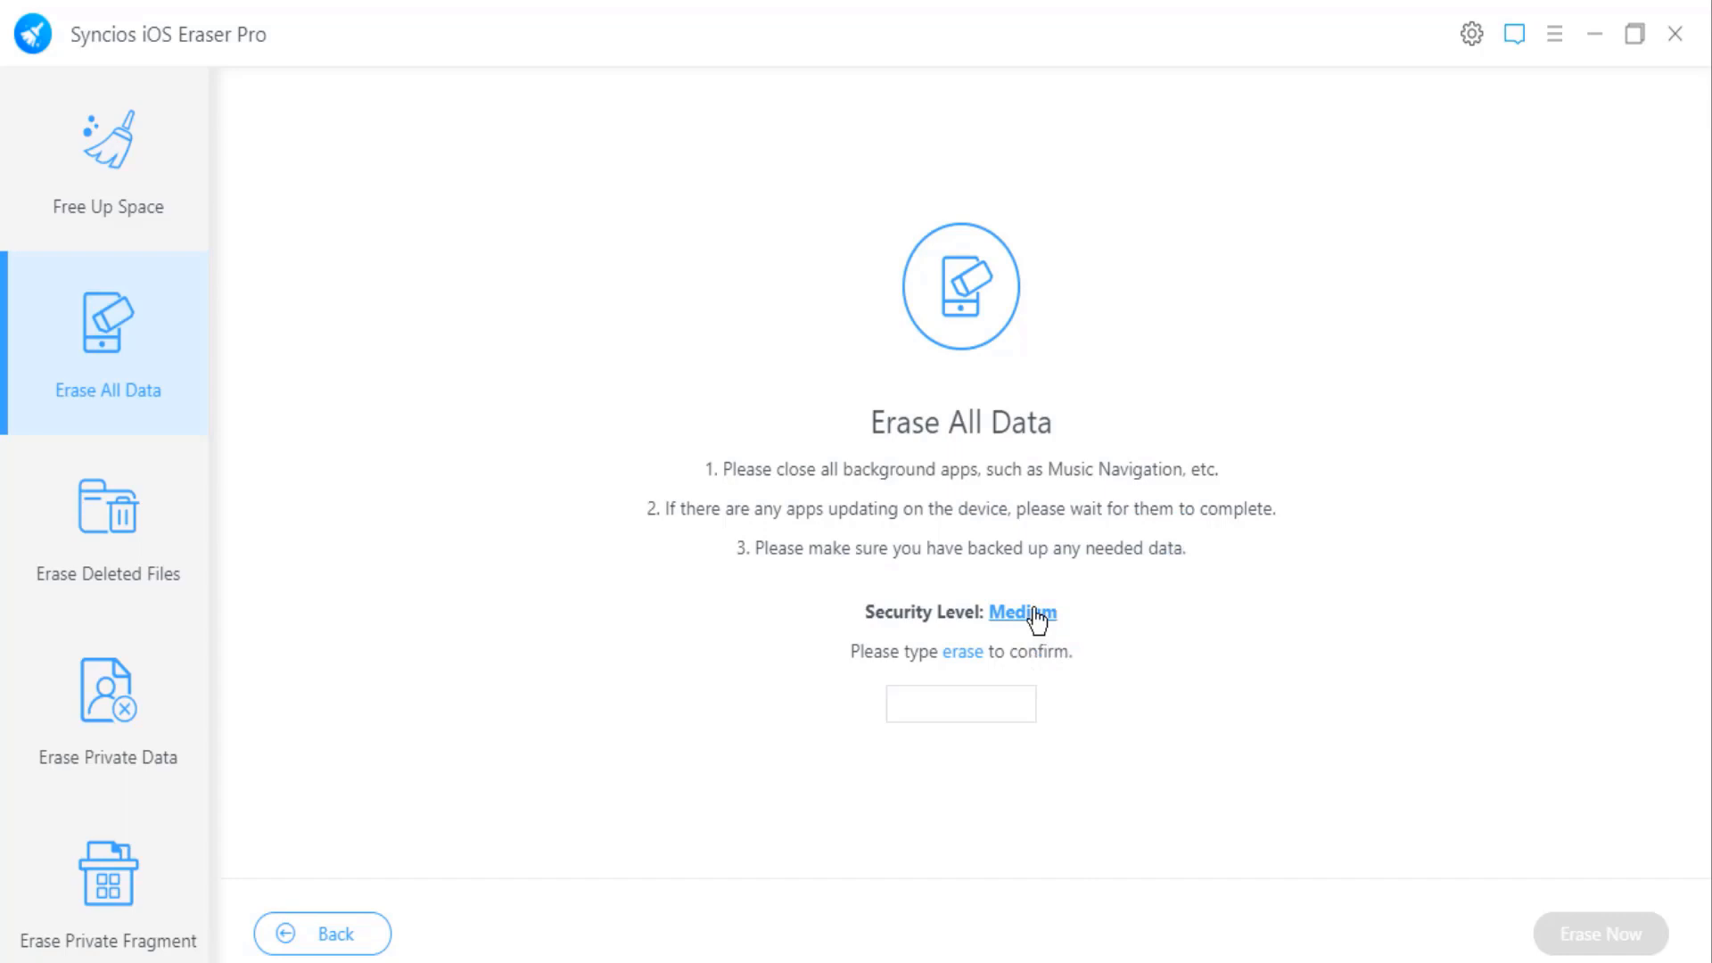
pyautogui.click(1024, 613)
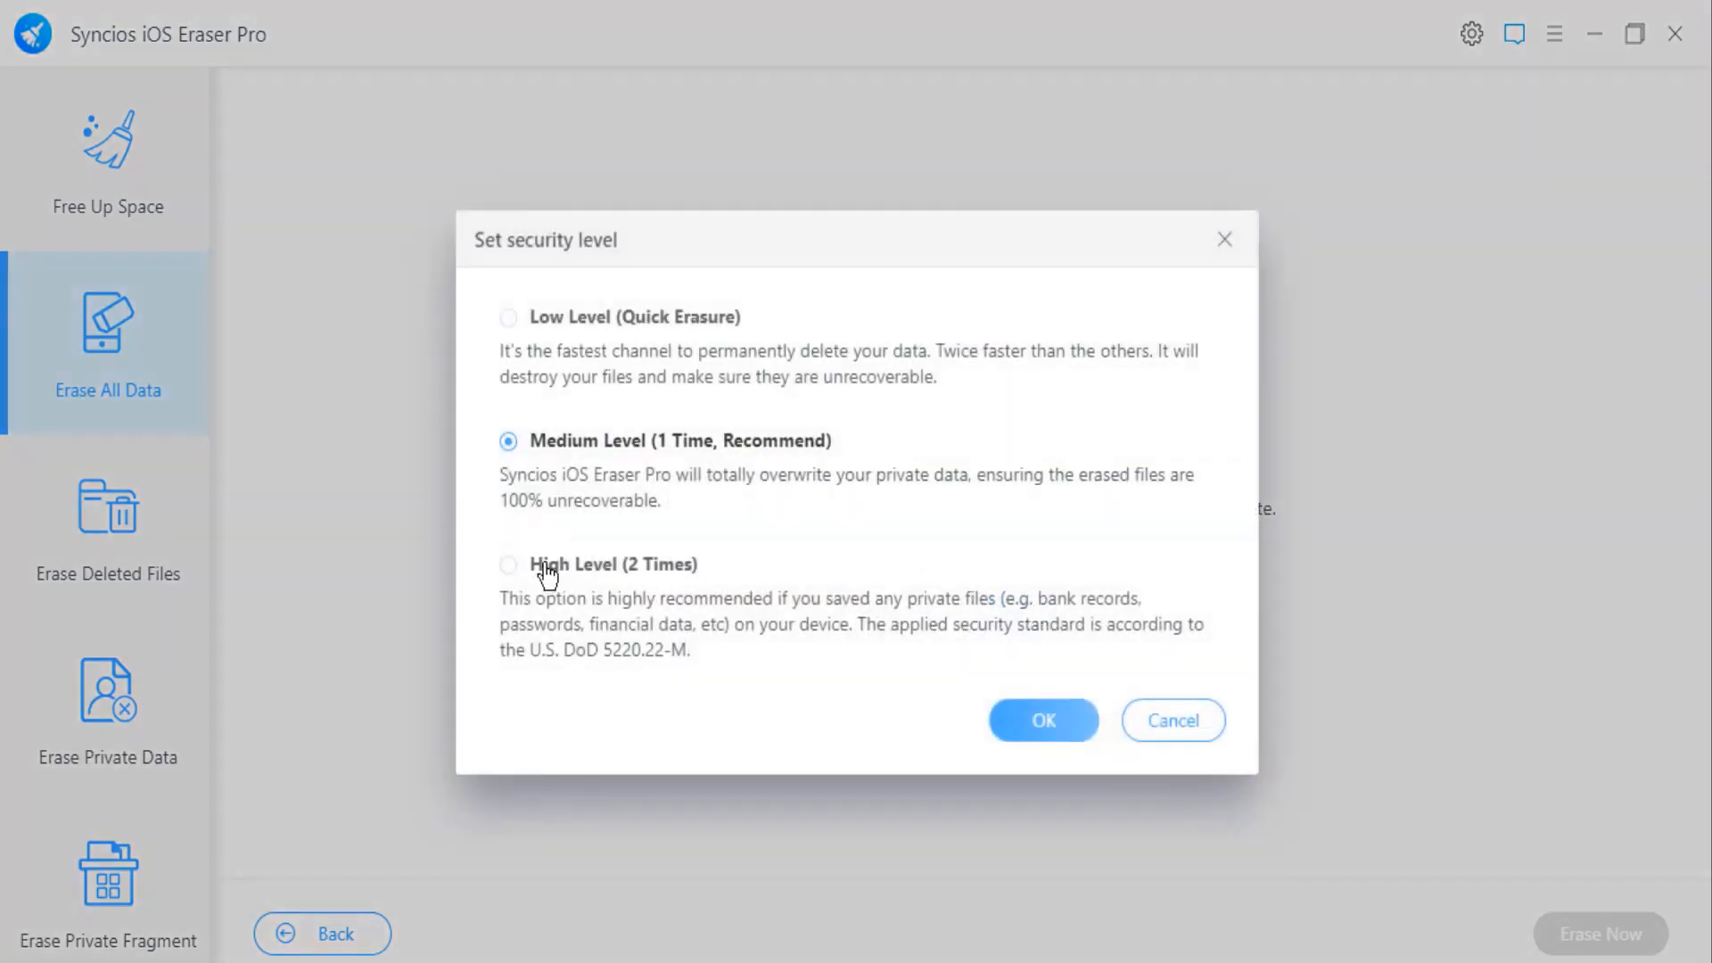
pyautogui.moveTo(655, 617)
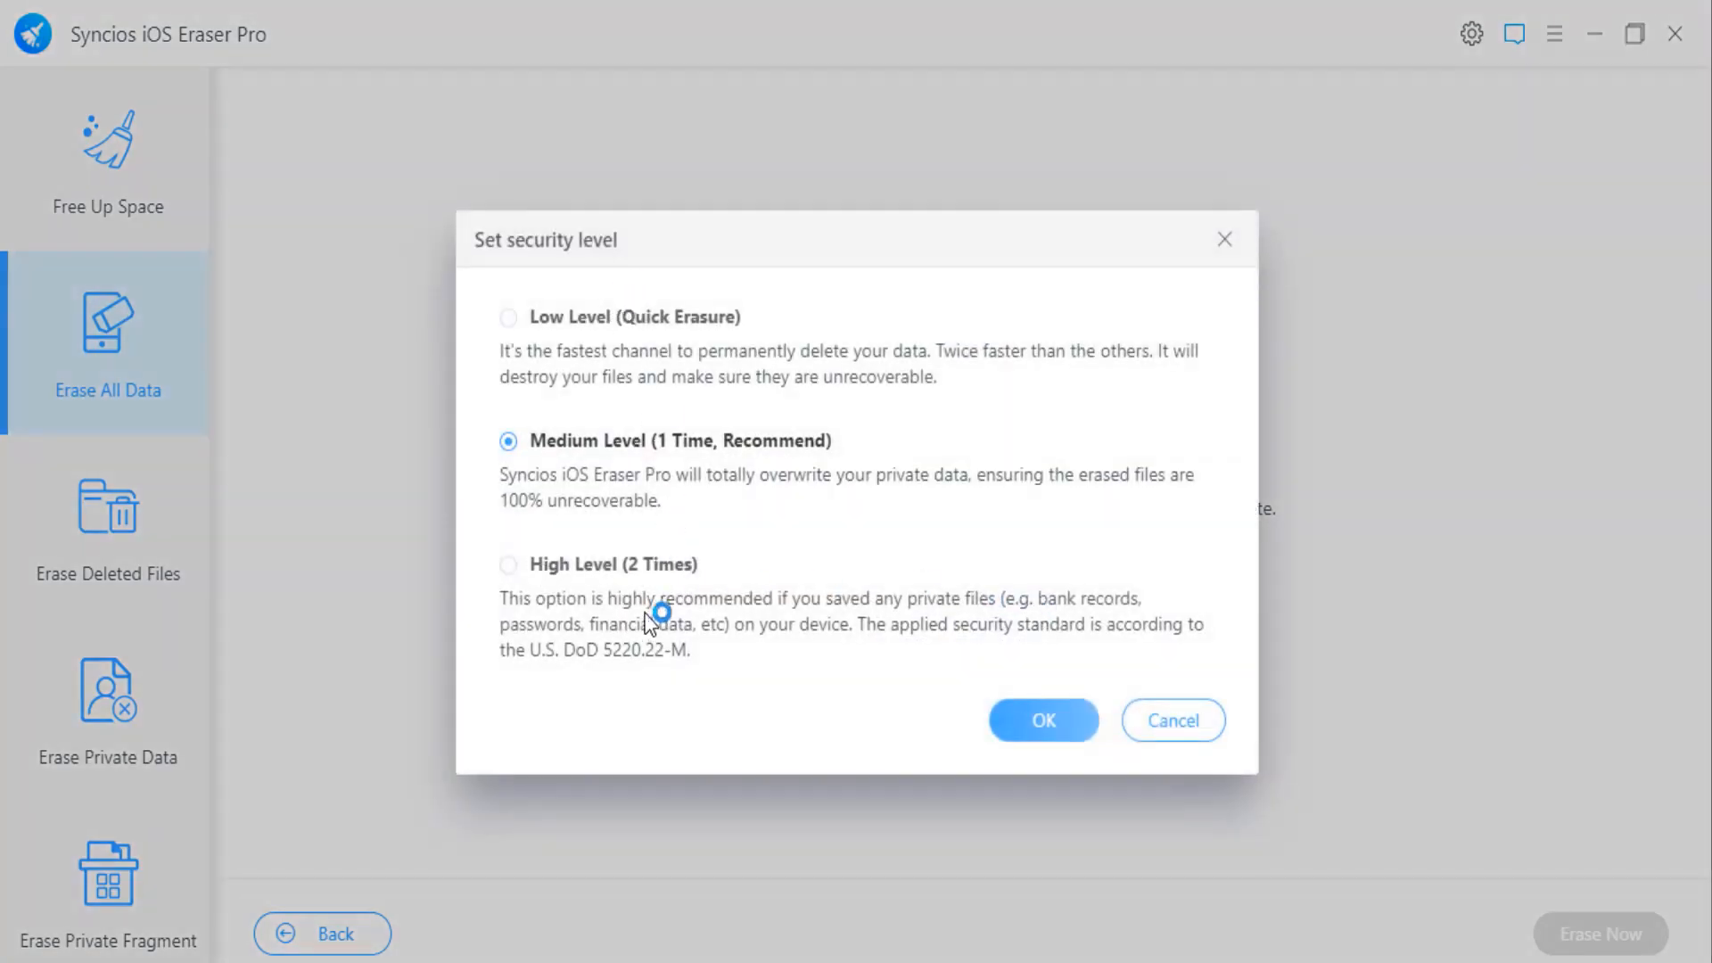
pyautogui.click(1044, 720)
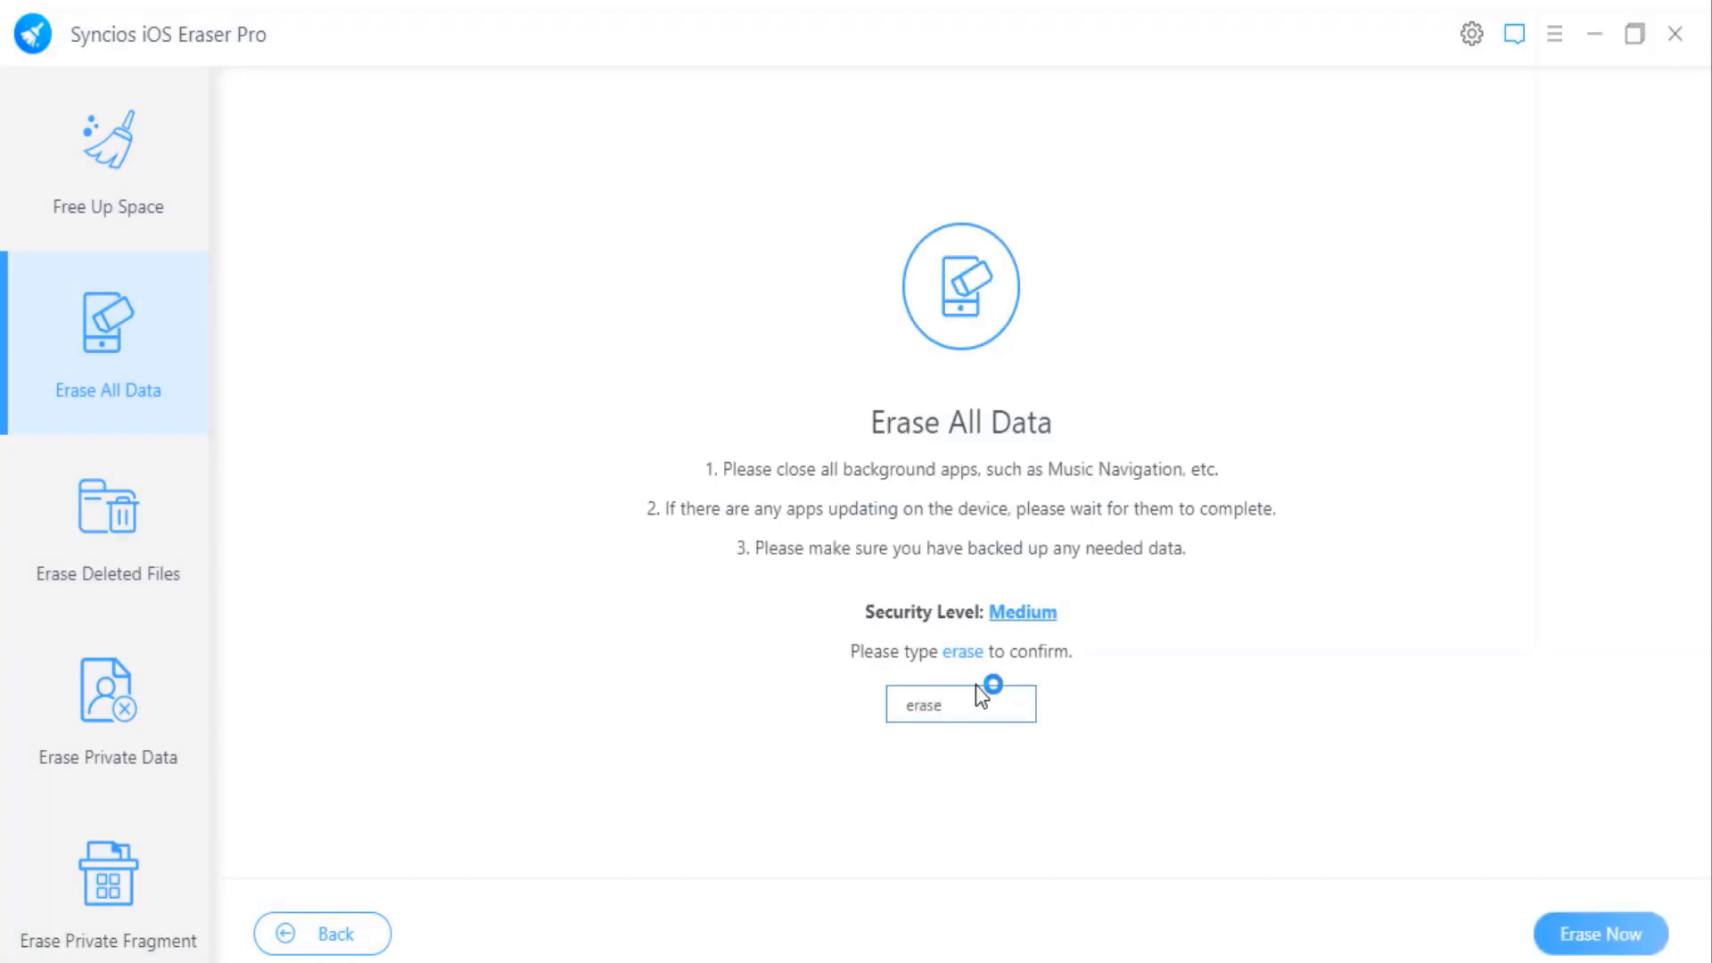
pyautogui.moveTo(1612, 933)
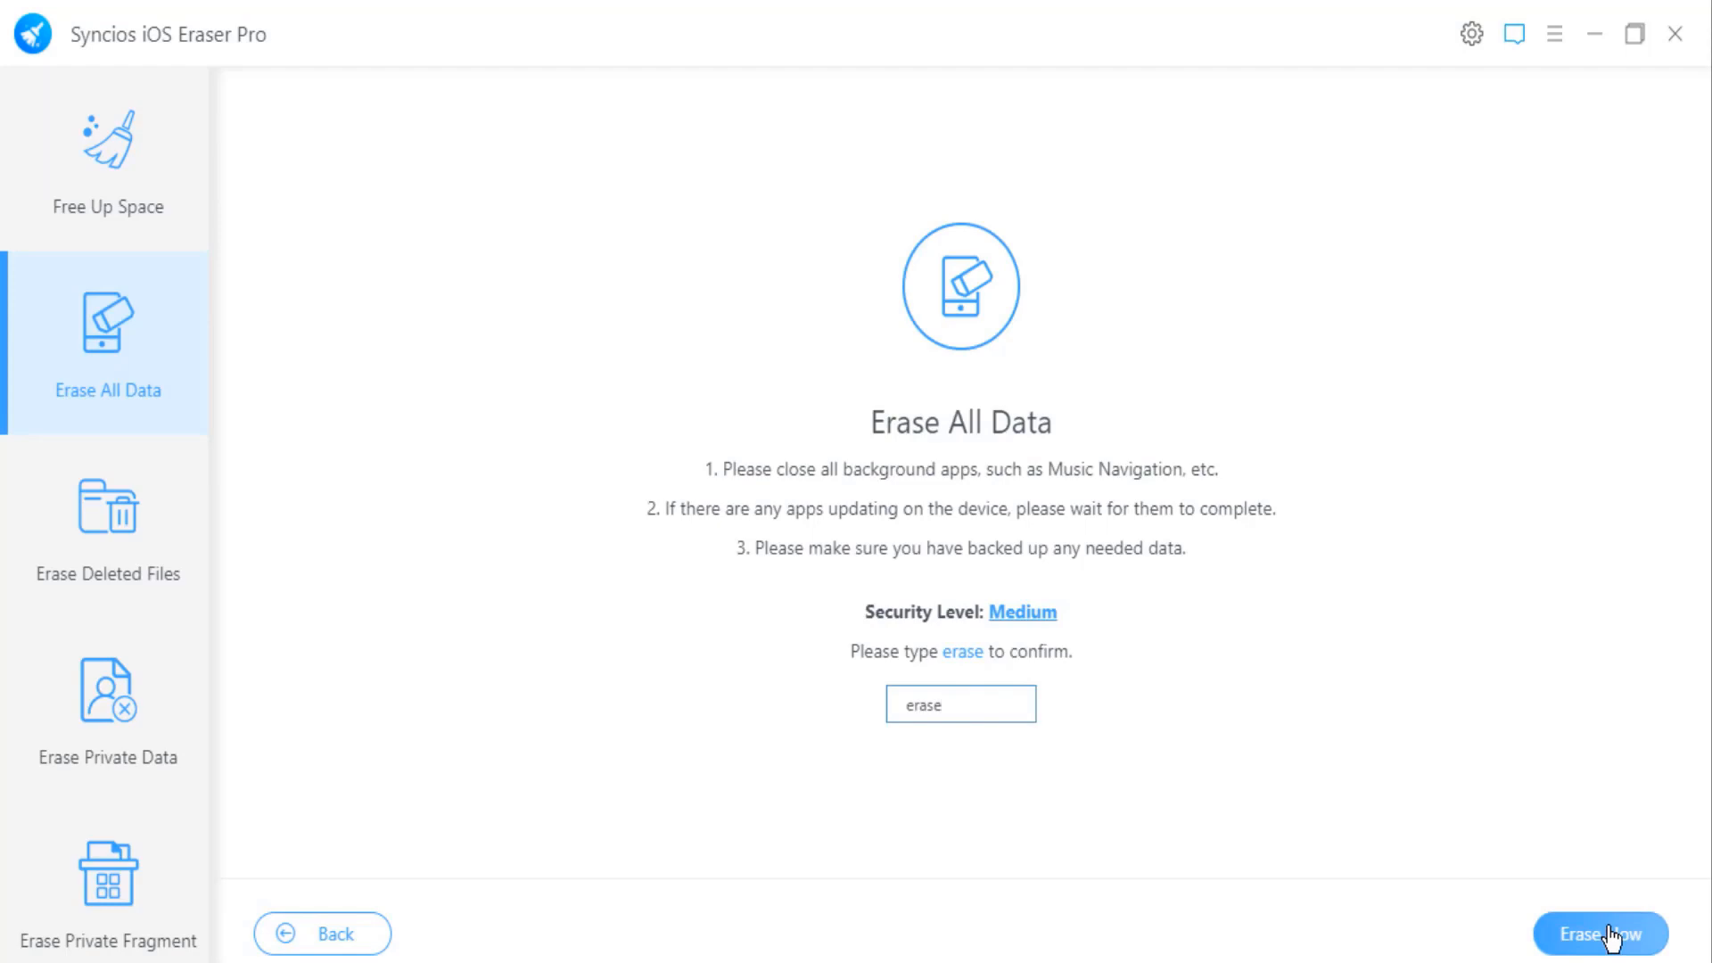
# Start Erase Now and confirm with Continue to wipe the whole iPhone.
pyautogui.click(1600, 958)
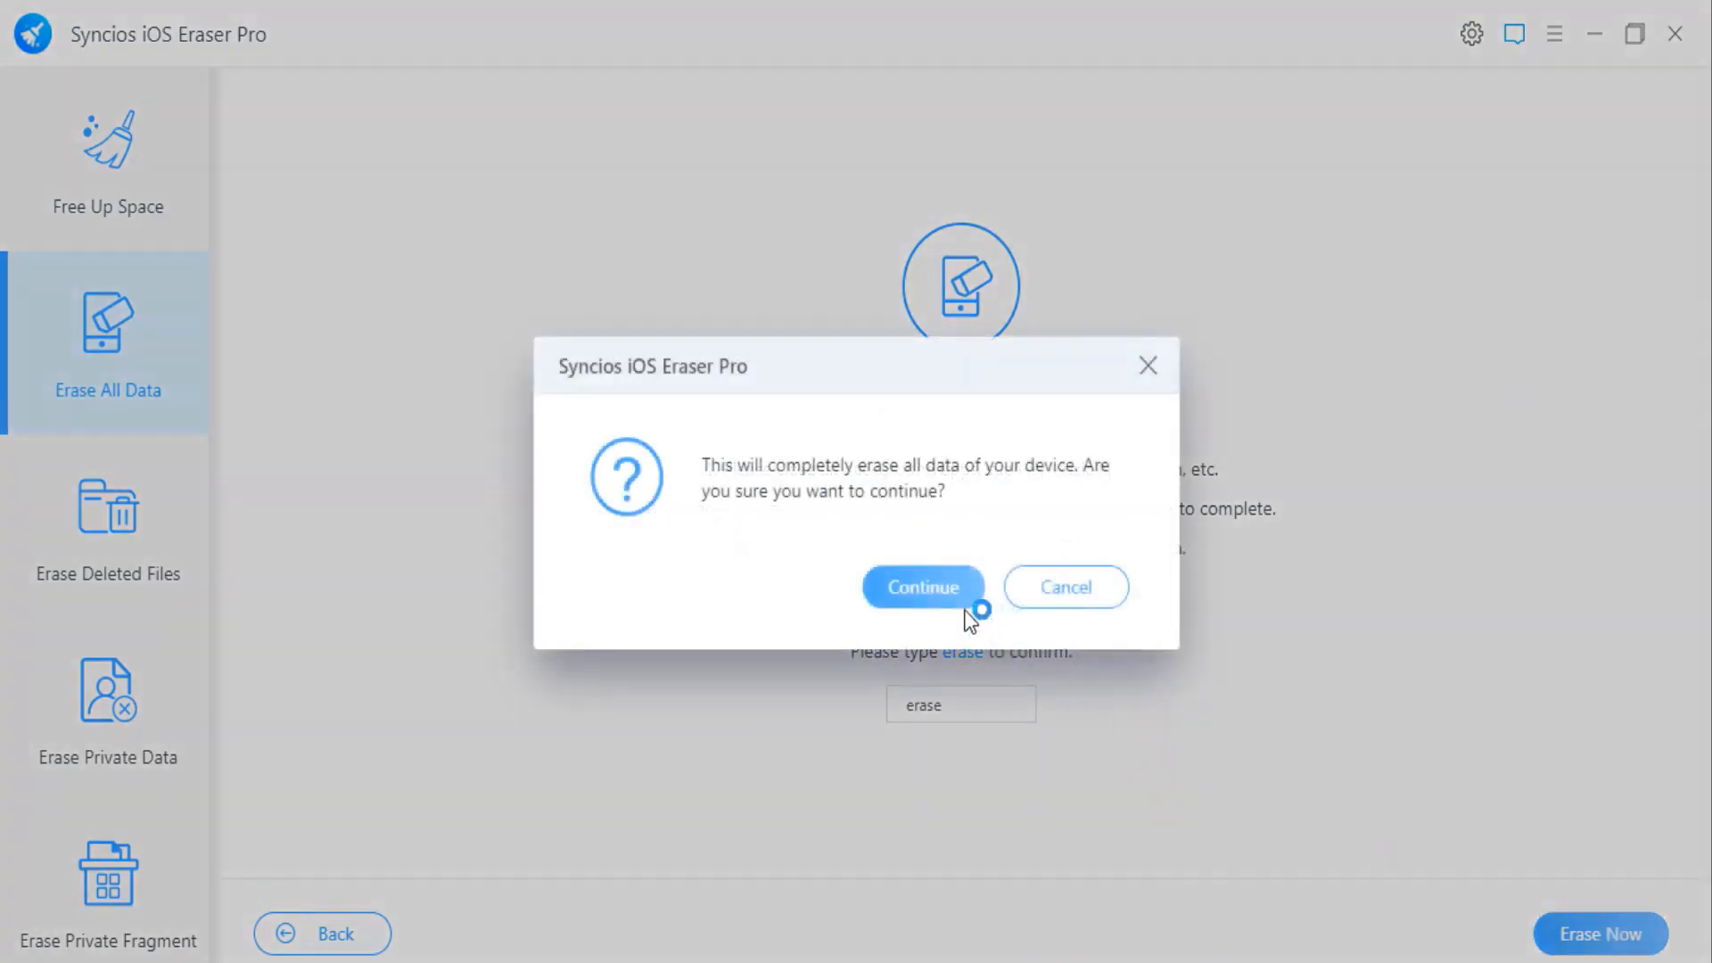
pyautogui.click(923, 587)
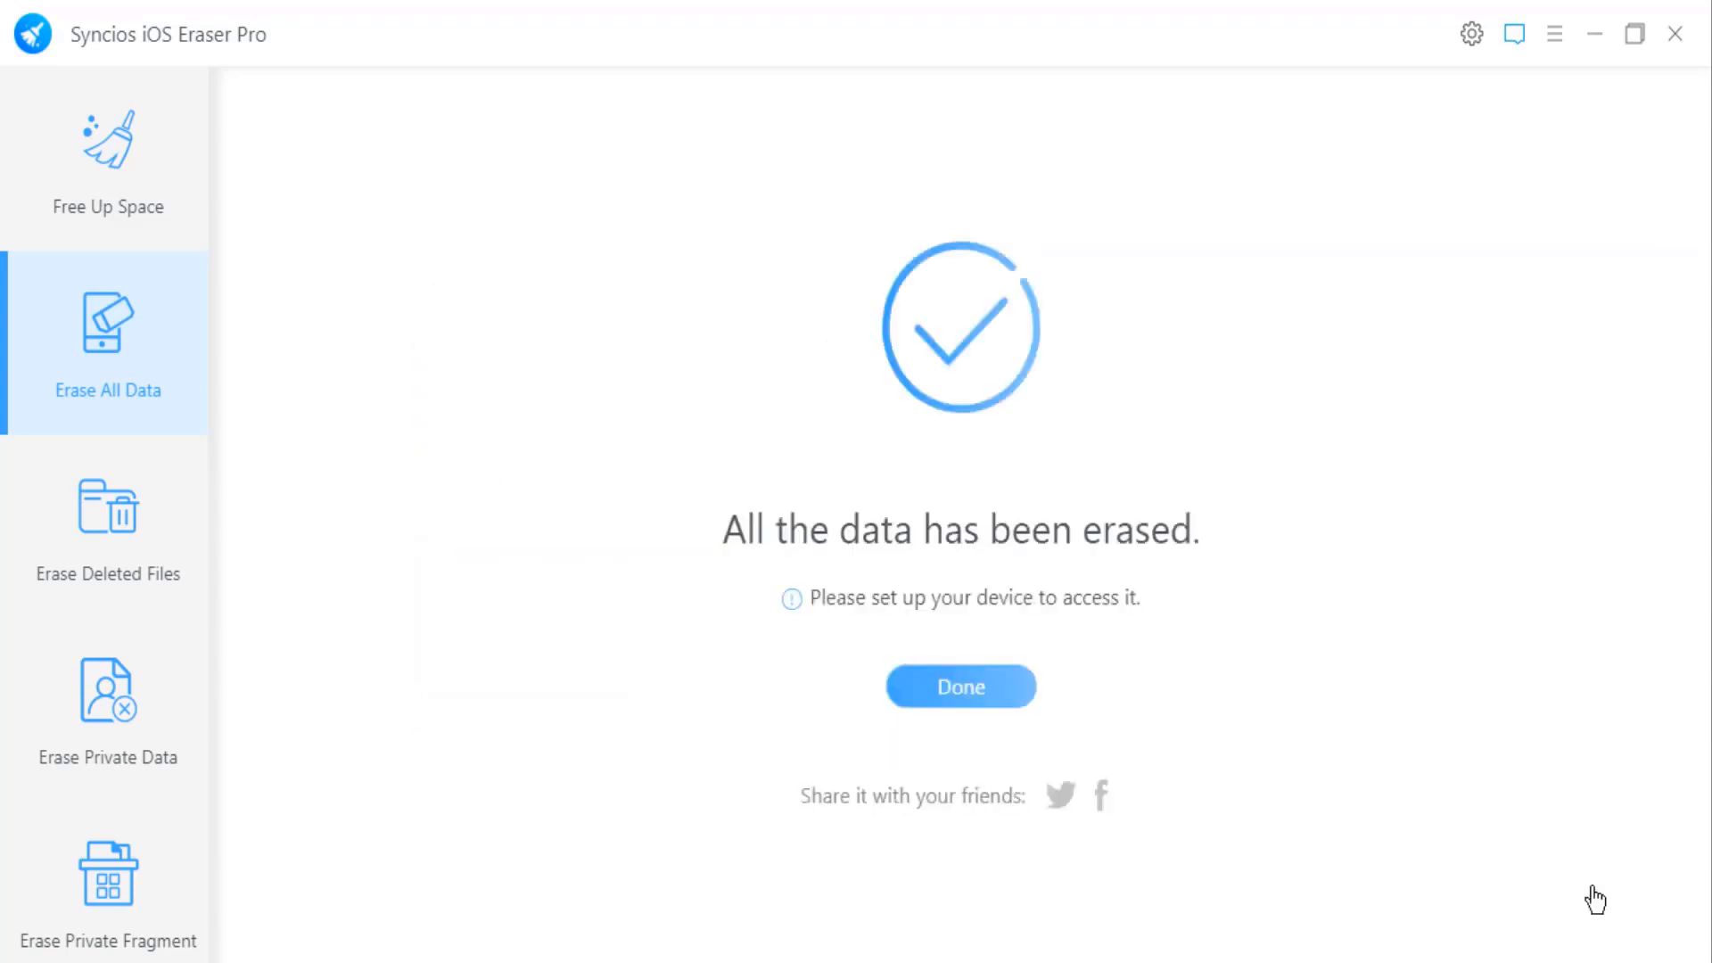
# Switch to Erase Deleted Files and start the erase, triggering the Find My iPhone warning.
pyautogui.click(107, 535)
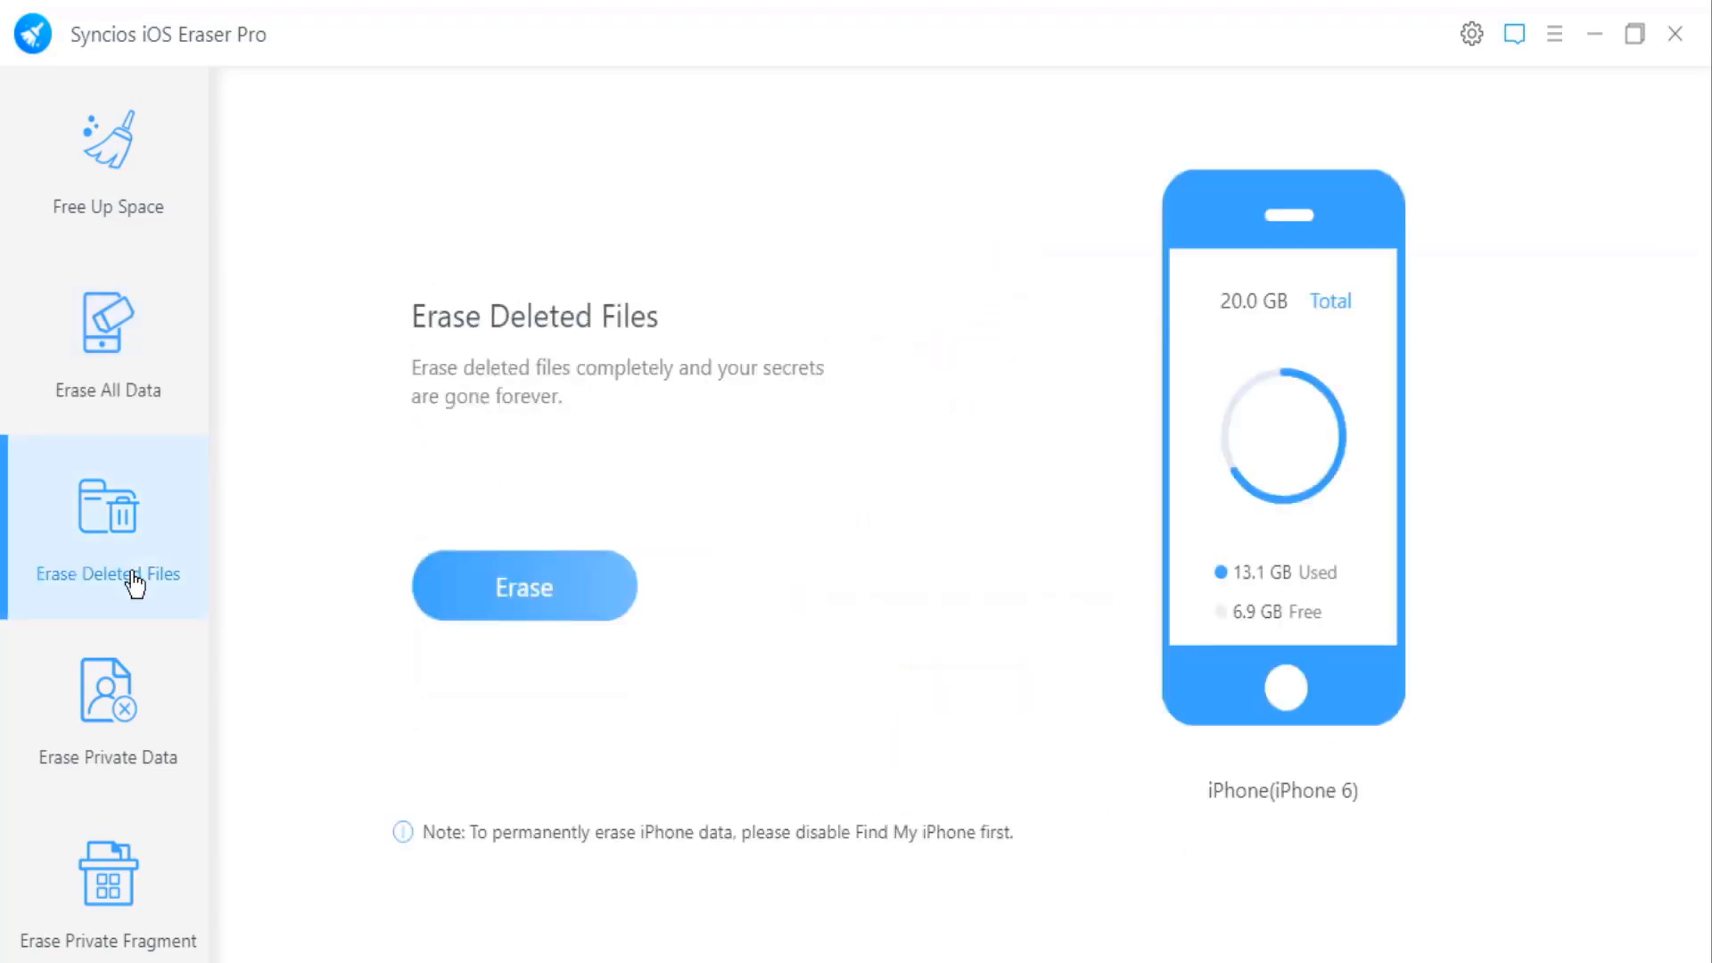
pyautogui.moveTo(519, 601)
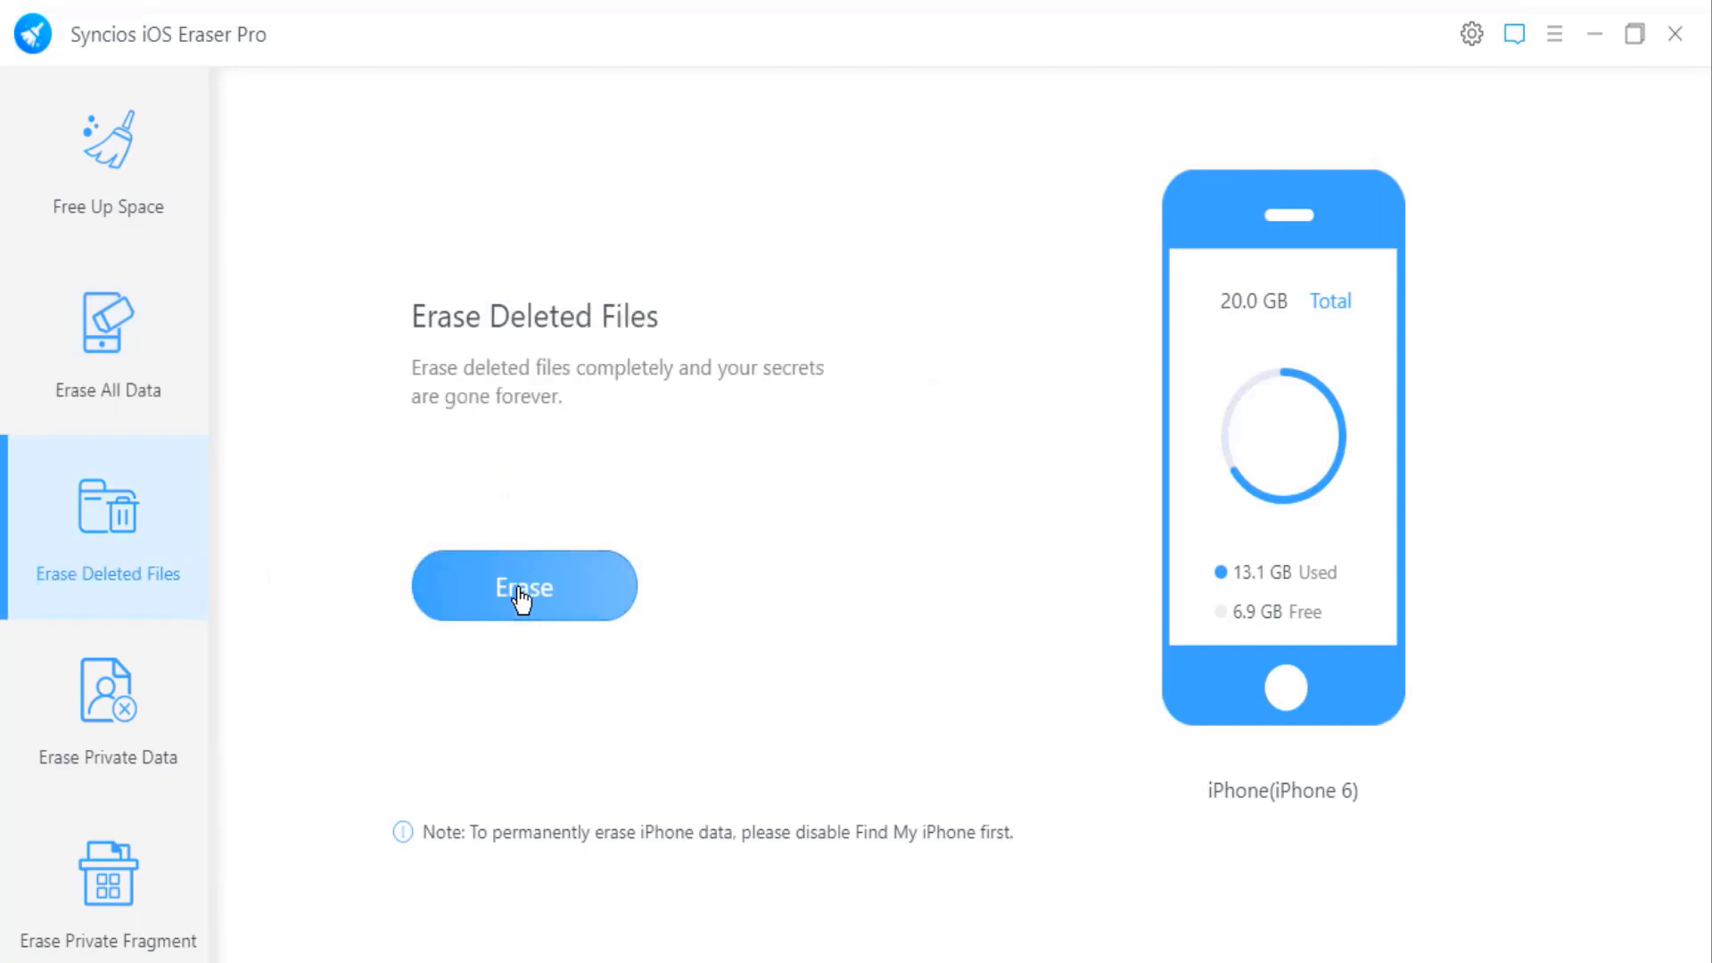
pyautogui.click(523, 587)
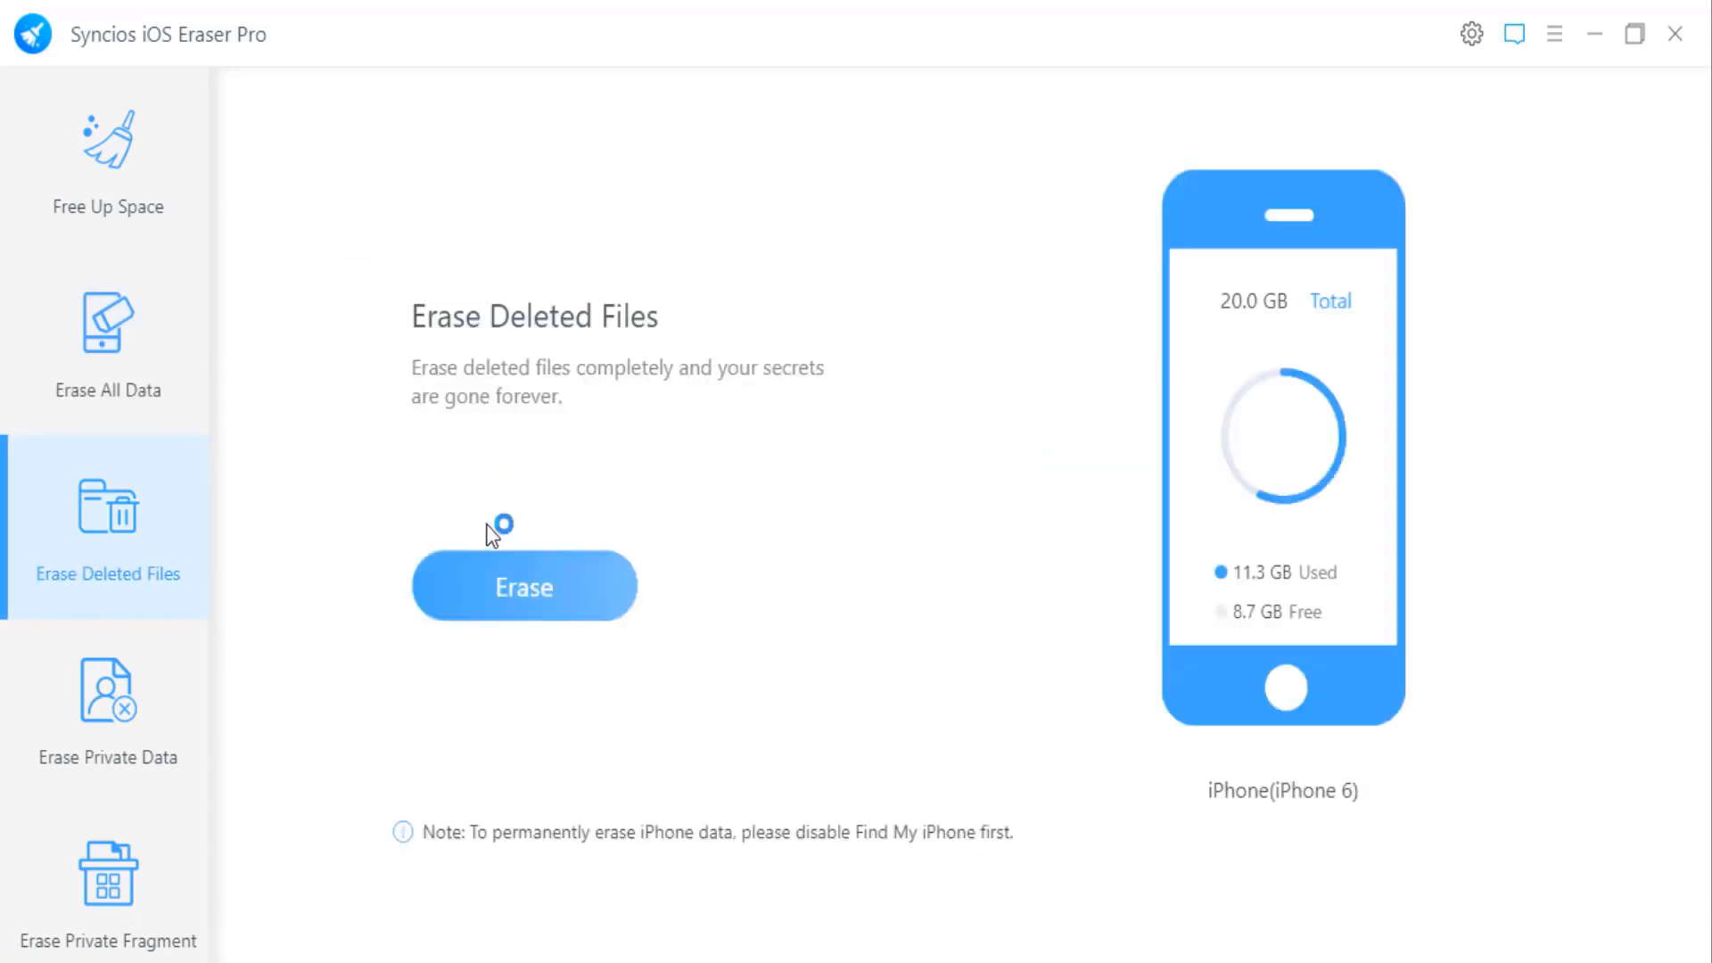
pyautogui.click(496, 590)
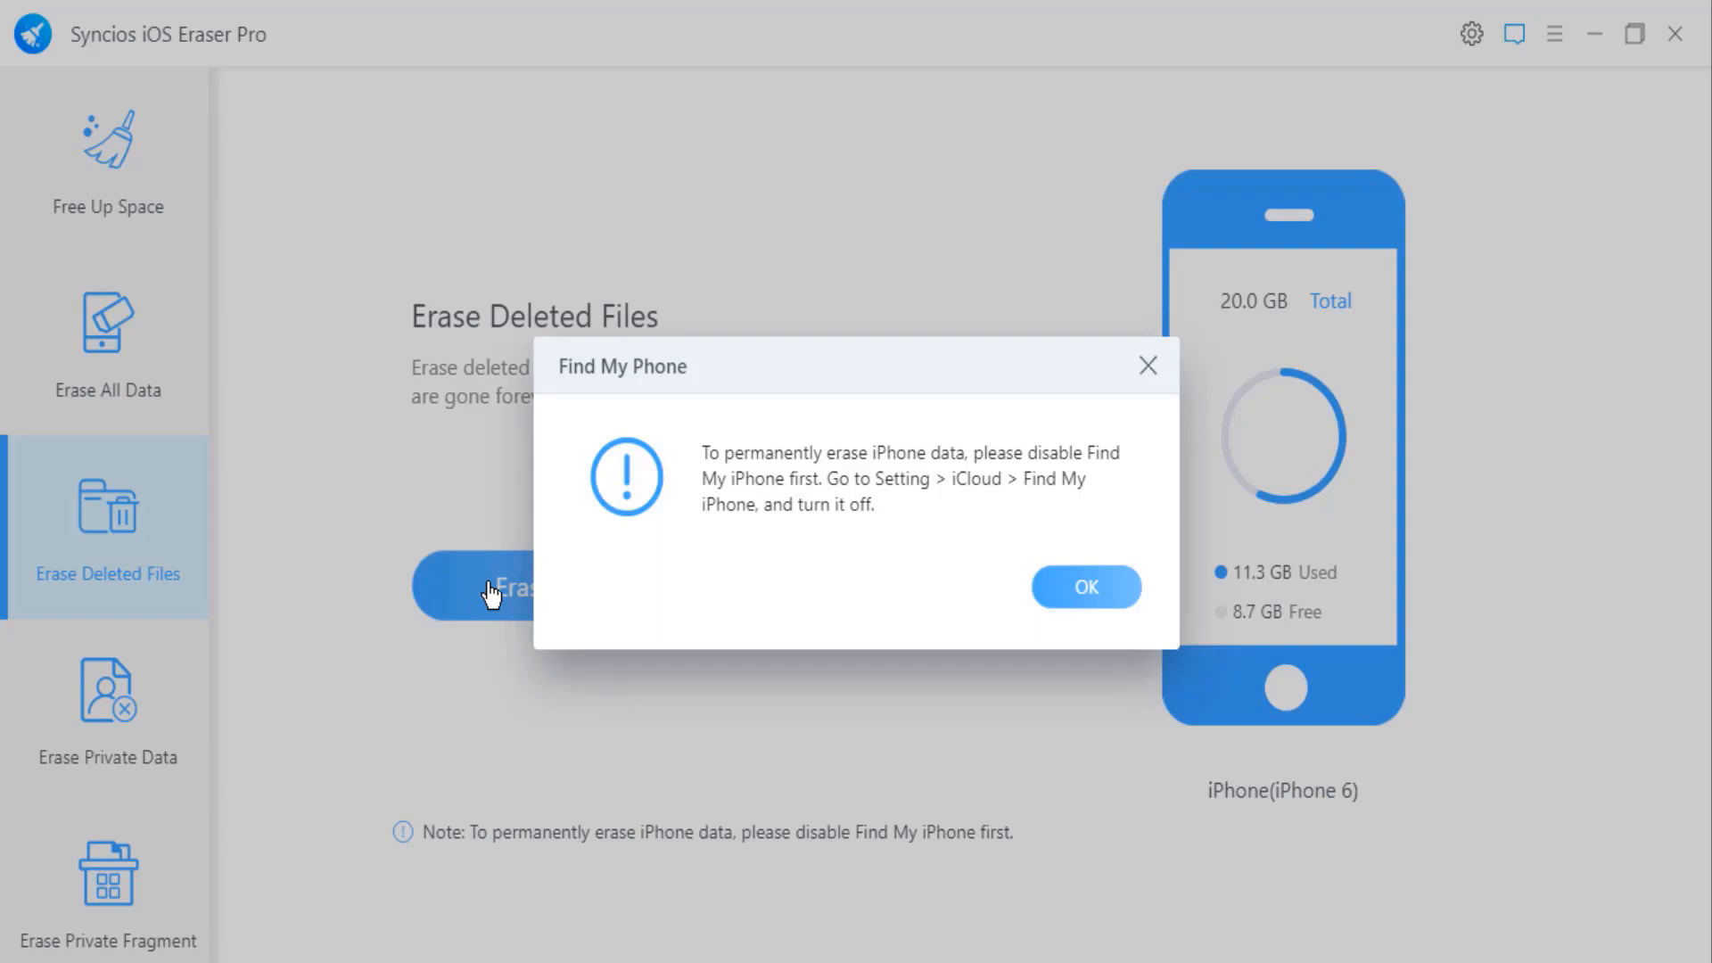
# Dismiss the warning, select the 73 deleted contacts, erase them, and close the unlock prompt.
pyautogui.click(1086, 587)
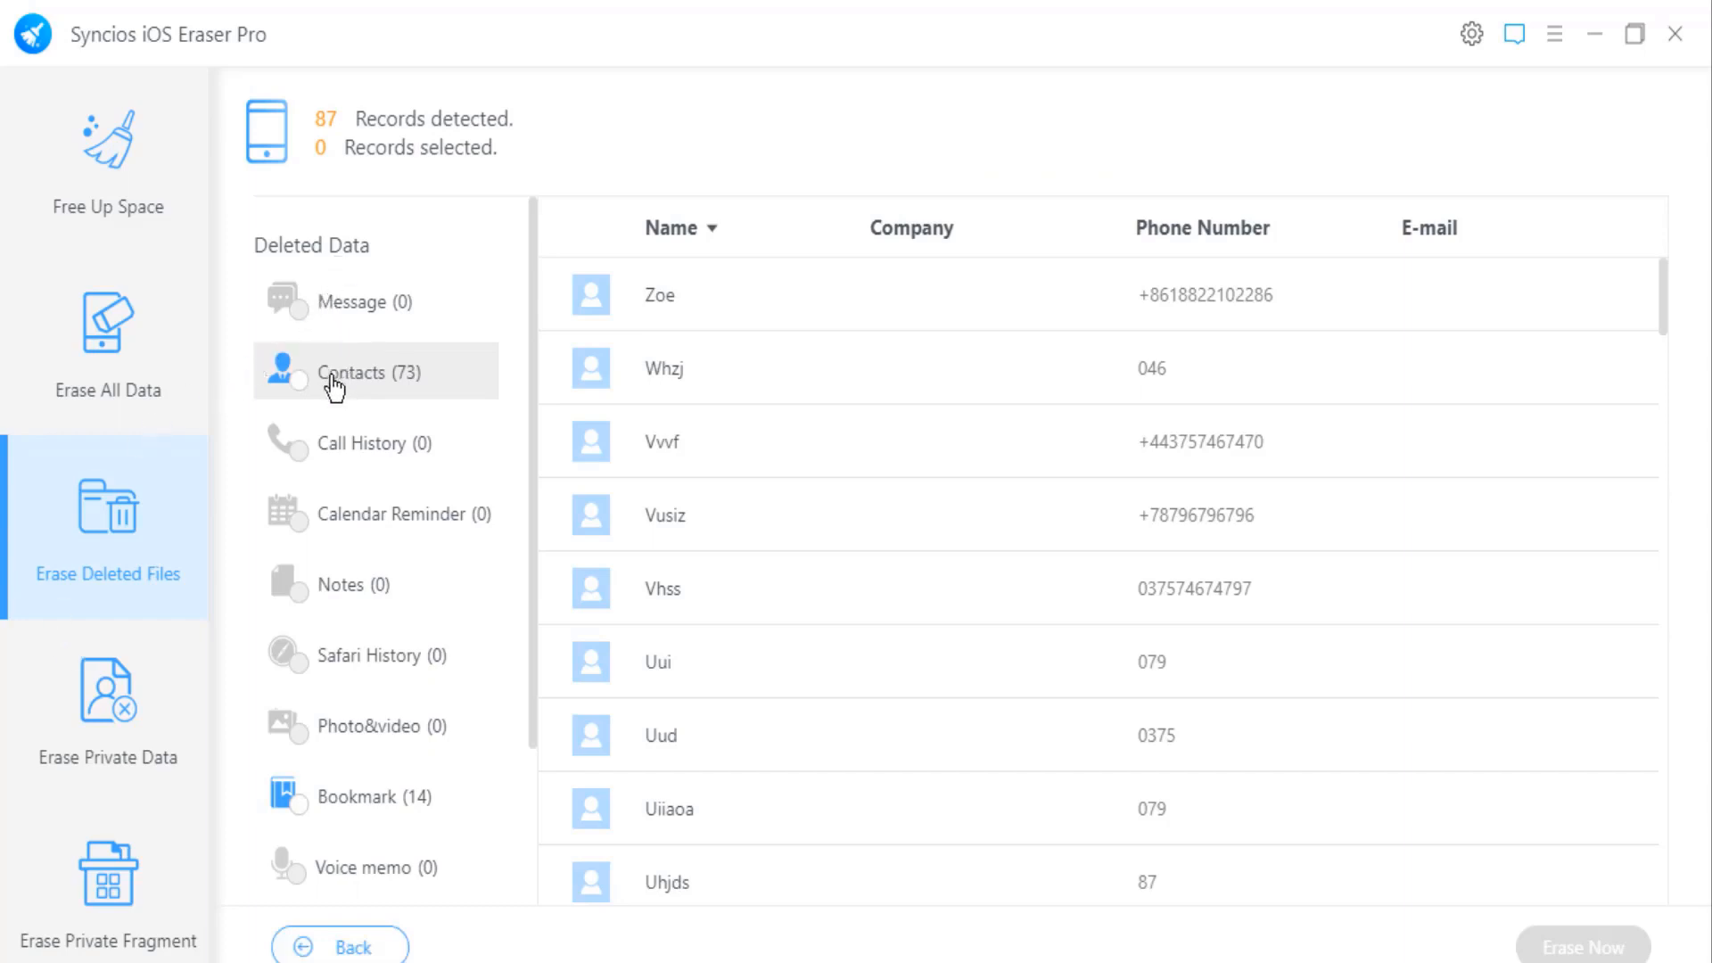
pyautogui.click(297, 381)
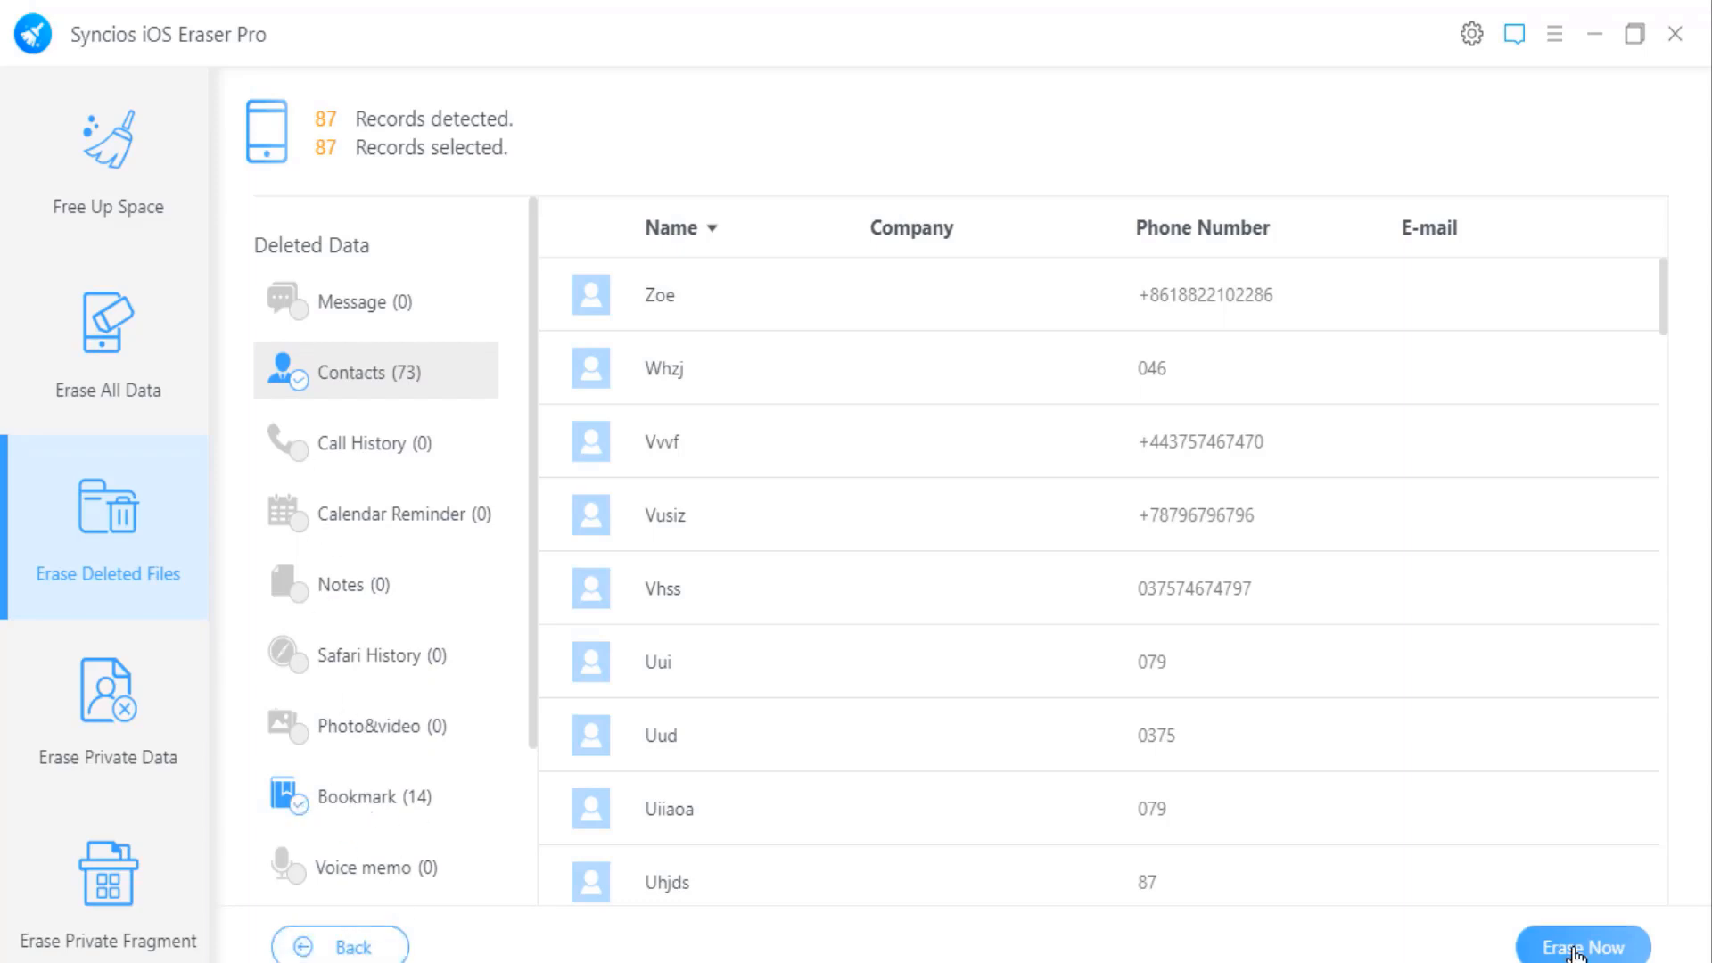
pyautogui.click(1582, 946)
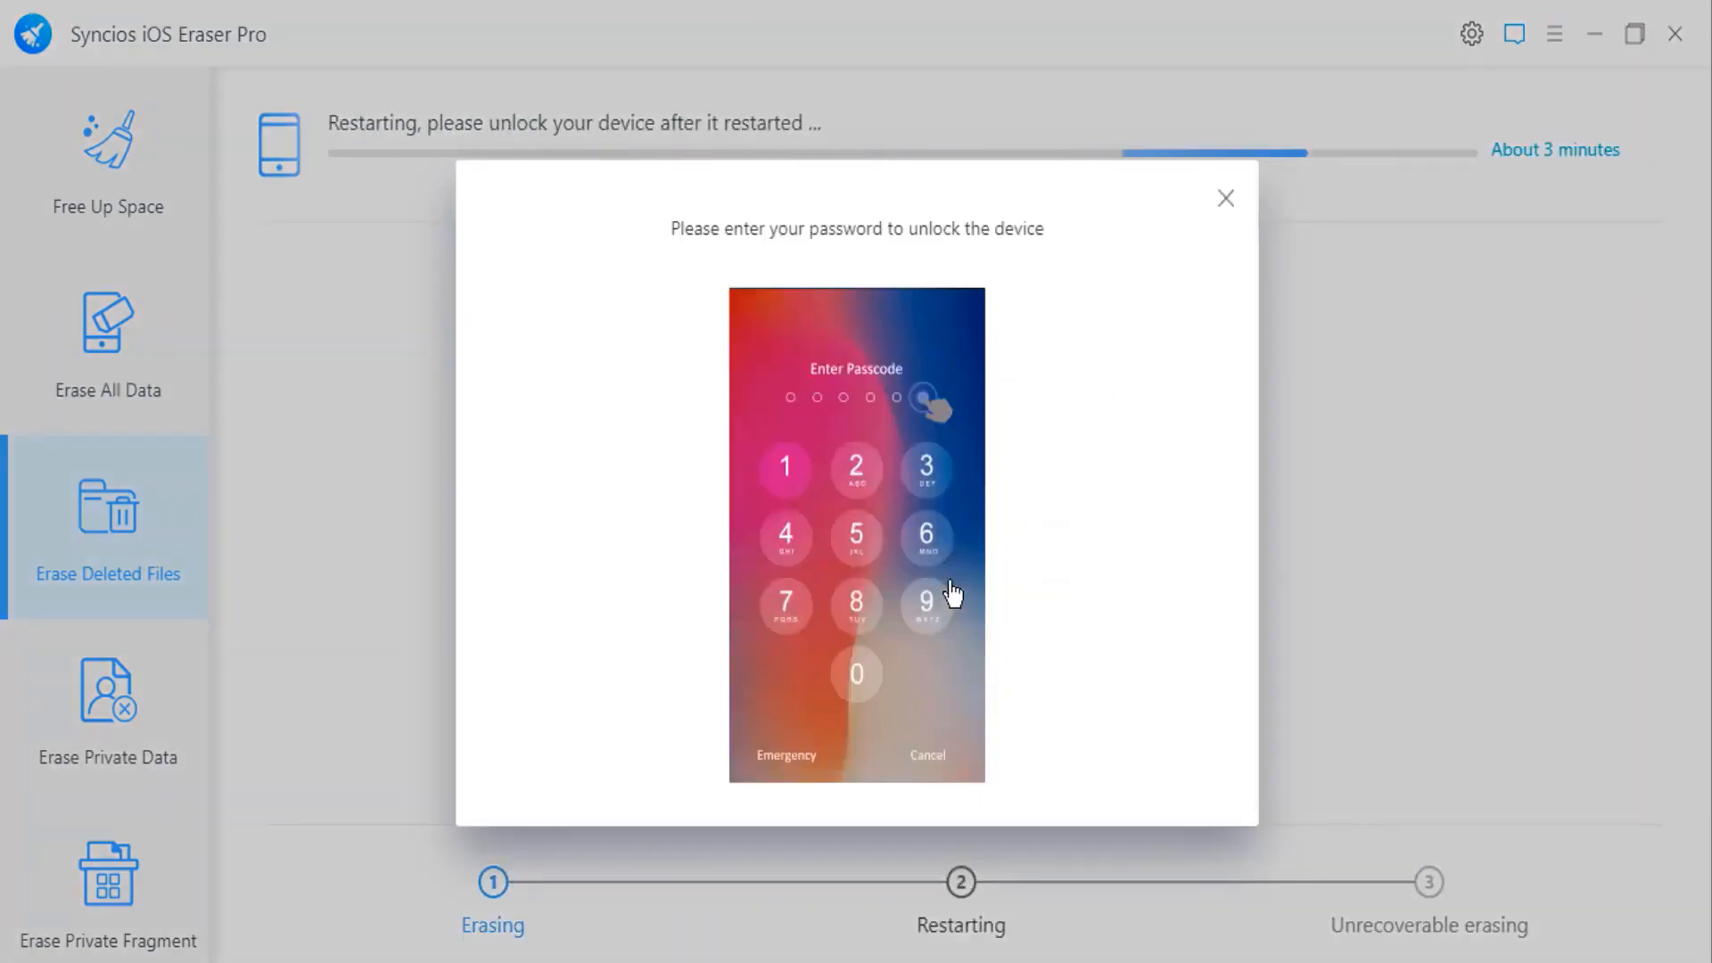
pyautogui.click(1225, 198)
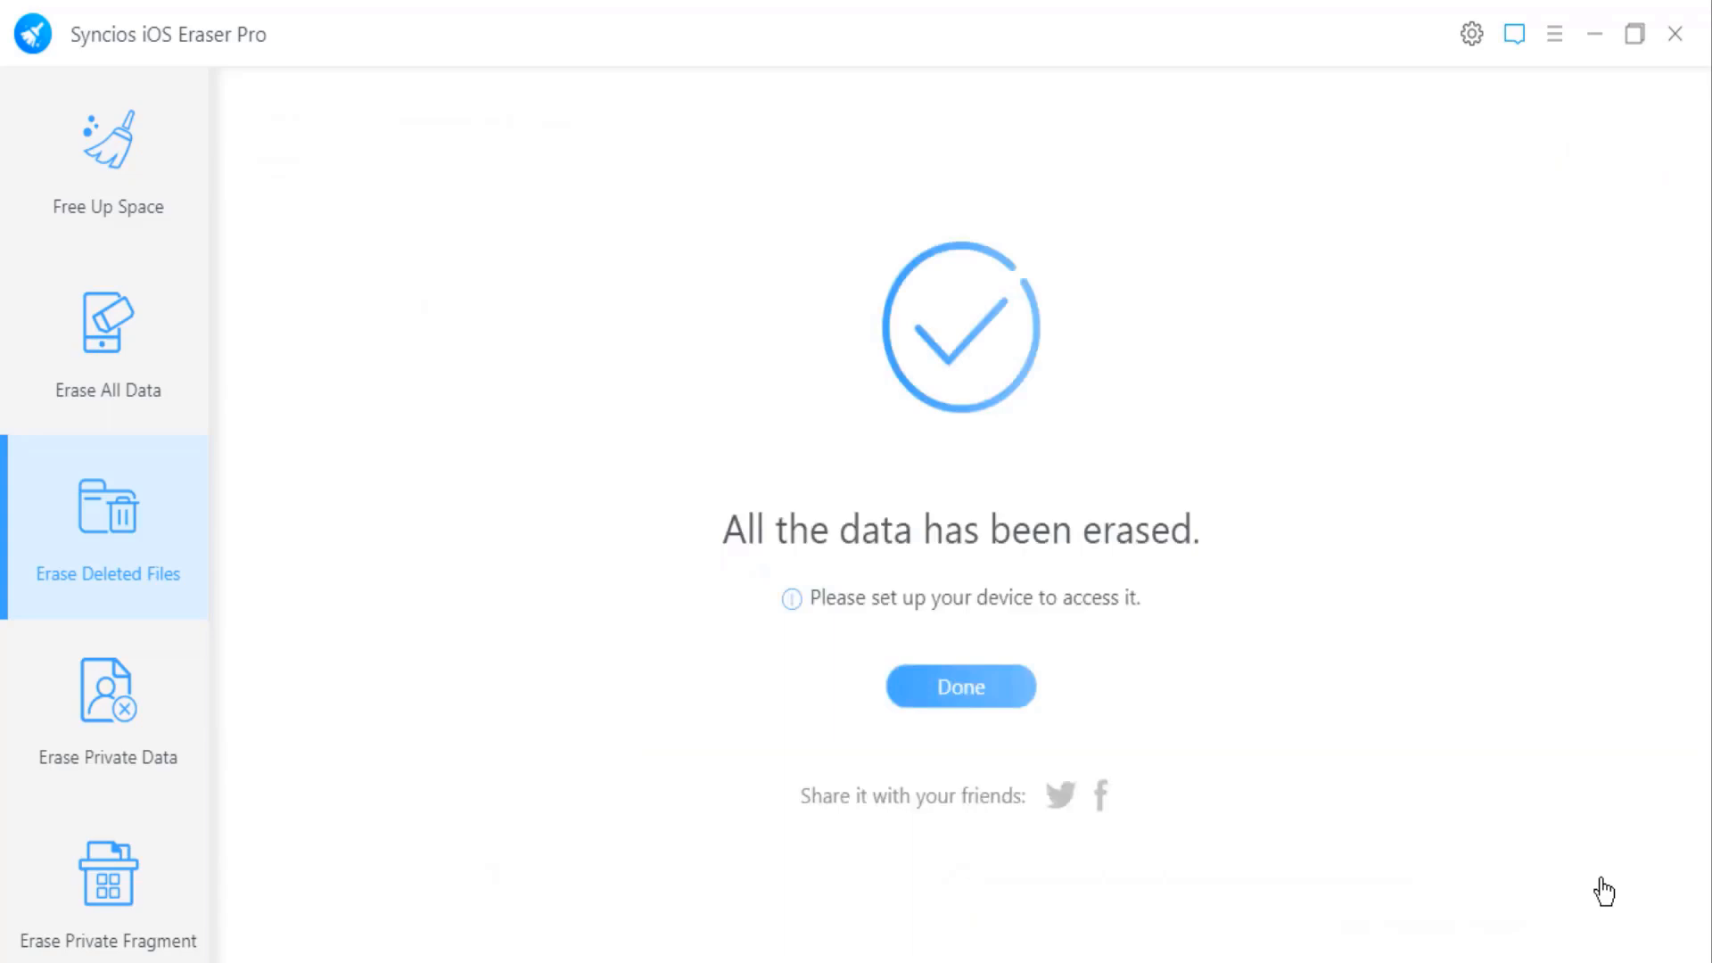
pyautogui.moveTo(1025, 709)
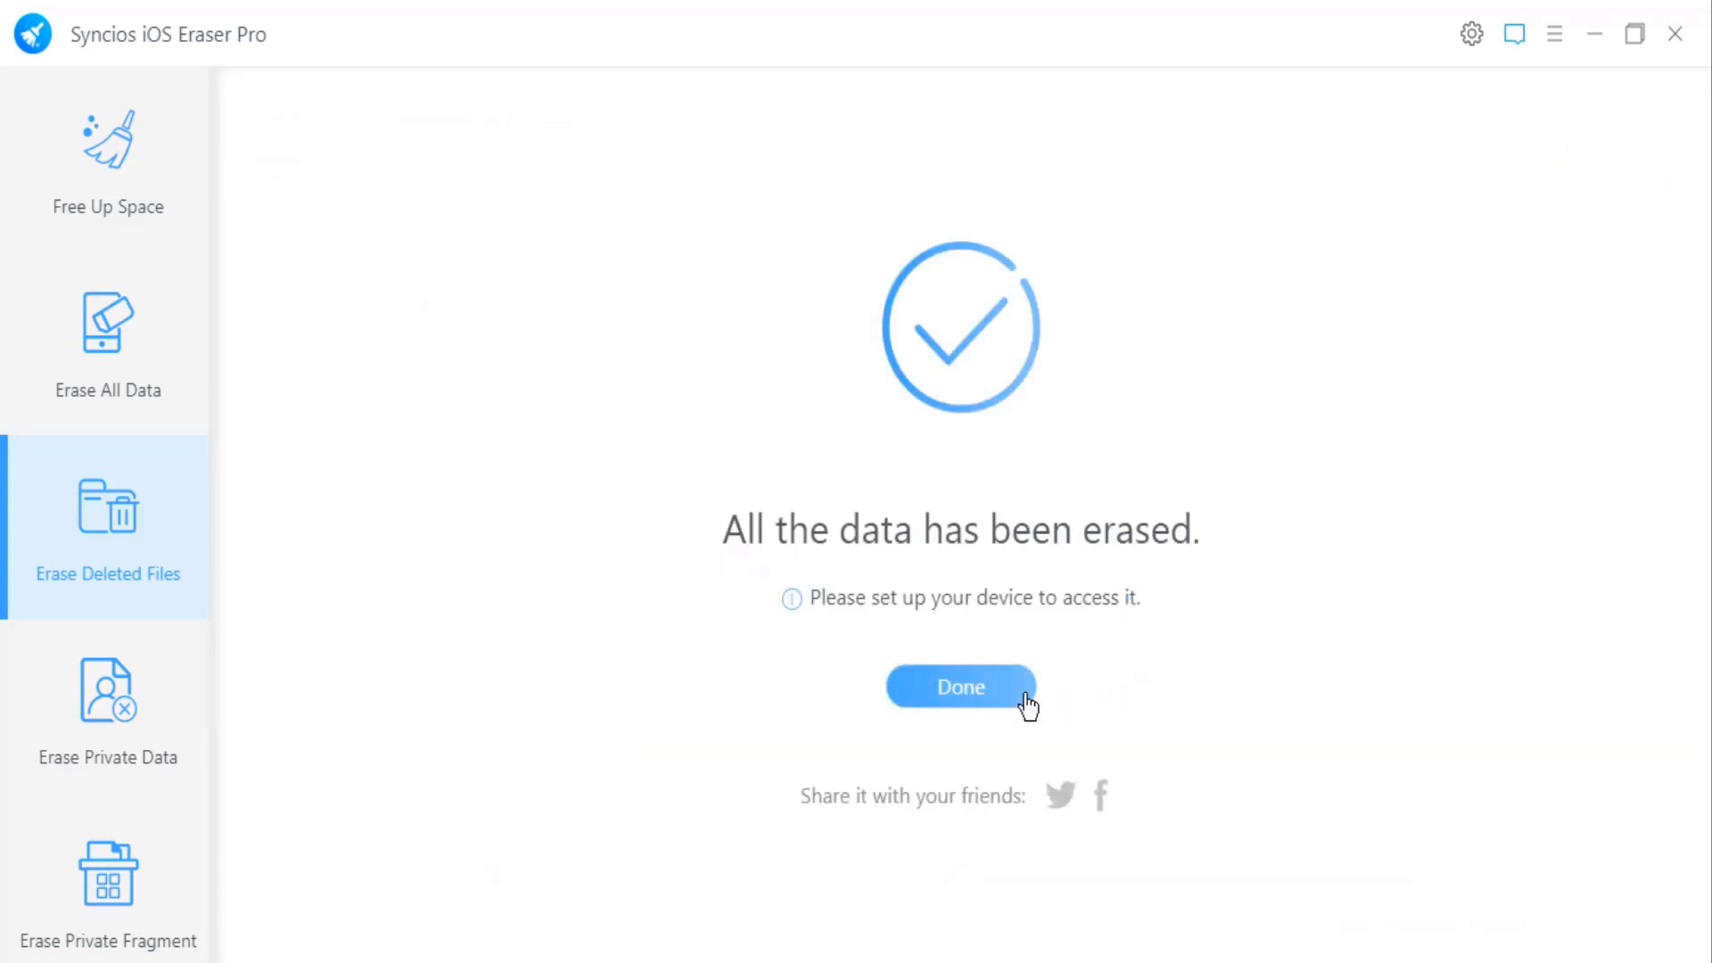
# Click Done, start an Erase Private Data scan, then switch to Erase Private Fragment.
pyautogui.click(961, 687)
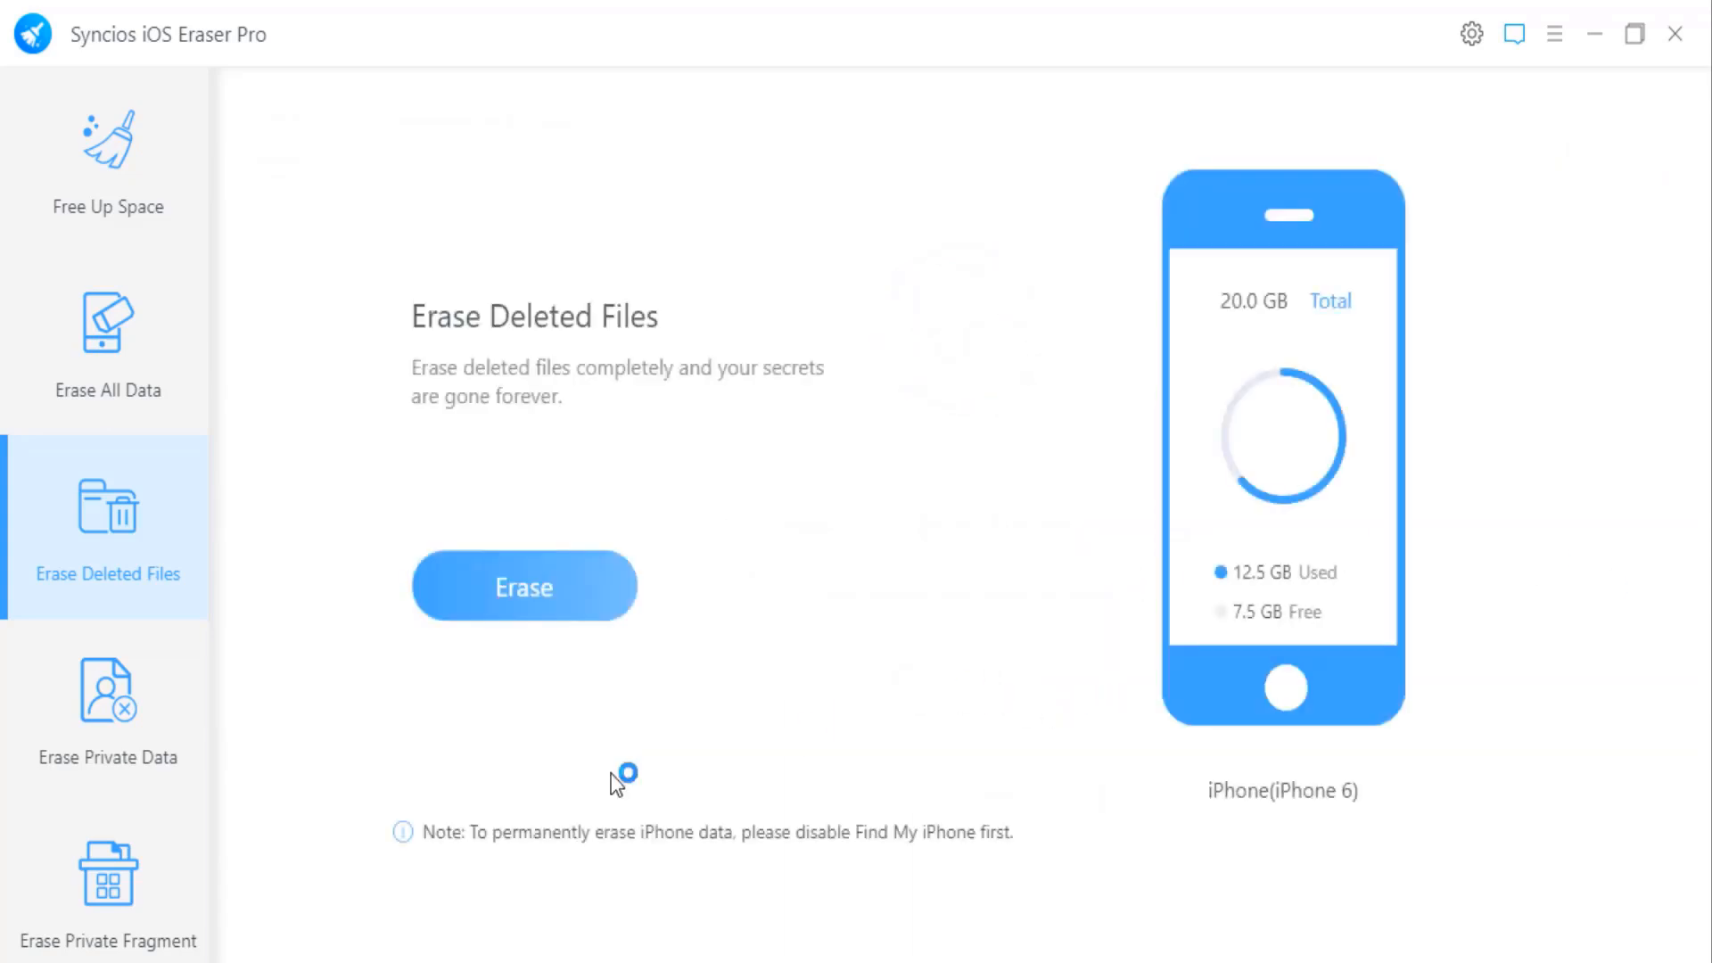
pyautogui.click(105, 709)
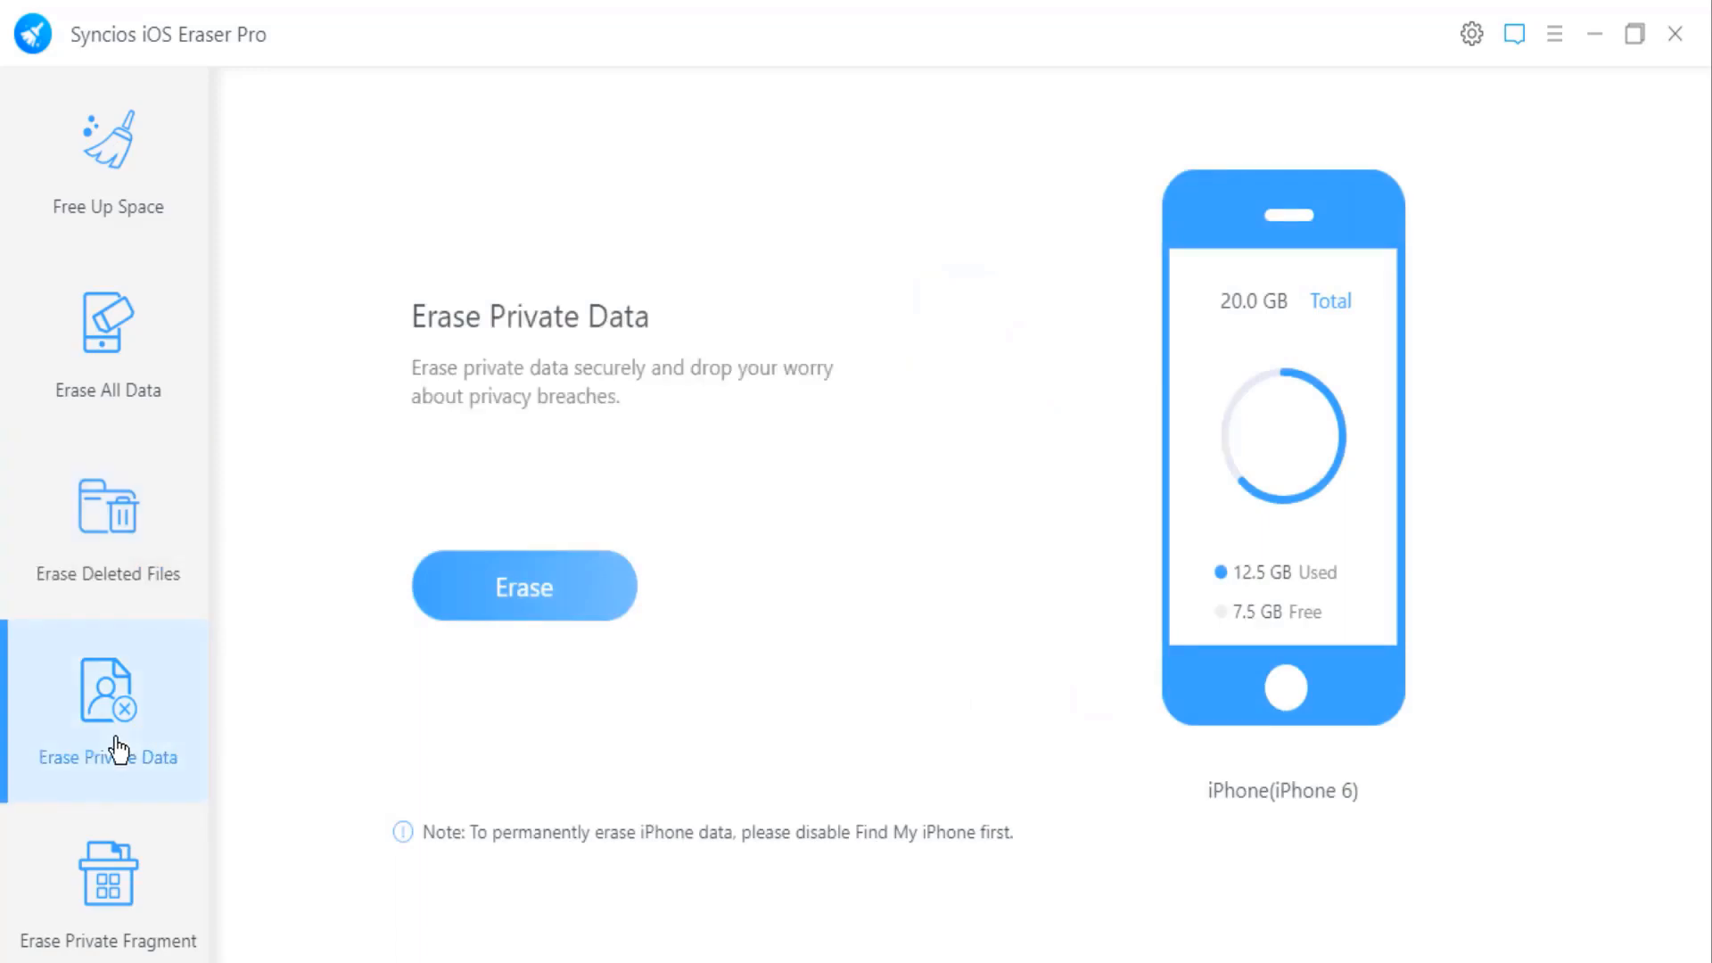
pyautogui.click(524, 586)
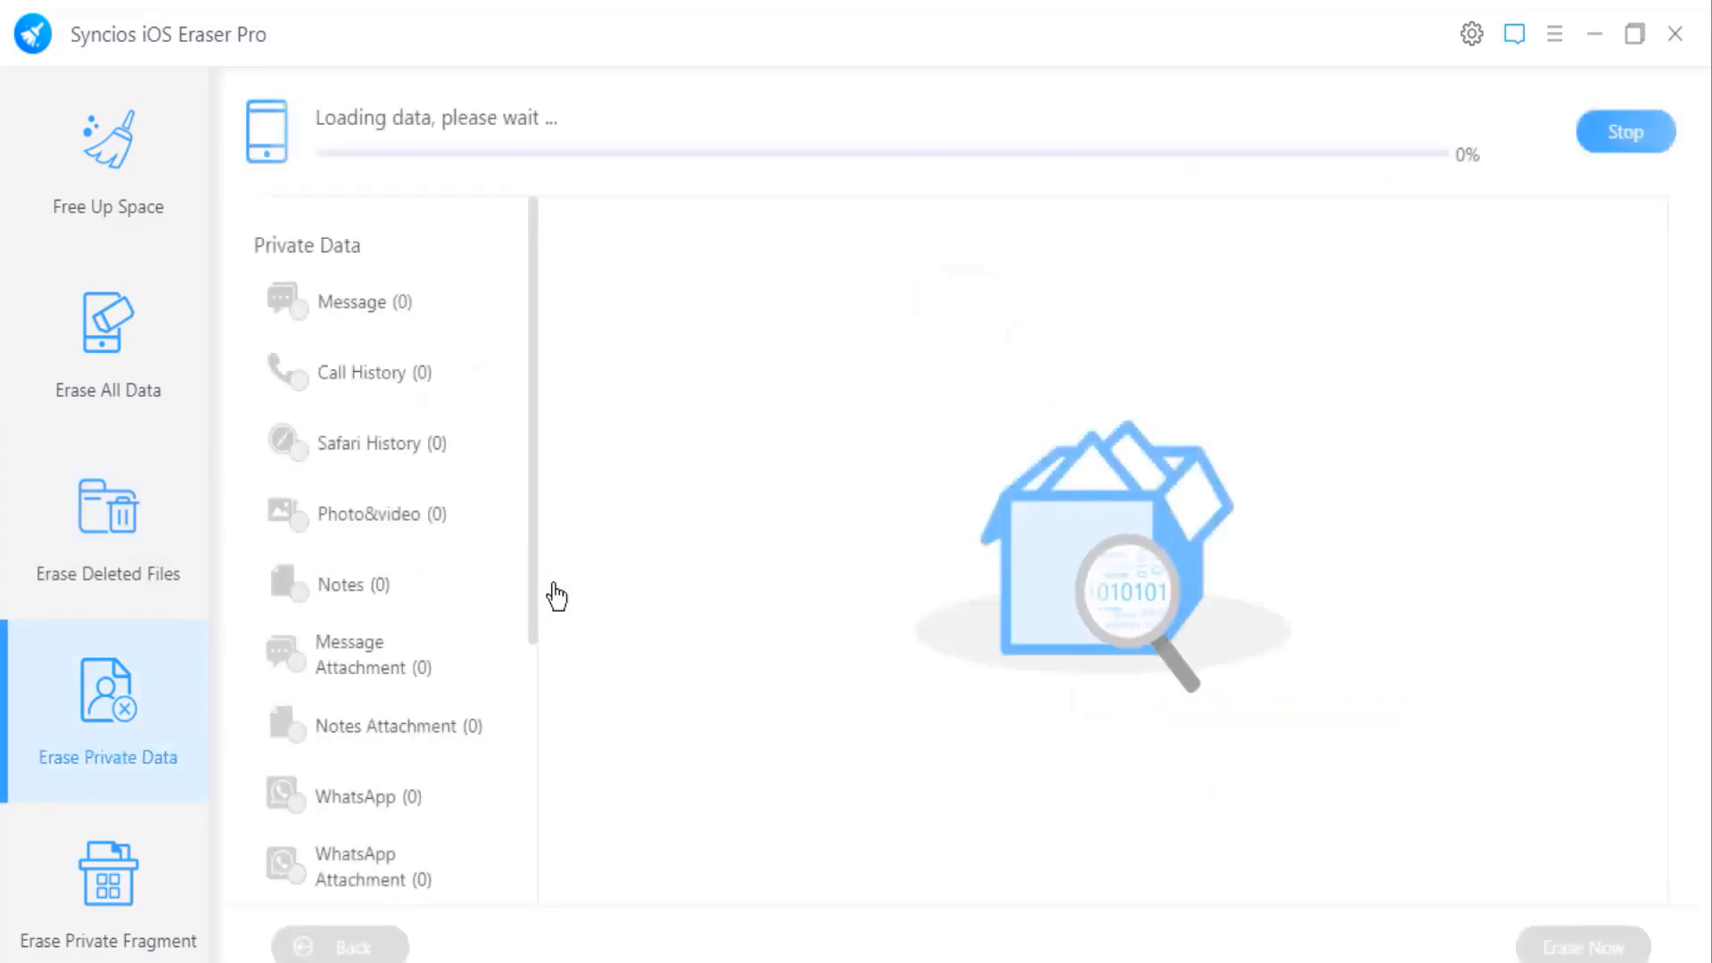
pyautogui.click(104, 884)
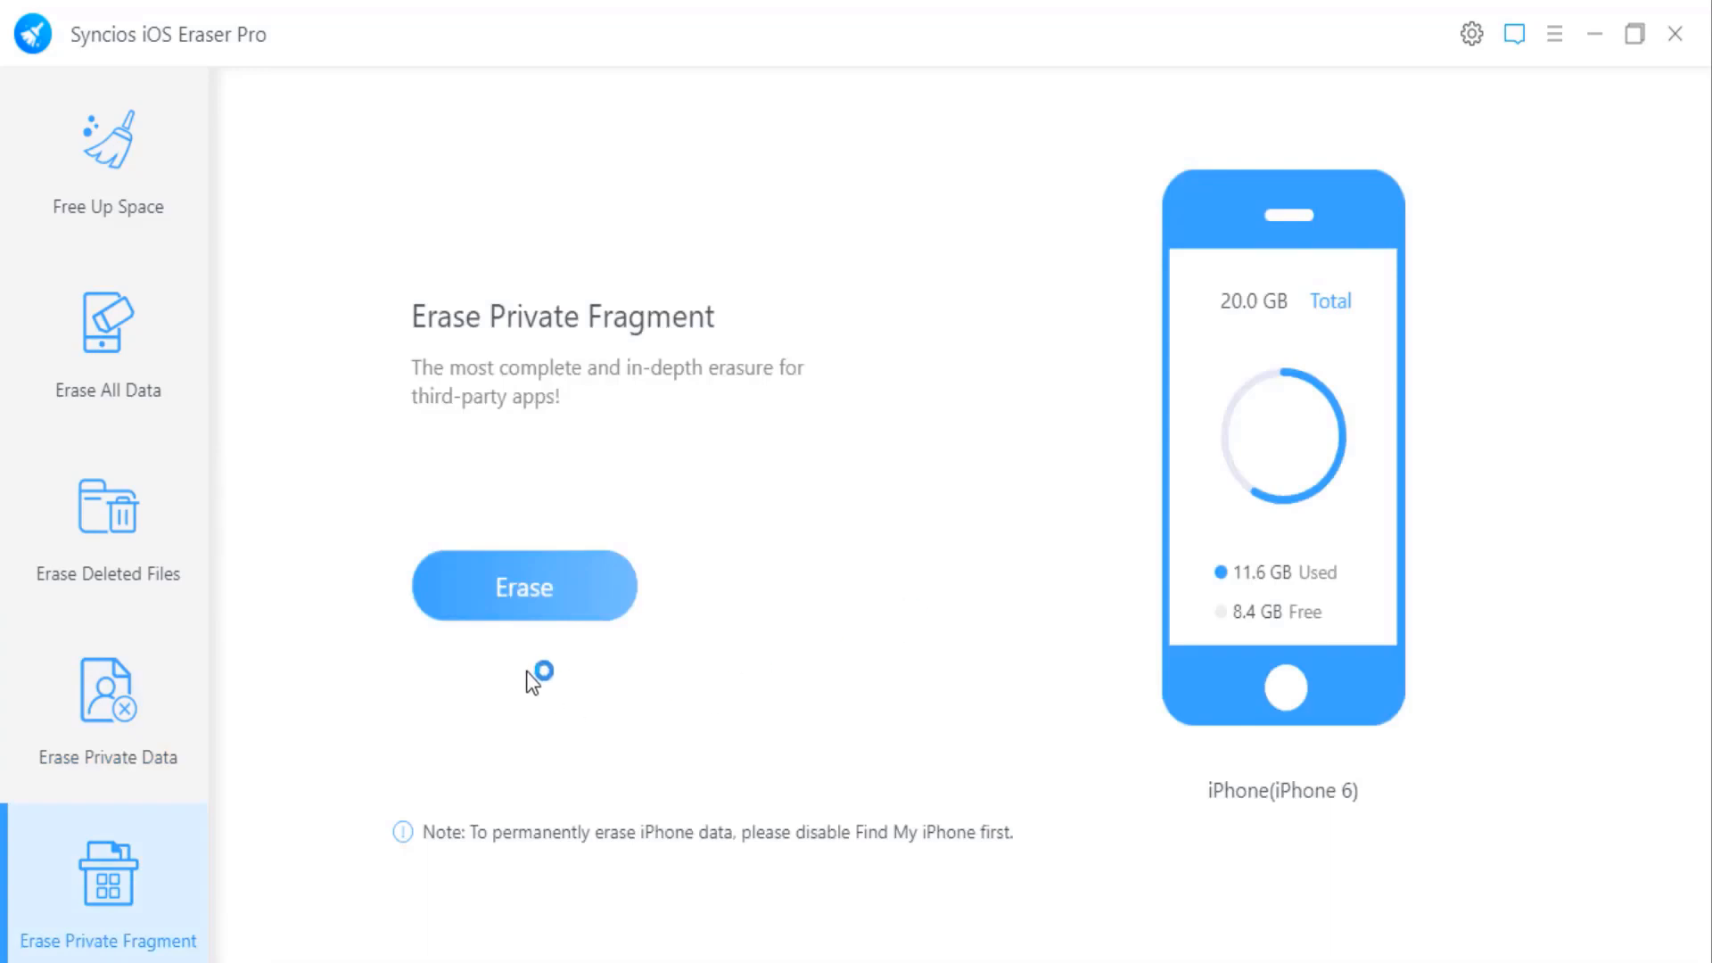
# Scan apps for private fragments, finding none, then confirm leaving for Free Up Space.
pyautogui.click(524, 586)
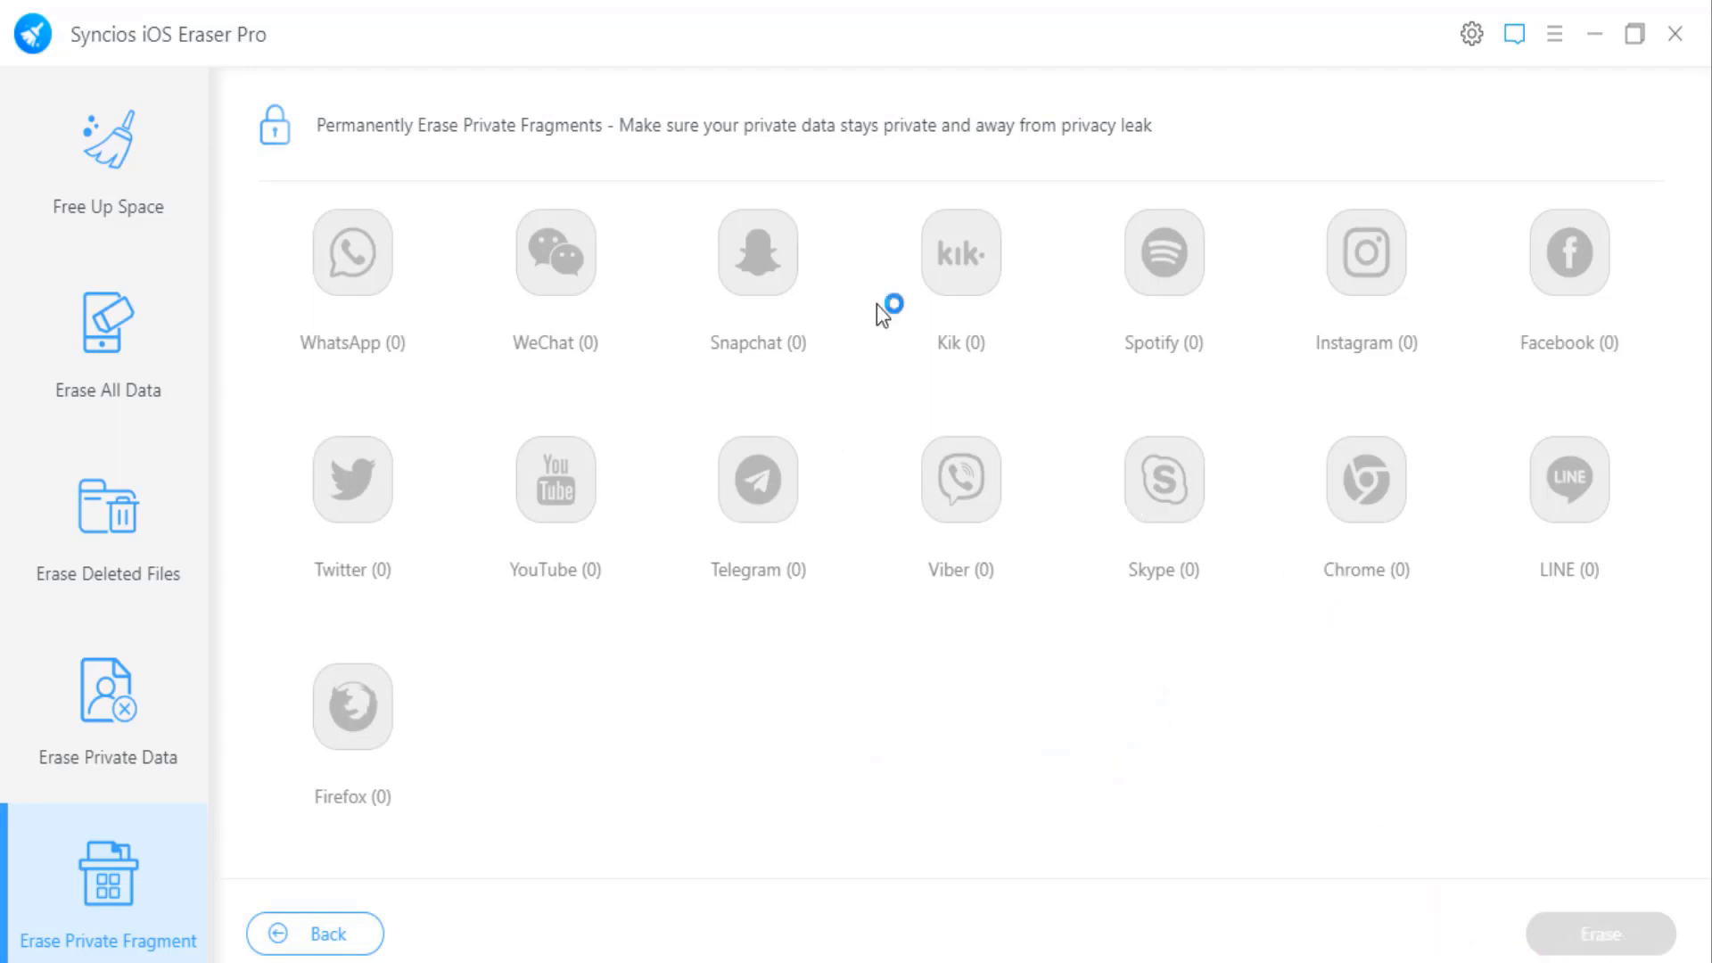
pyautogui.moveTo(1609, 384)
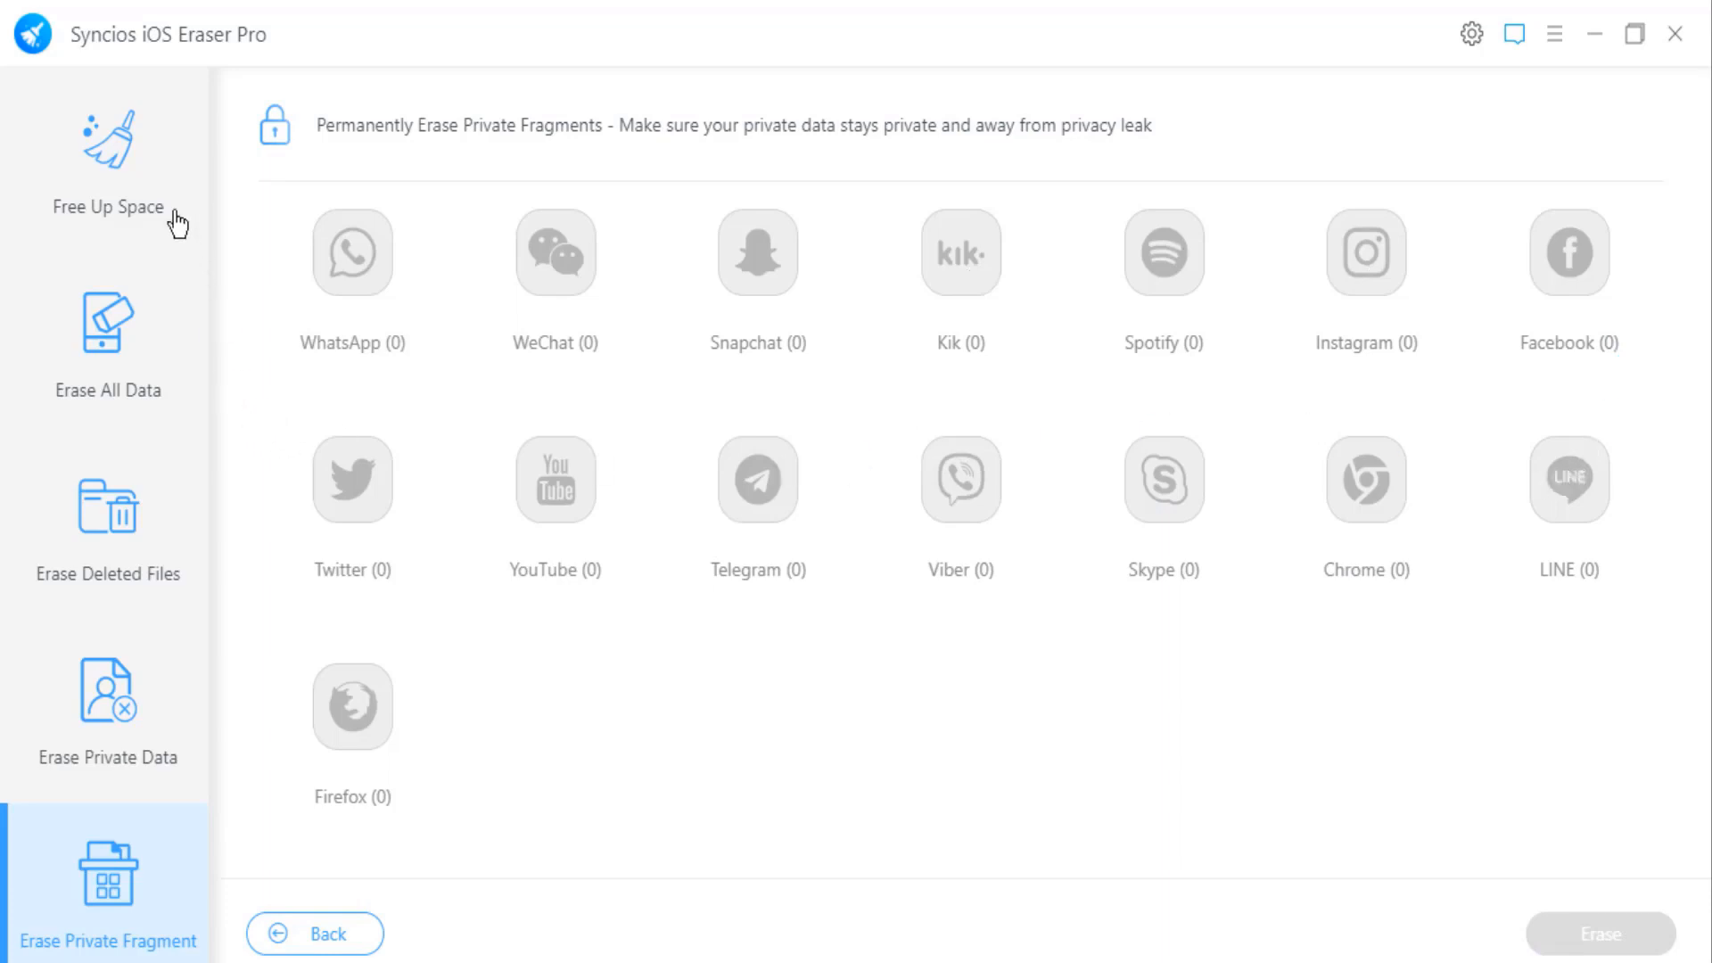
pyautogui.click(313, 934)
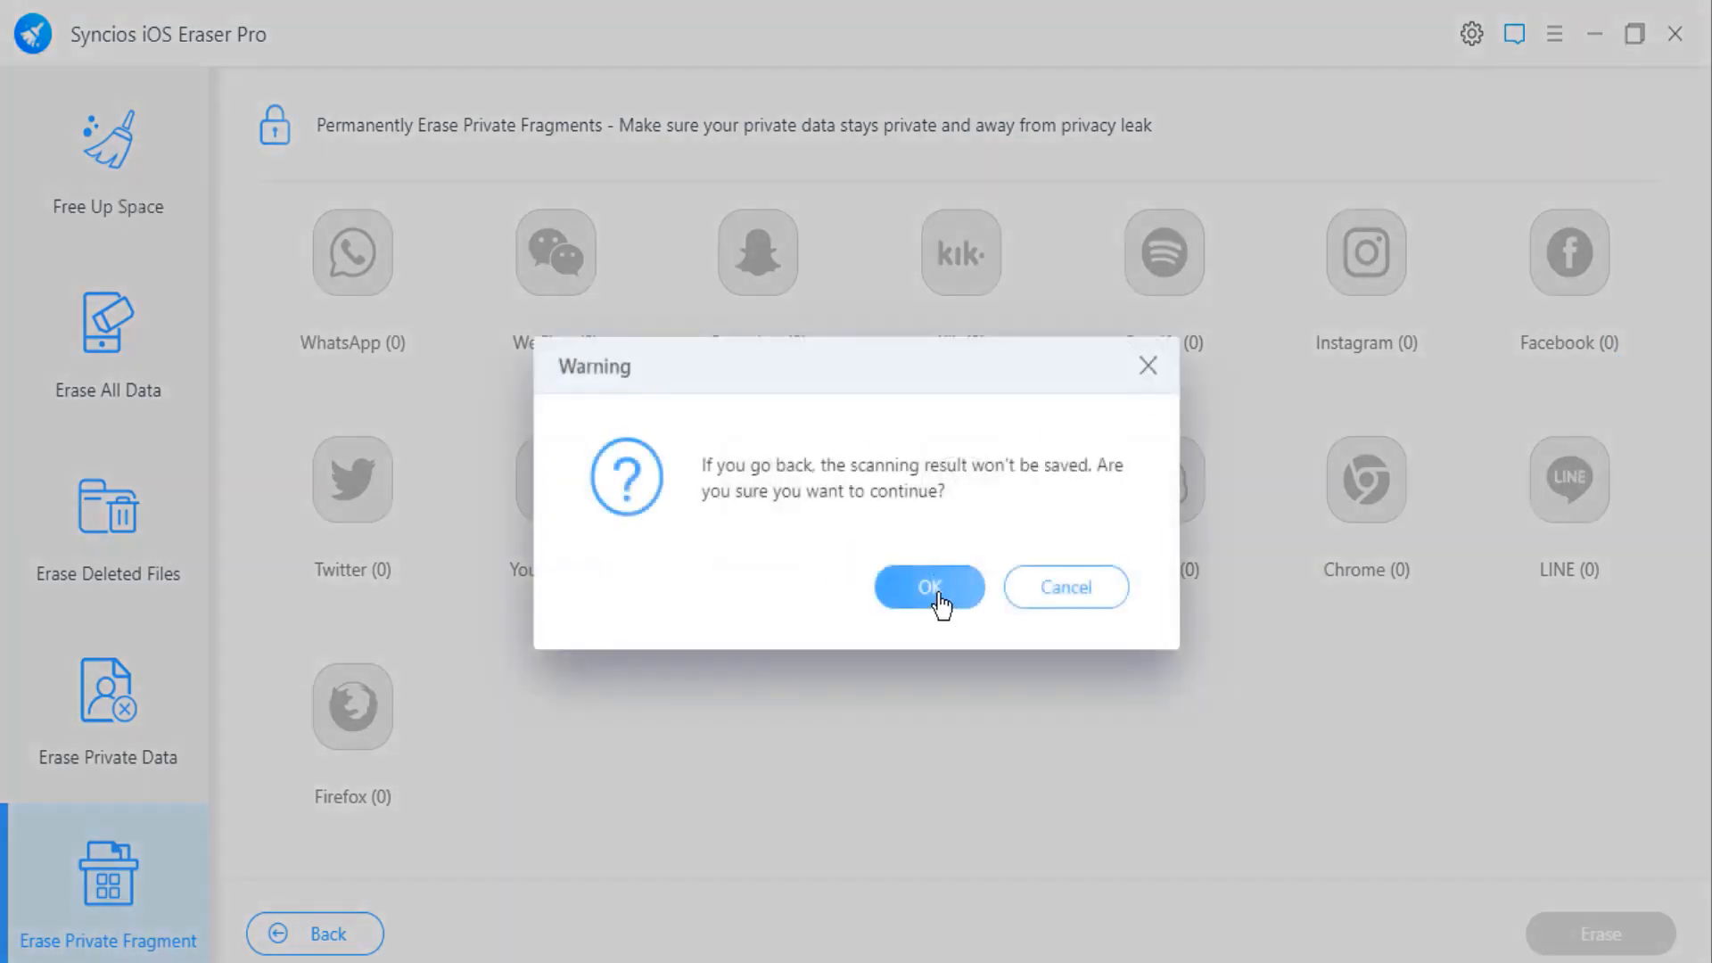
pyautogui.click(929, 588)
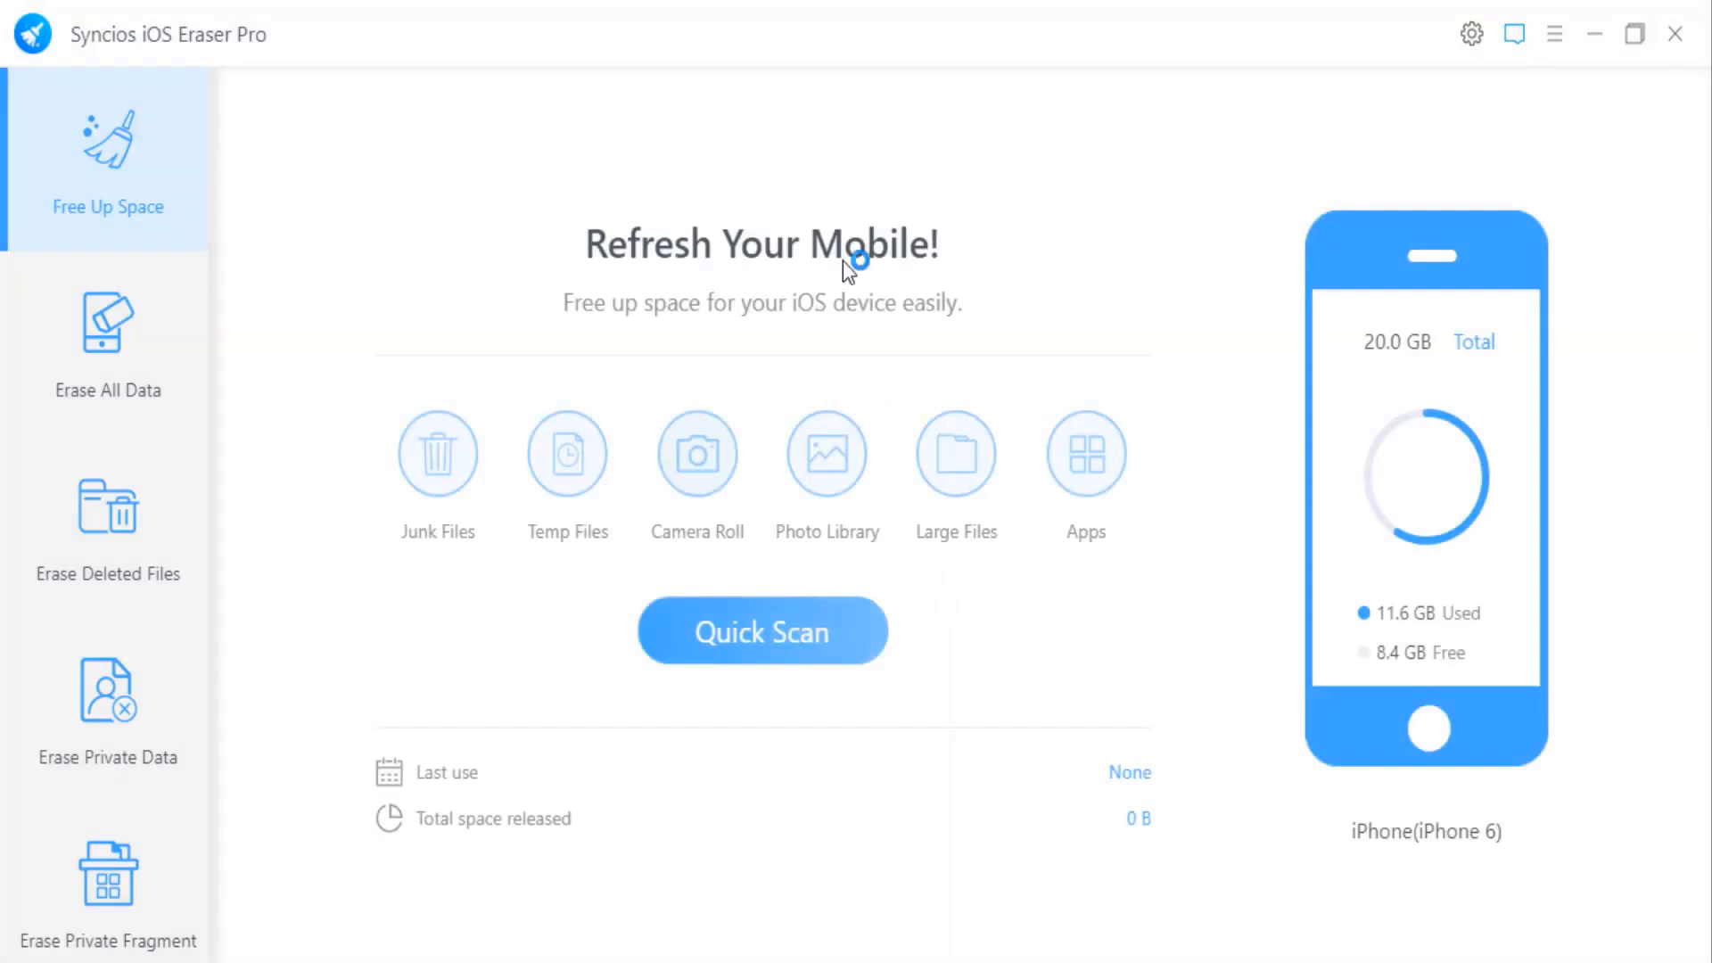